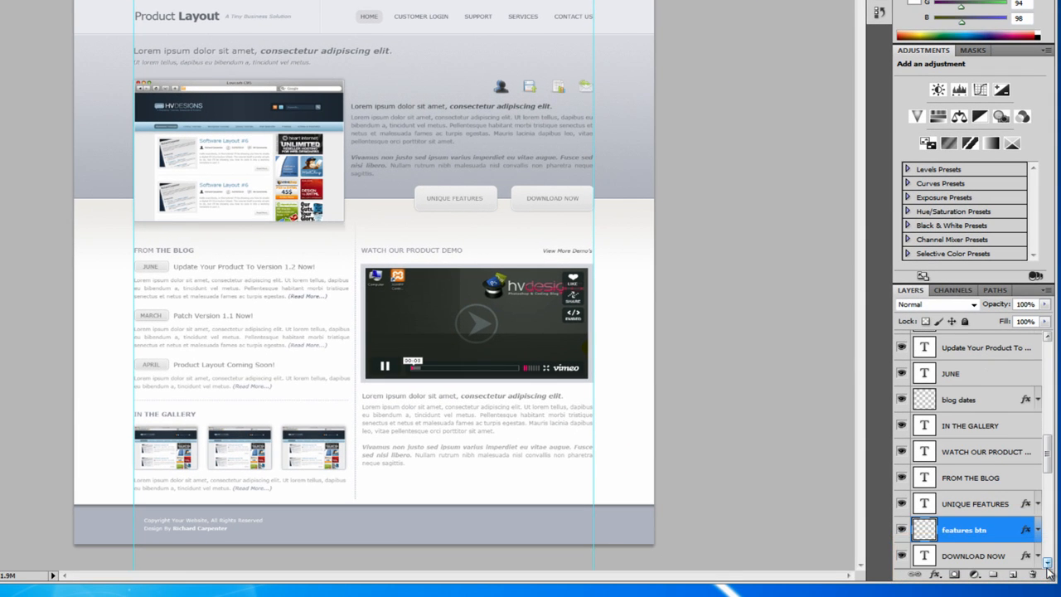
- Show only the features btn layer and the UNIQUE FEATURES text layer, then zoom in
scroll(down, 3)
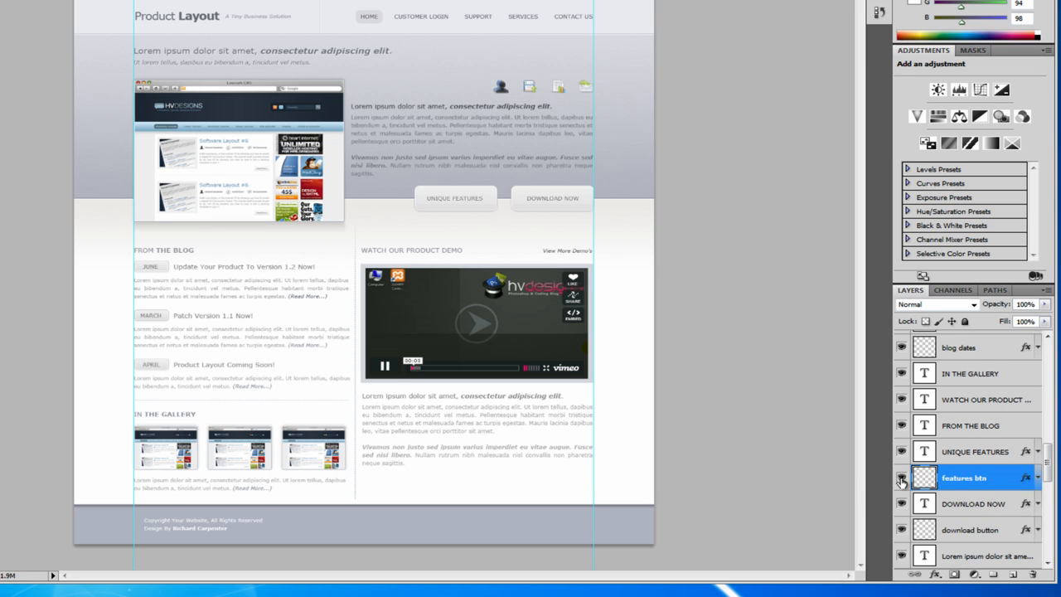
click(902, 478)
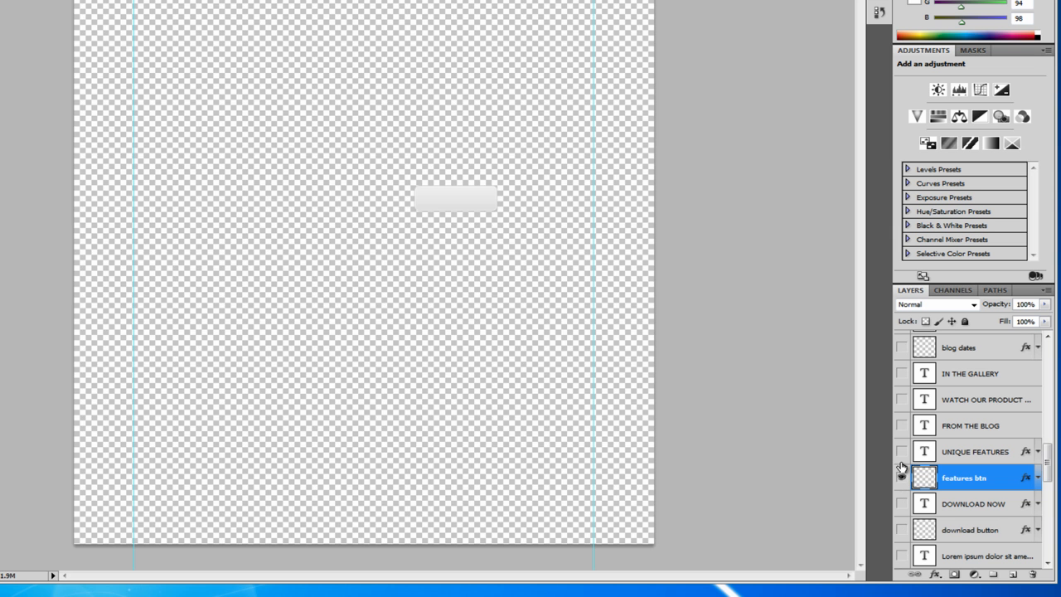
click(902, 451)
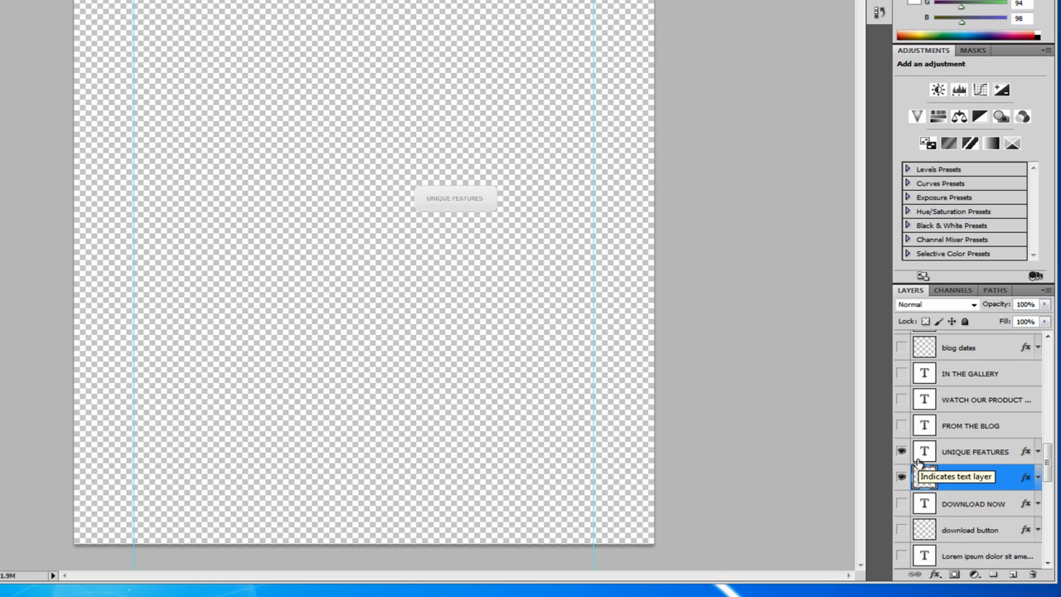
click(965, 477)
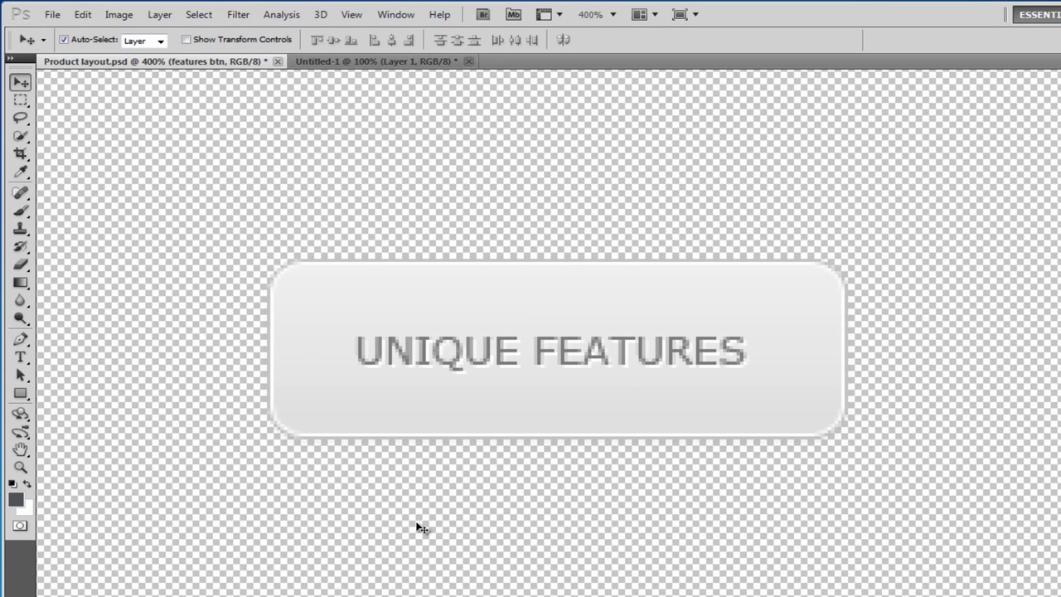
- Copy the merged Unique Features button into a new 177×64 document with the background hidden
click(20, 99)
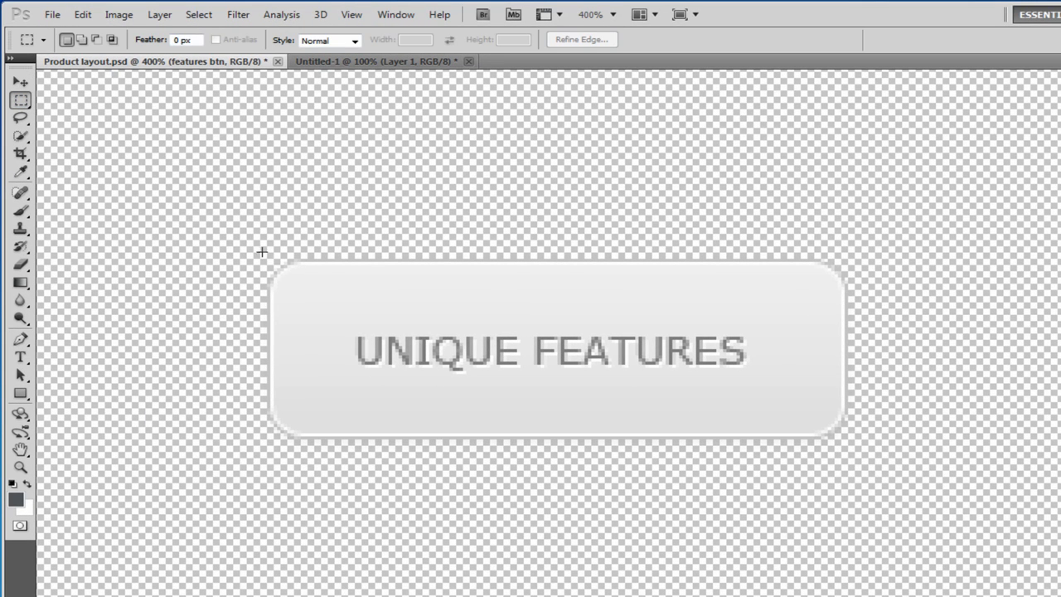
drag(262, 251, 850, 458)
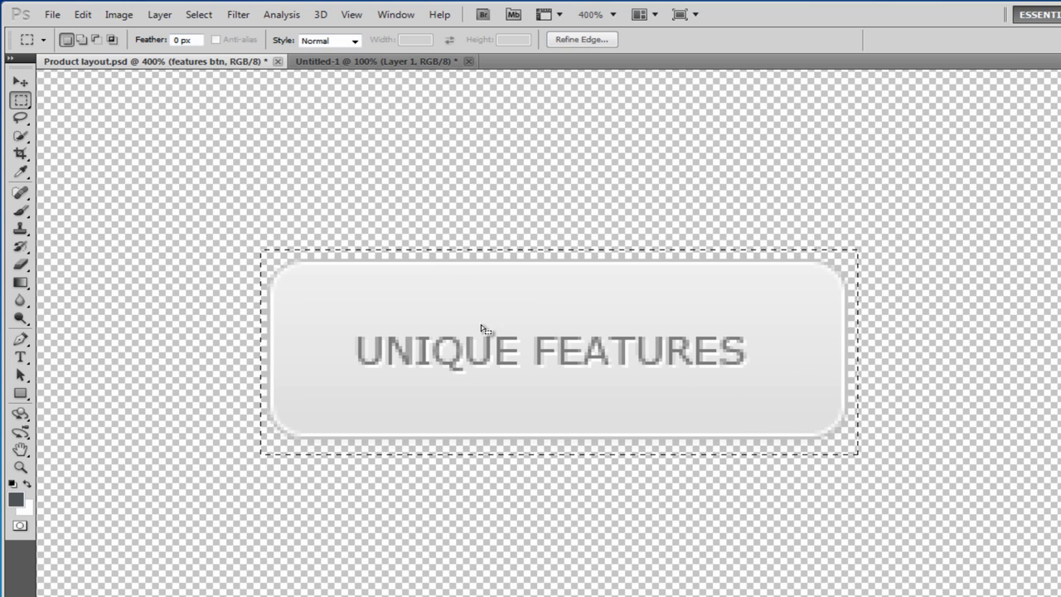
click(82, 14)
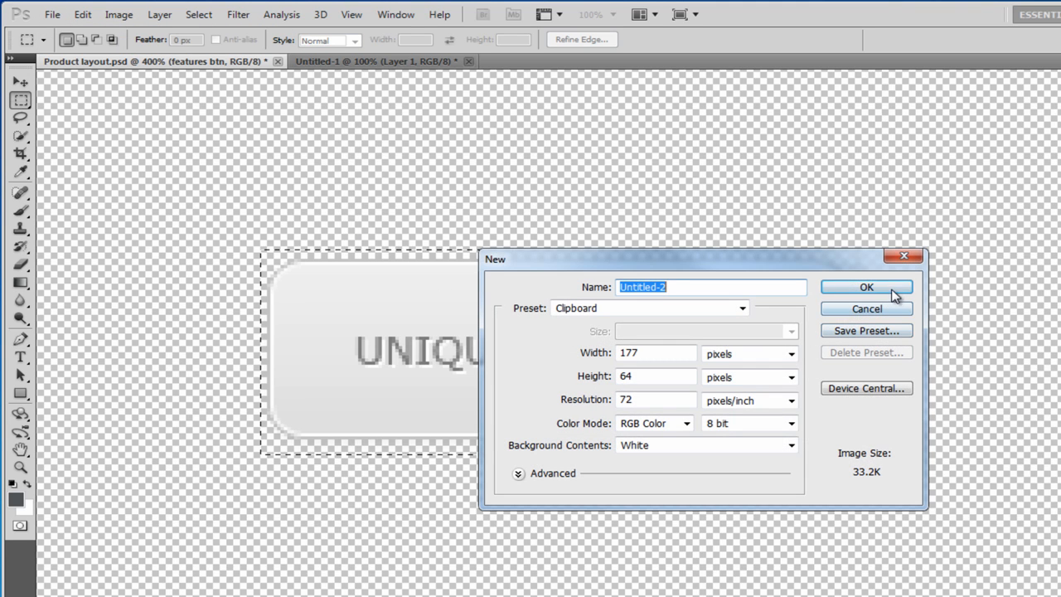
click(865, 287)
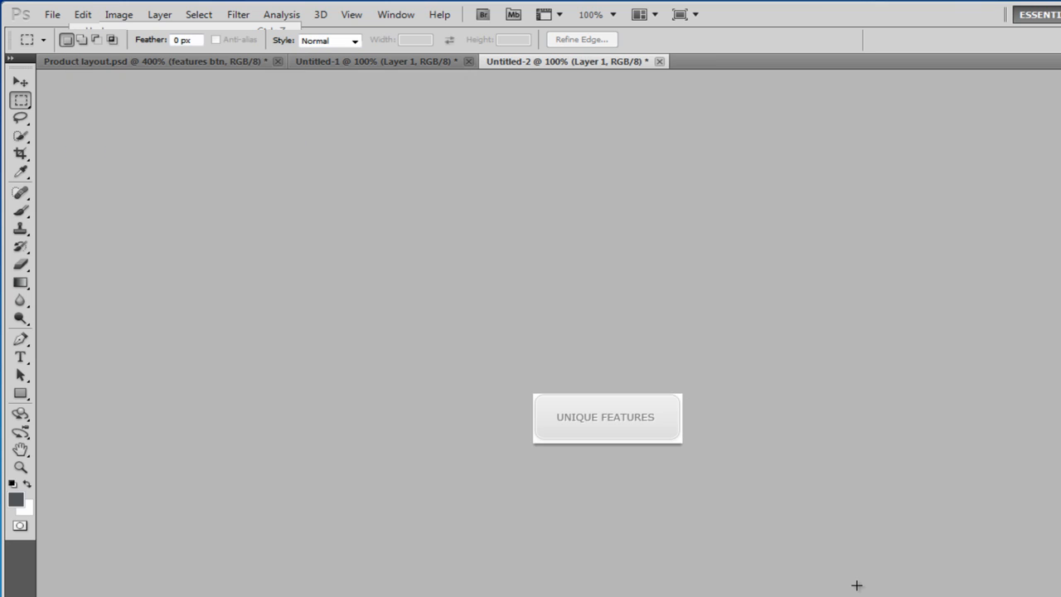
click(20, 81)
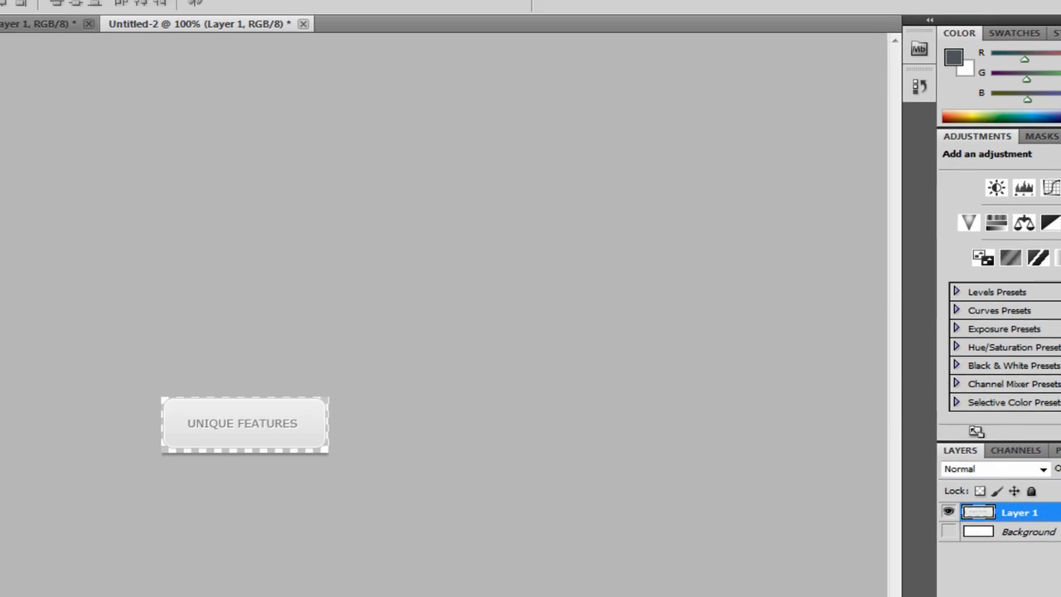
- Export the button with Save for Web as PNG-24 named button1 in images/structure
click(58, 16)
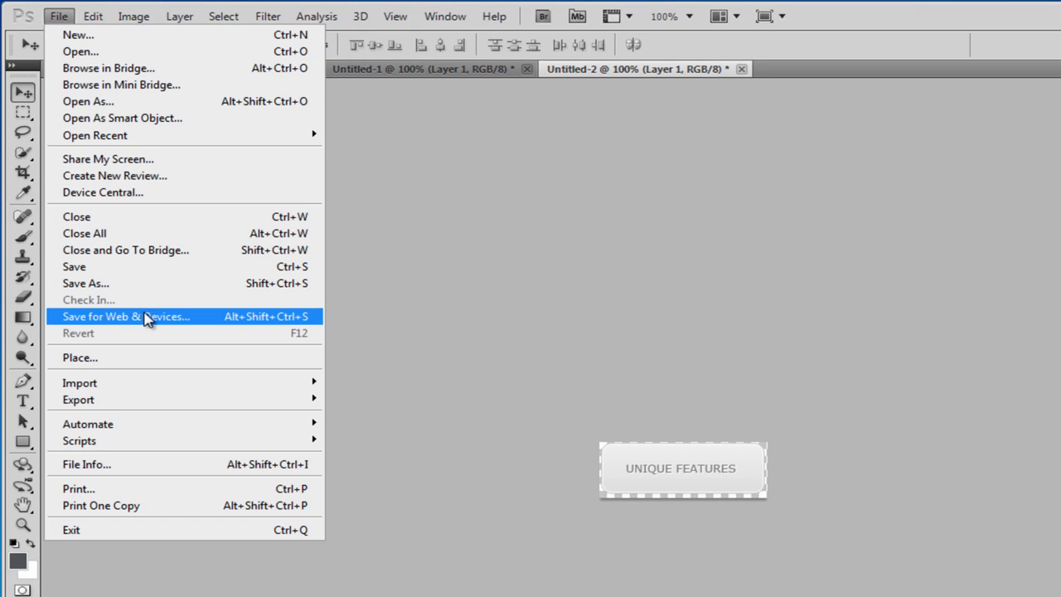
click(126, 316)
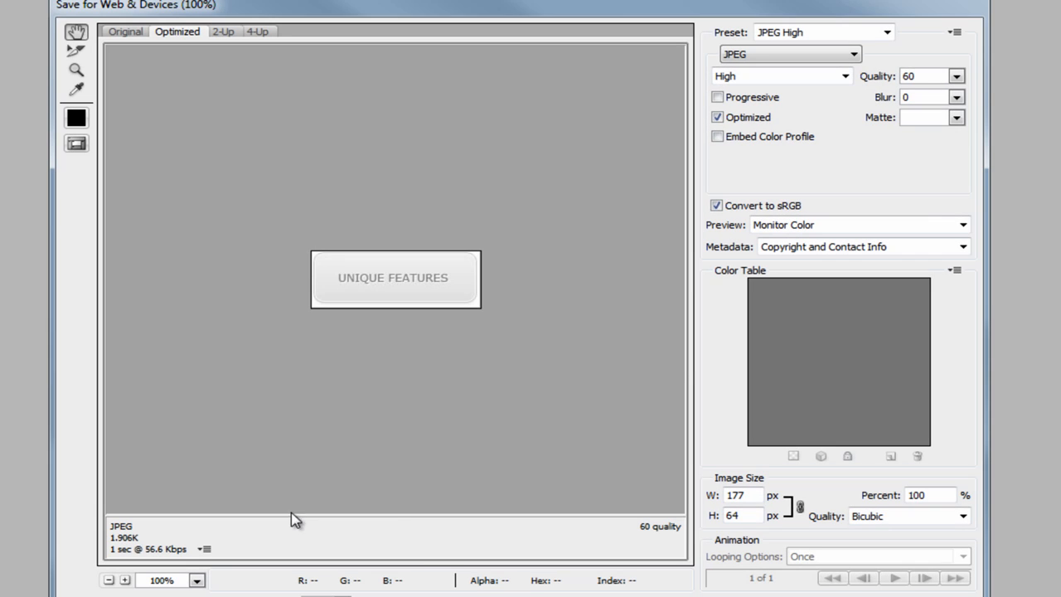
click(788, 54)
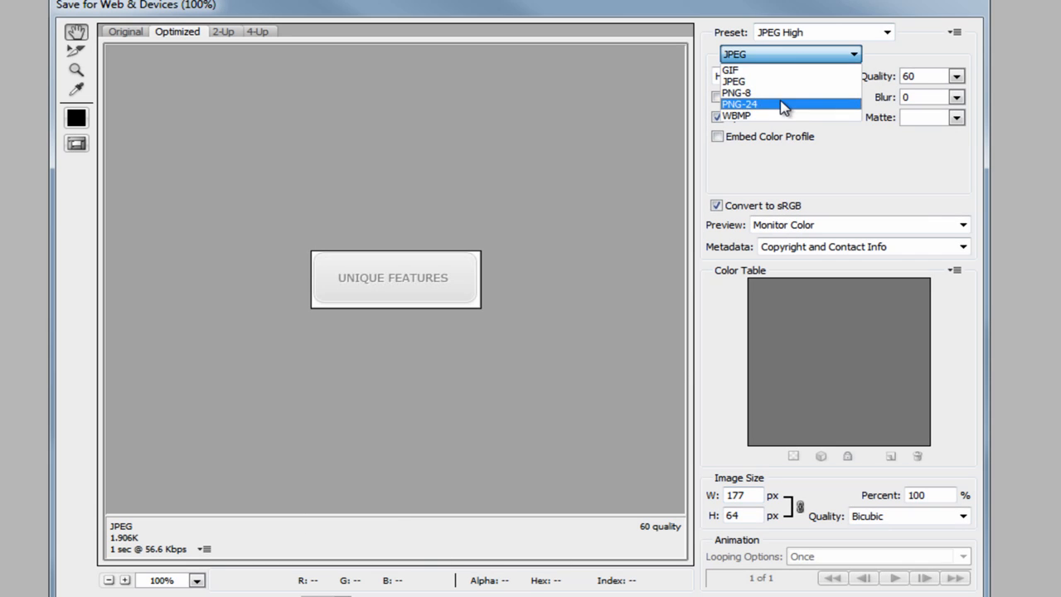
click(740, 104)
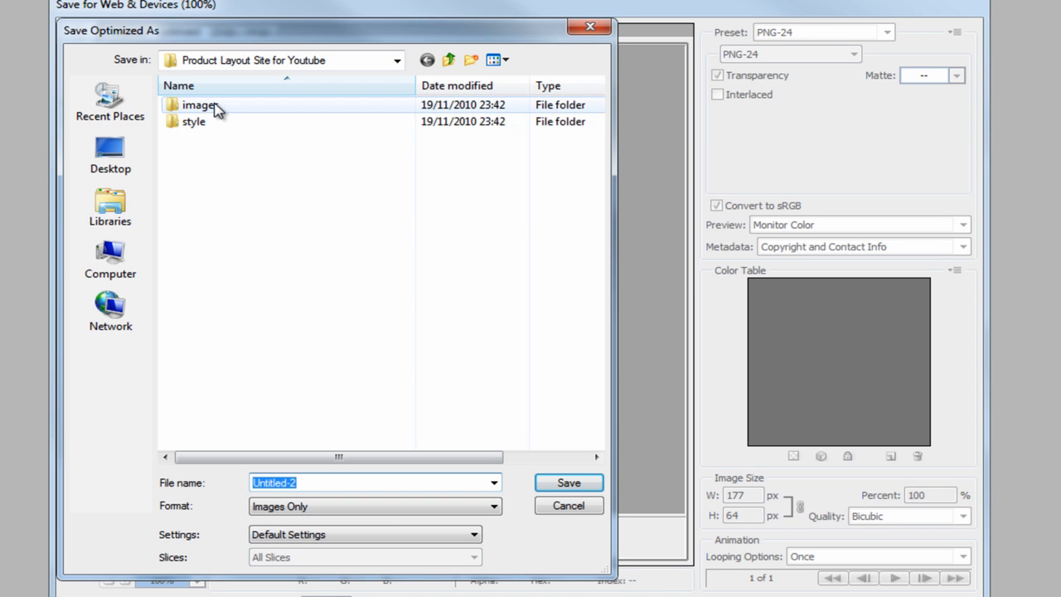
double_click(199, 105)
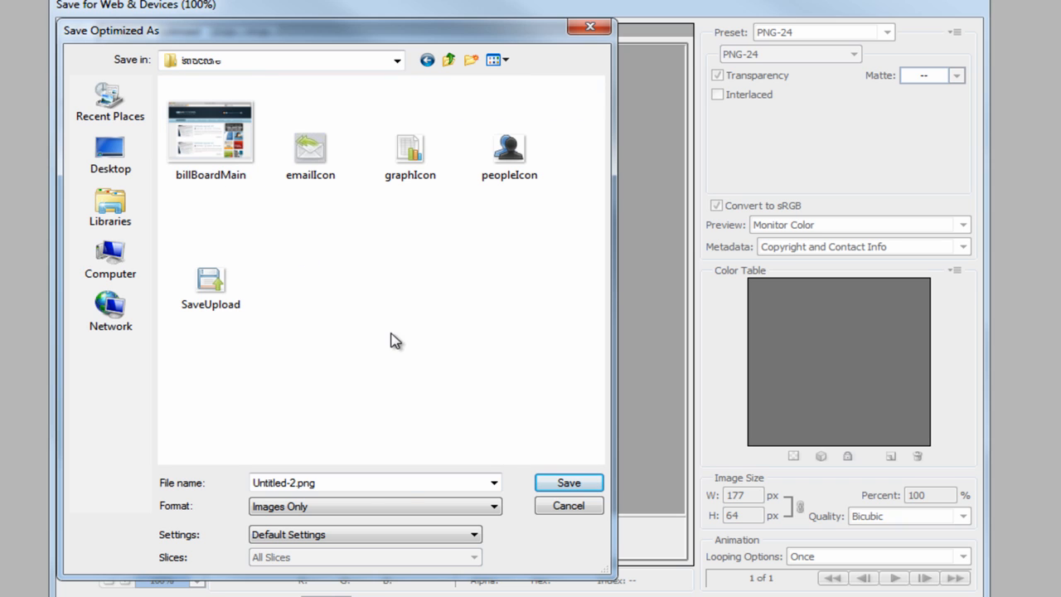
click(373, 483)
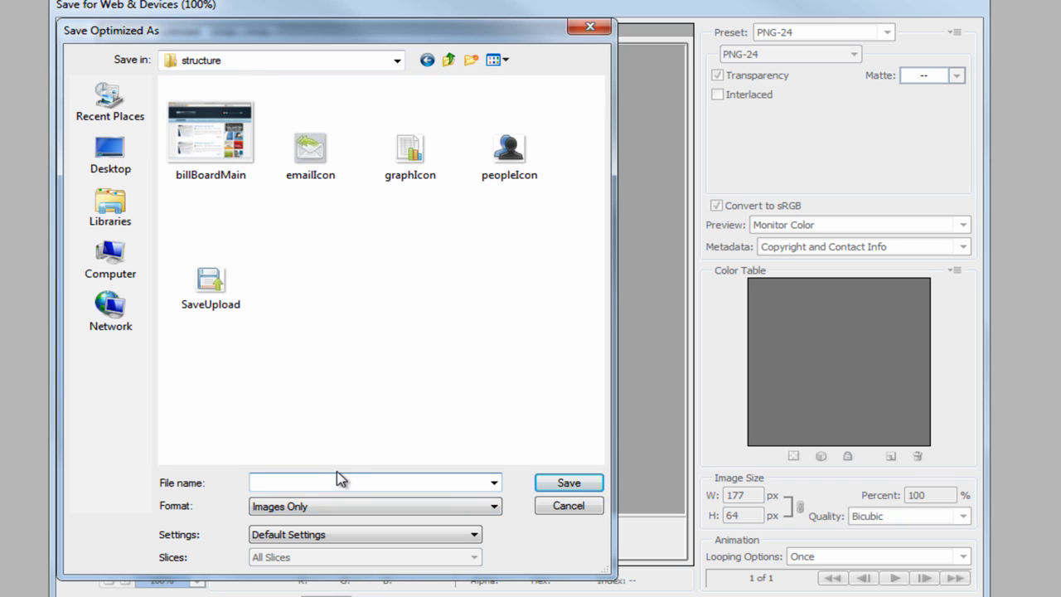
text(button1)
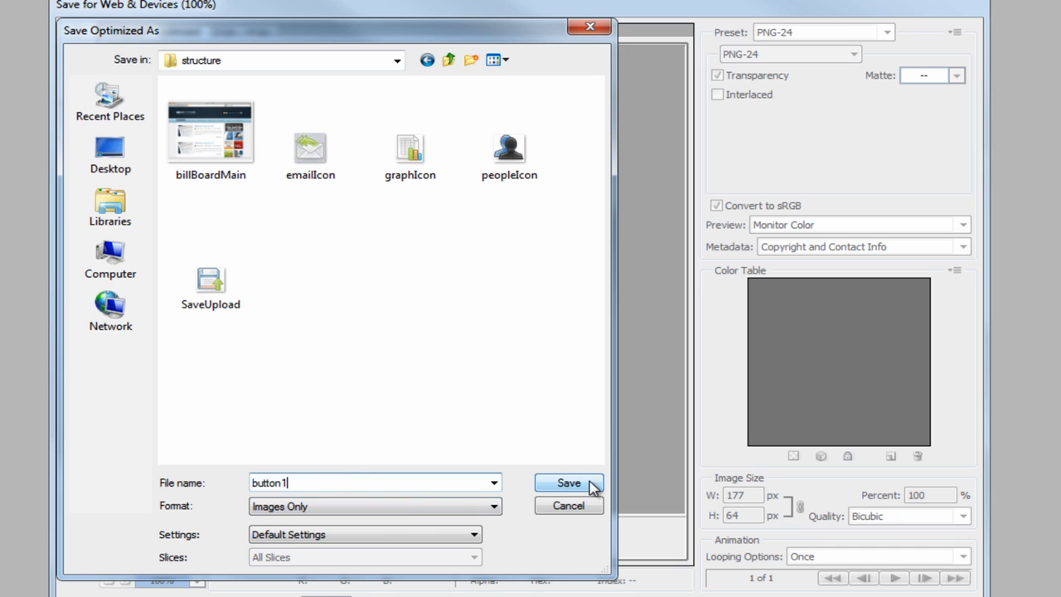
click(568, 482)
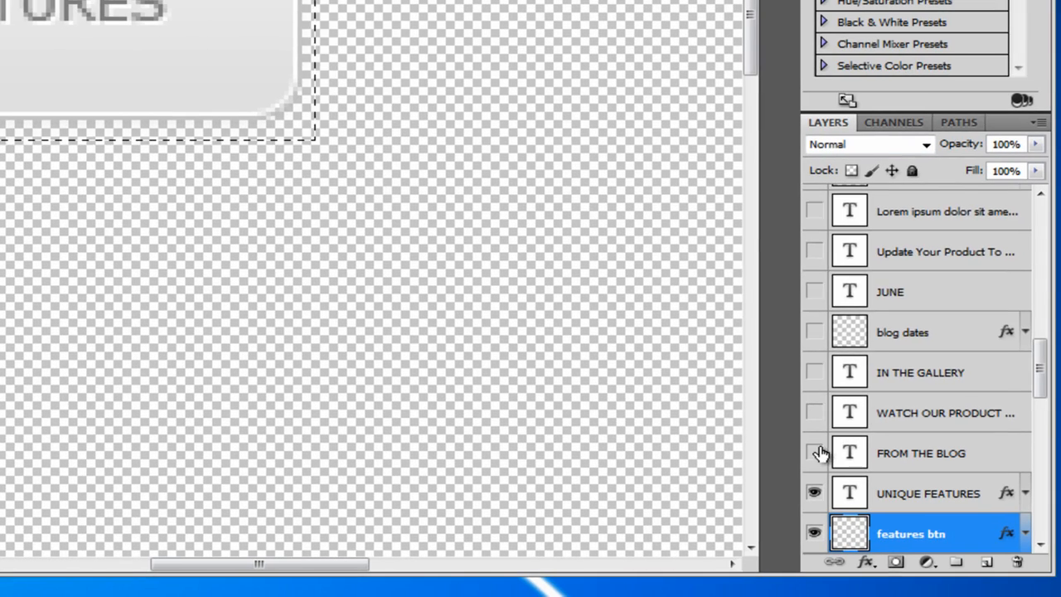
- Use Show/Hide all other layers to make the full product layout visible again
click(925, 452)
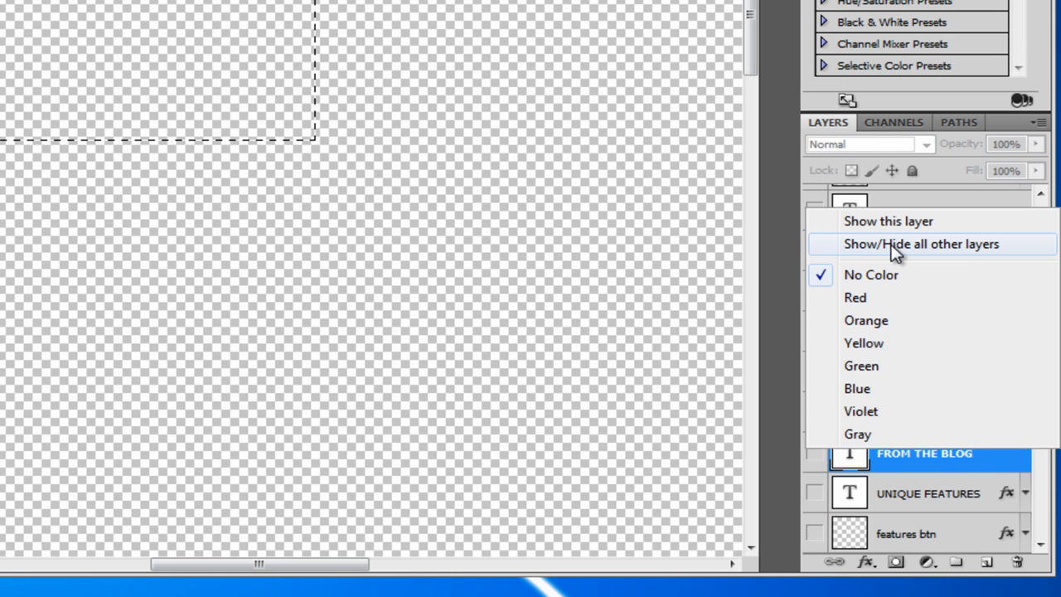
click(922, 243)
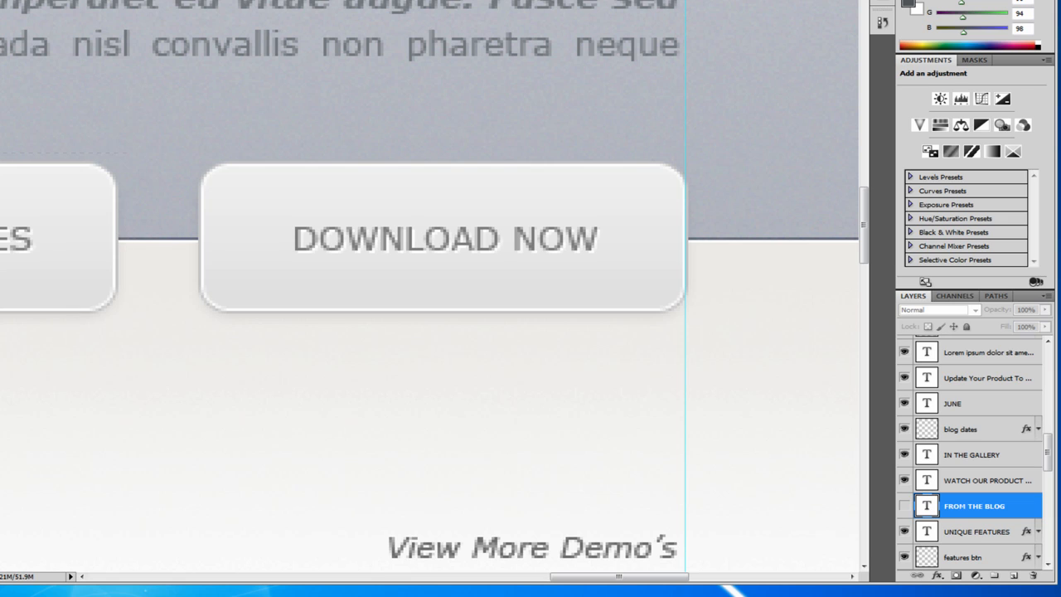
mouse_move(533, 299)
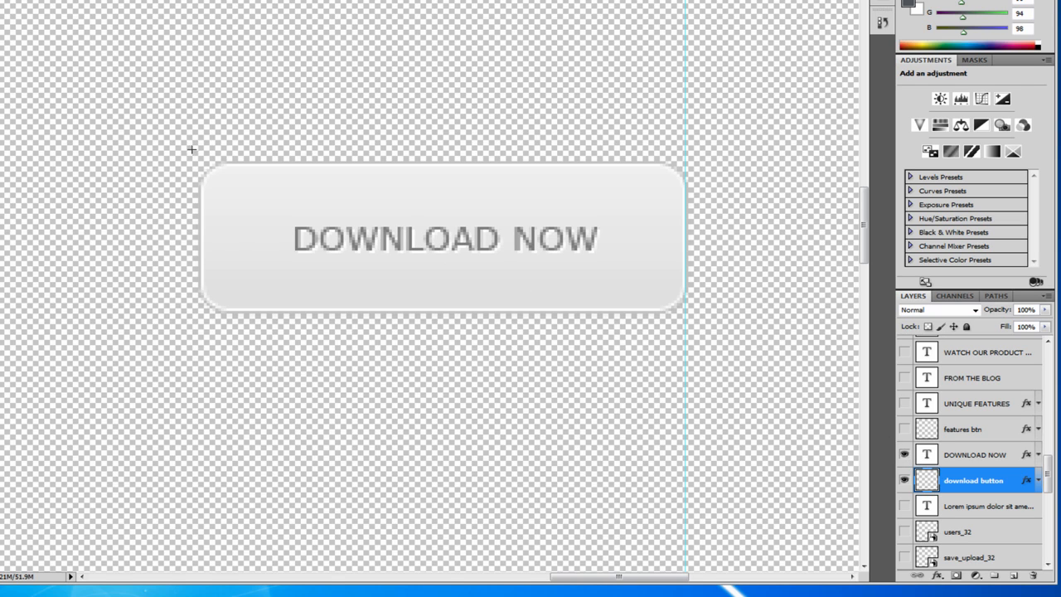
- Select the Download Now button, copy merged, and create a new 177×63 clipboard-sized document
drag(191, 150, 222, 186)
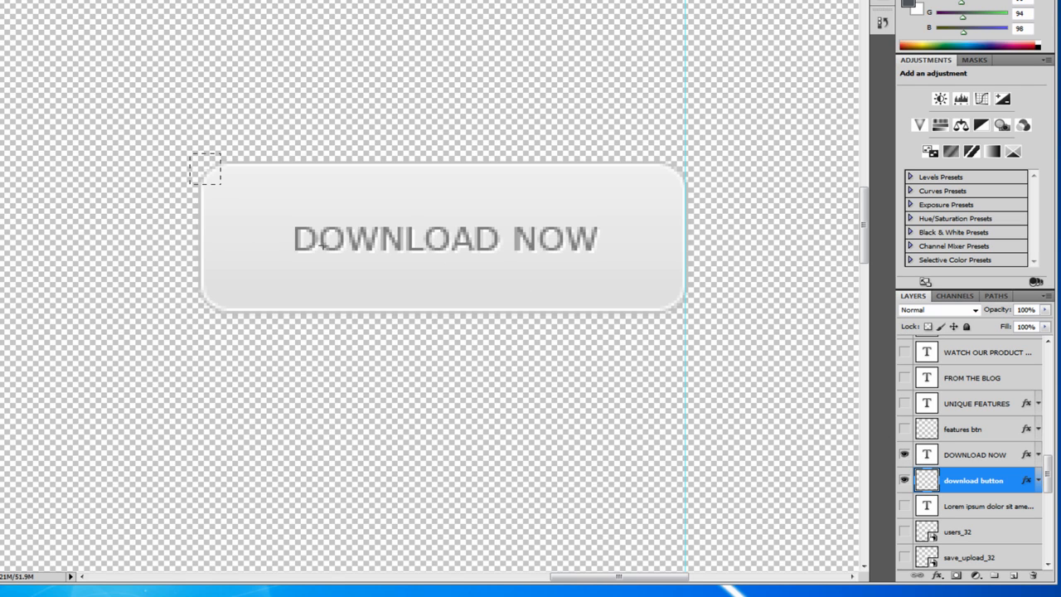
drag(205, 164, 691, 324)
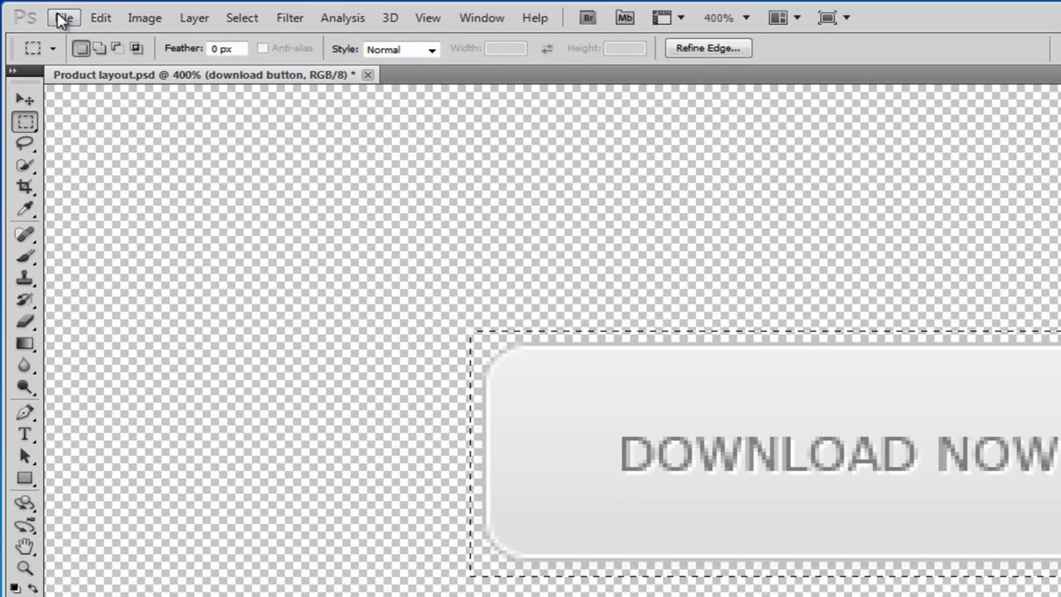
click(99, 18)
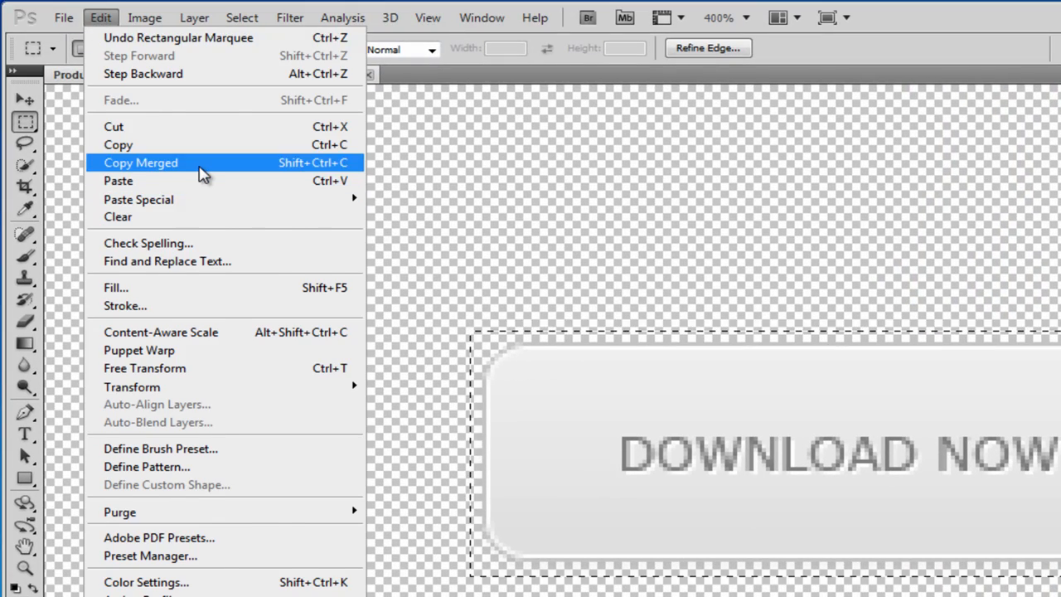
click(63, 17)
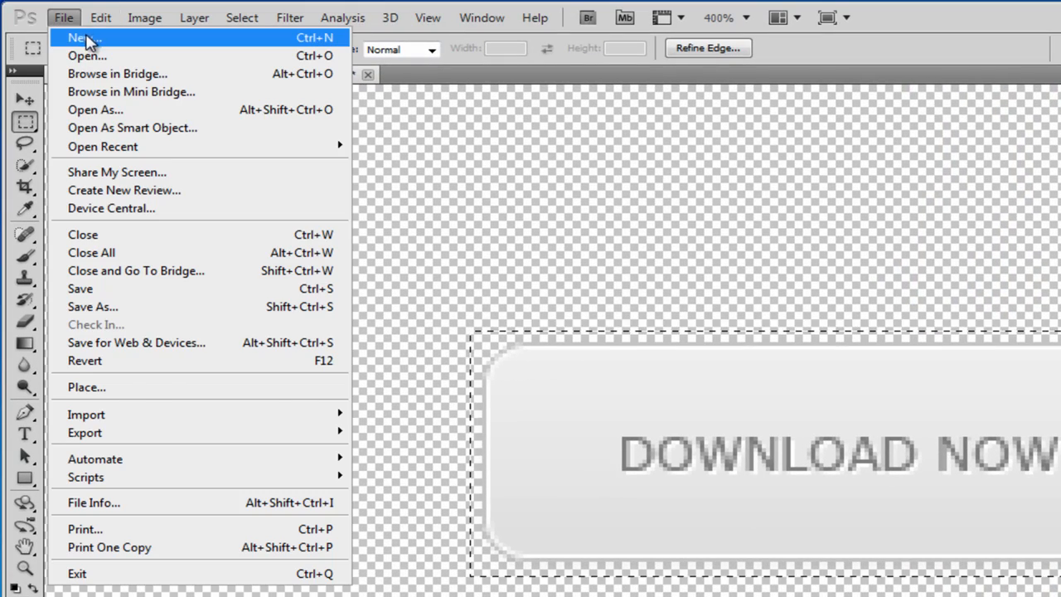
click(82, 37)
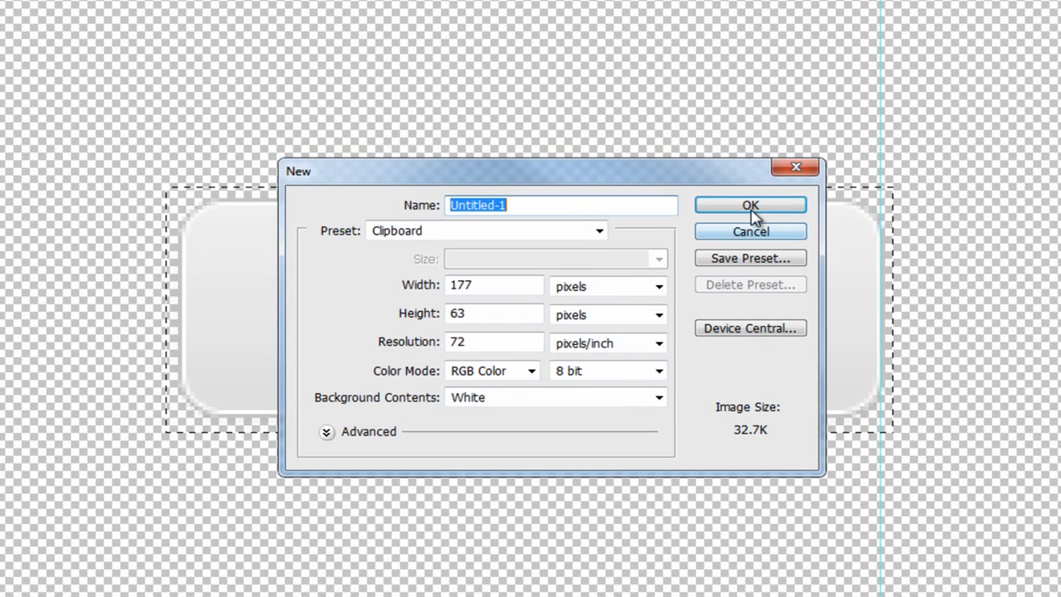
click(750, 205)
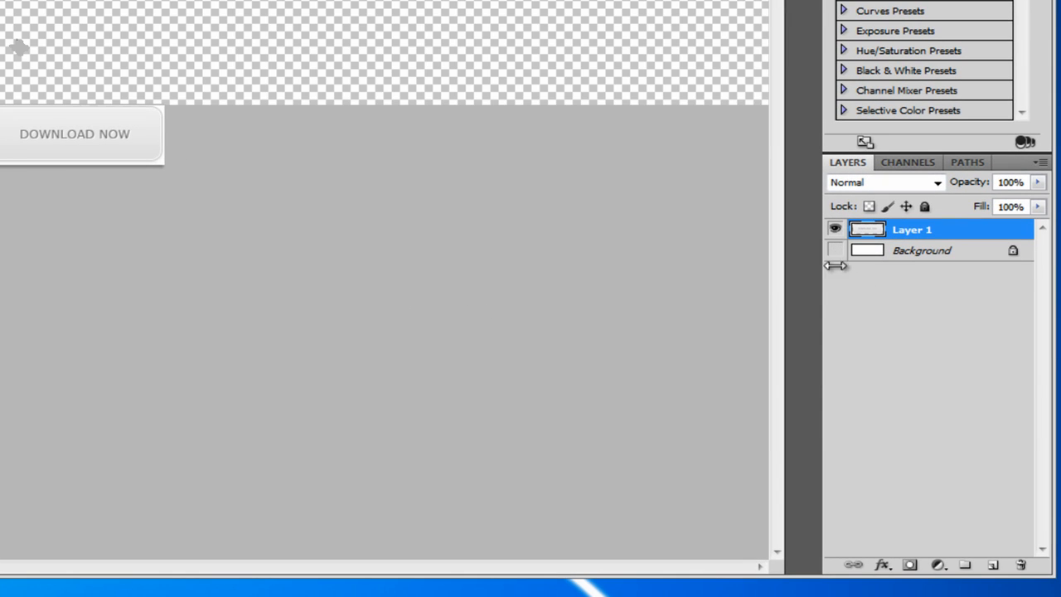
- Export the Download Now button as PNG button2, then close Untitled-1 without saving
click(63, 17)
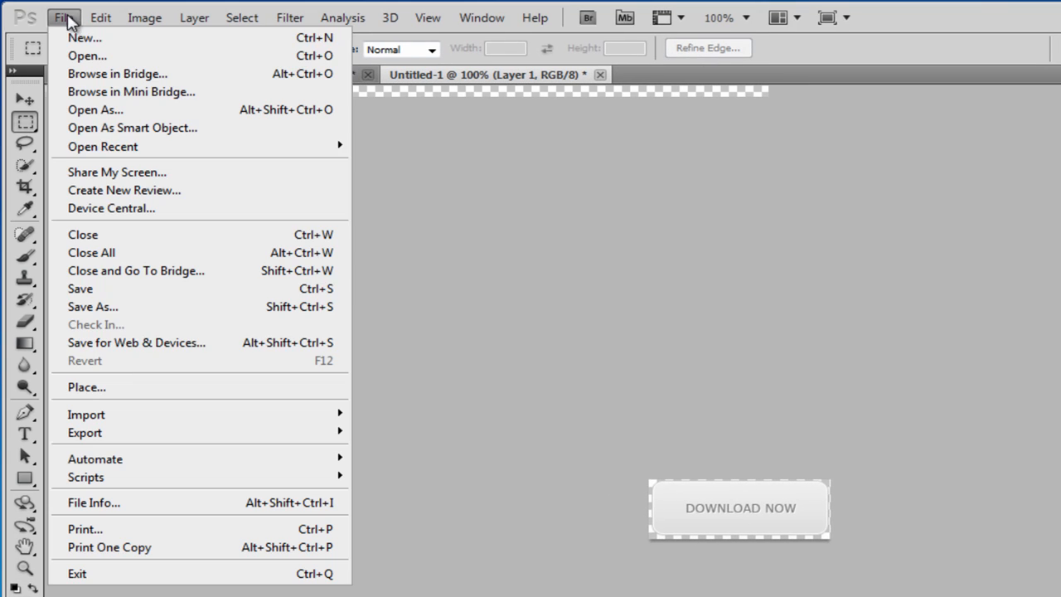
click(136, 342)
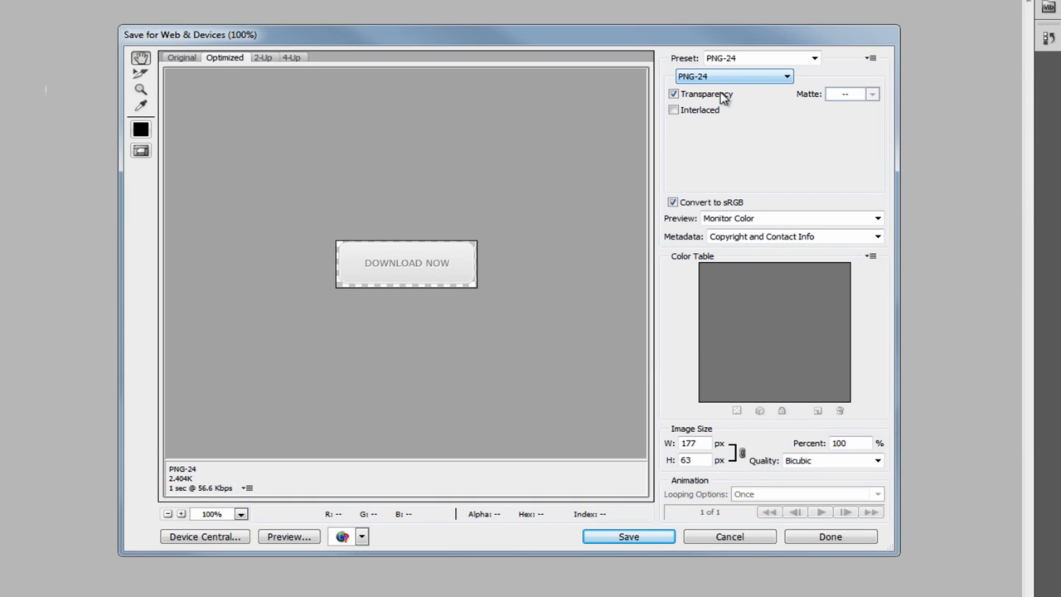
click(627, 536)
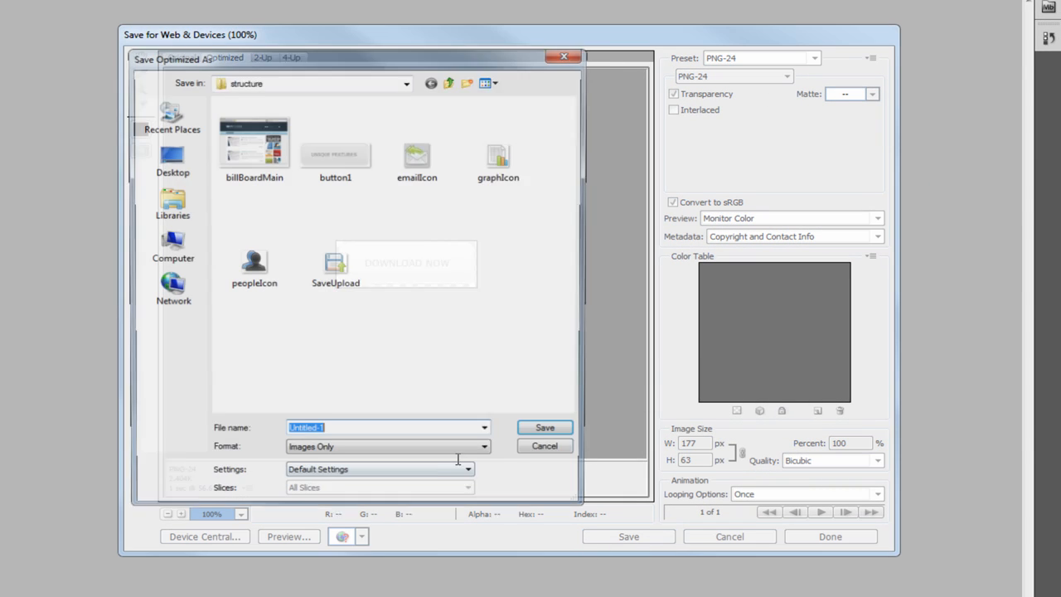
text(bu)
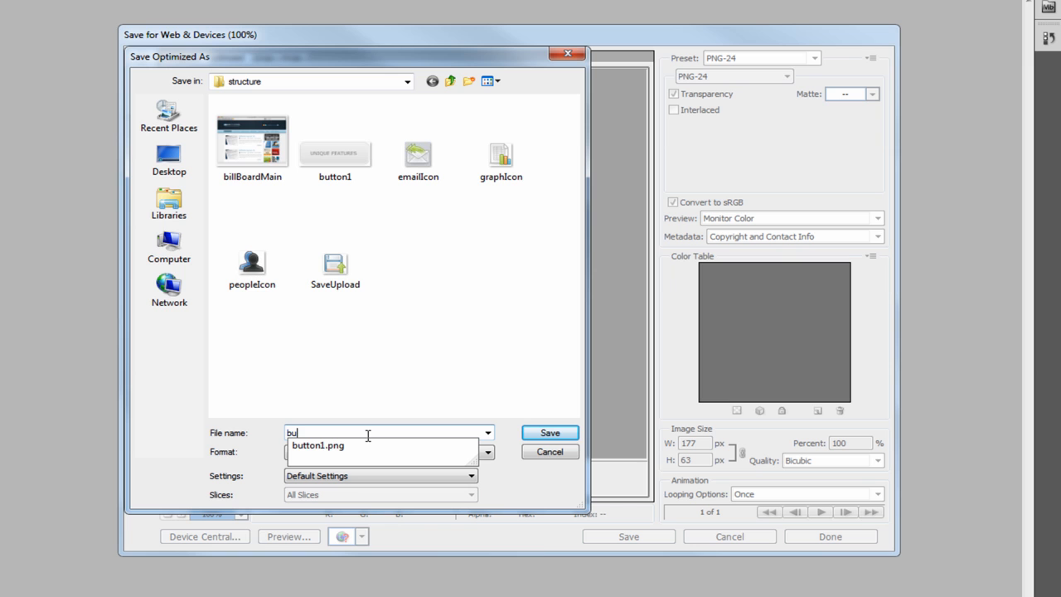
text(button2)
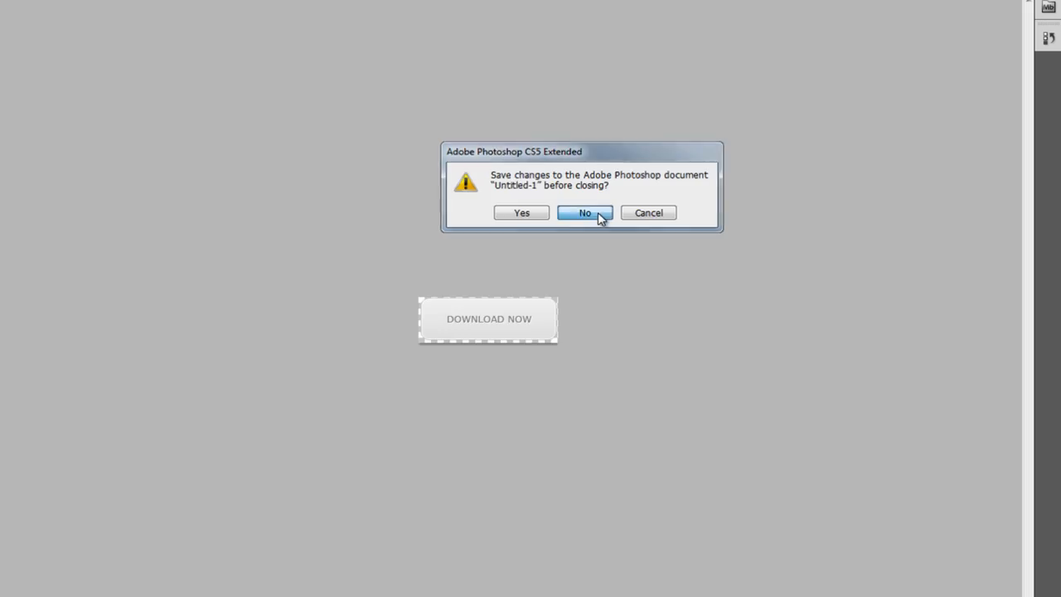
click(584, 212)
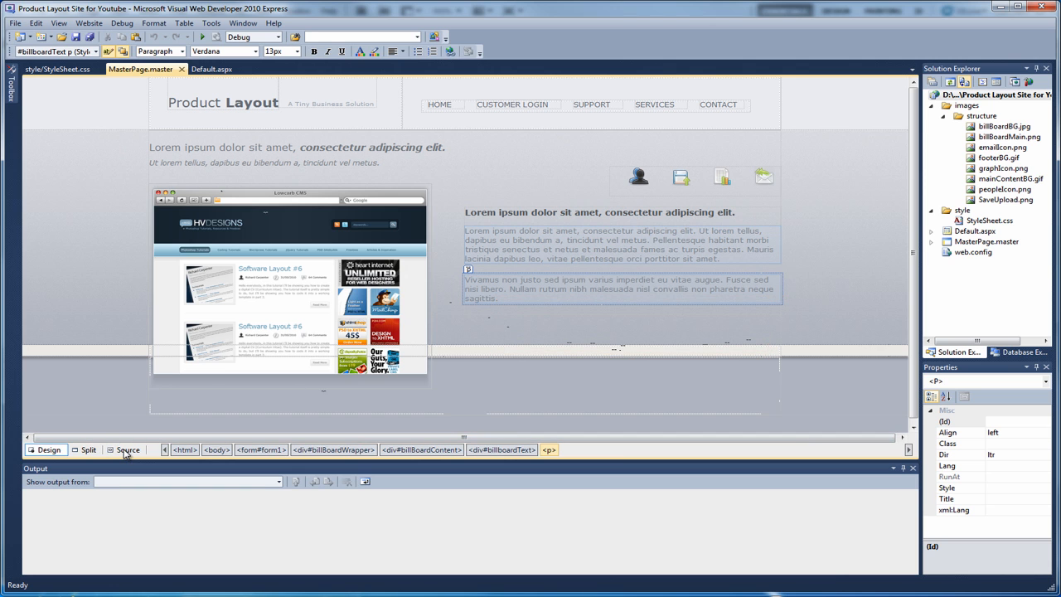
- In Source view, type <div id="billBaorduttons"> after the billboardText closing comment
click(127, 450)
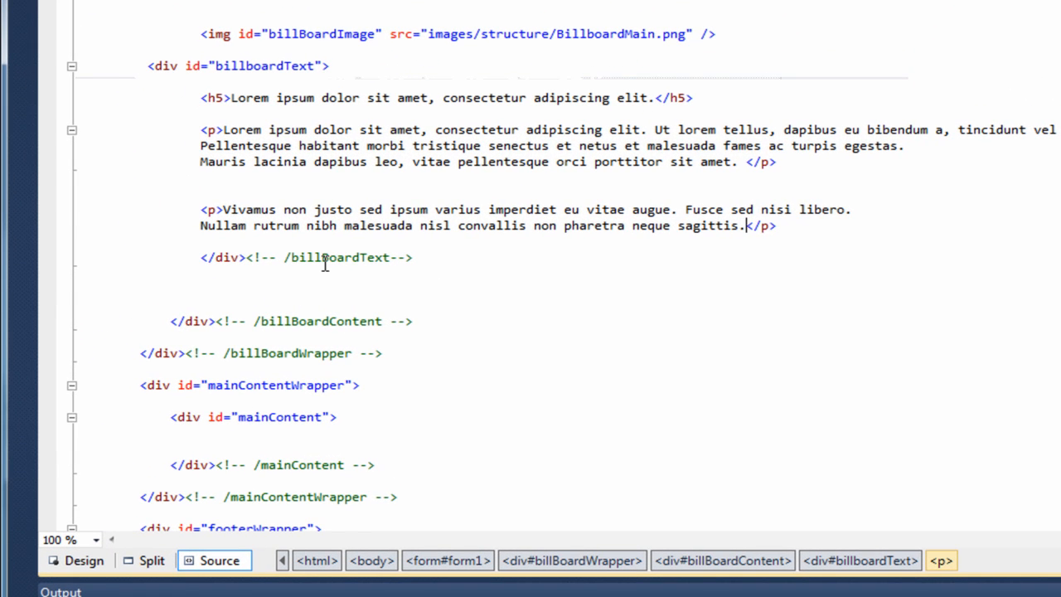
click(198, 285)
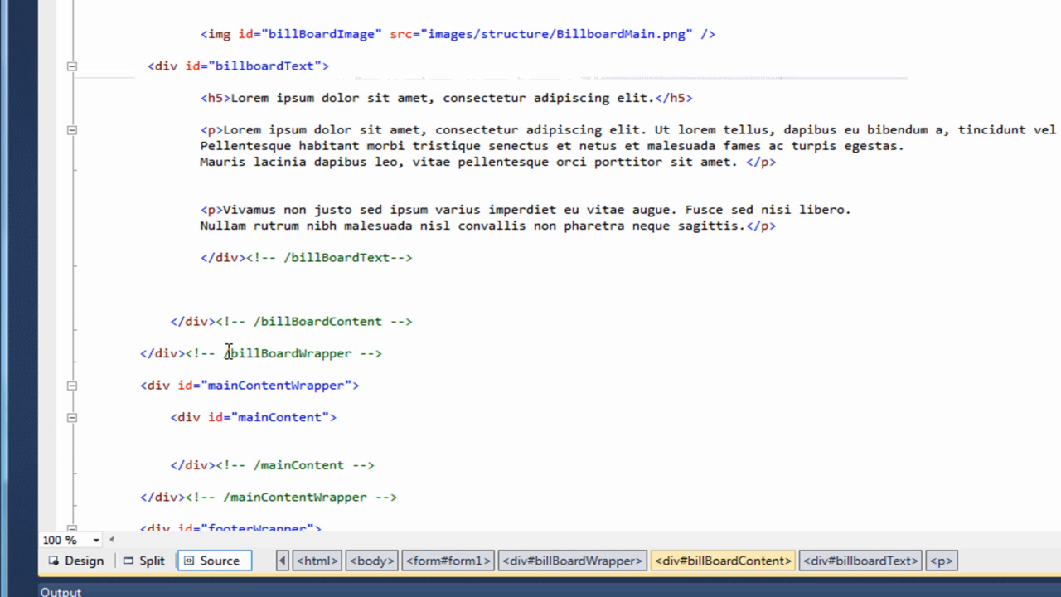
mouse_move(218, 307)
text(<div =)
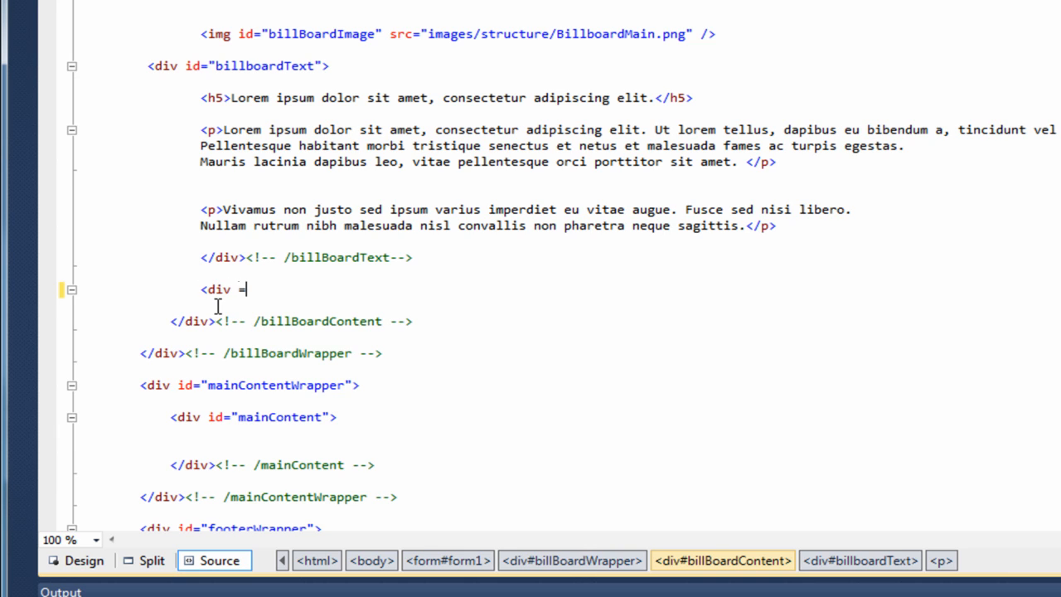
text(id)
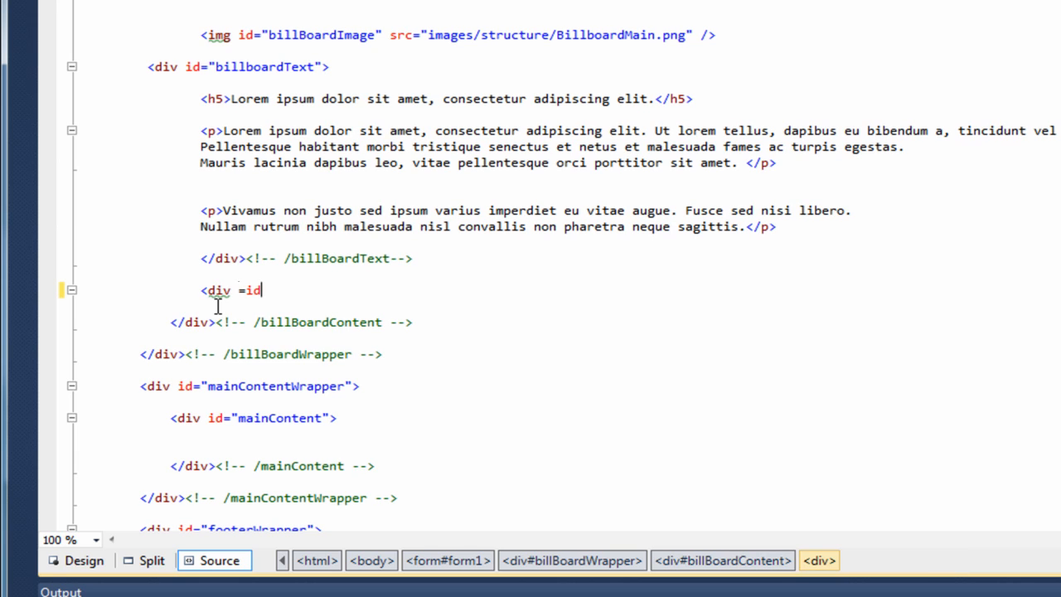
key(BackSpace)
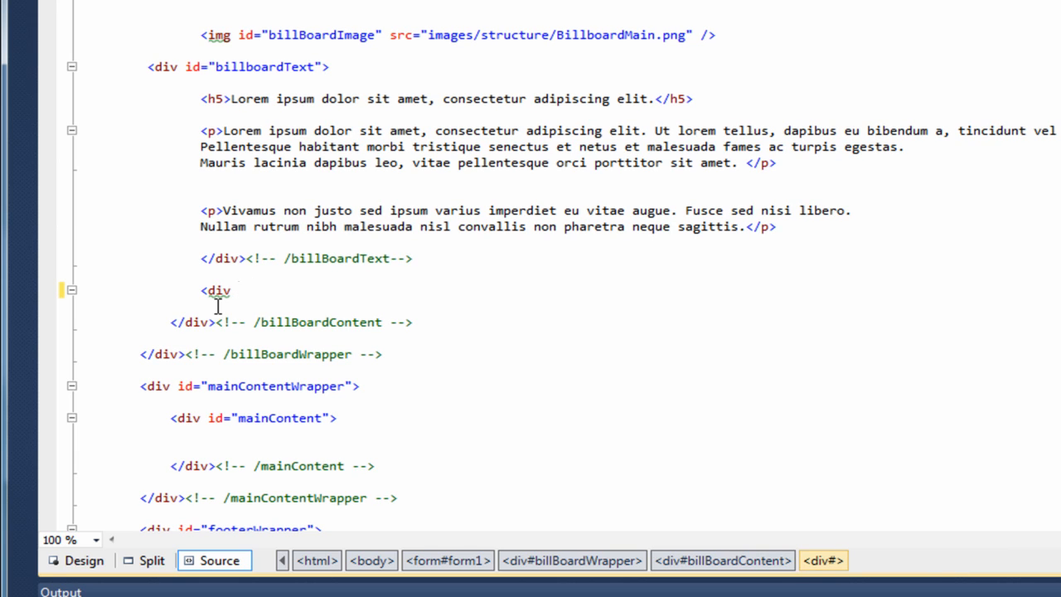
text(id=")
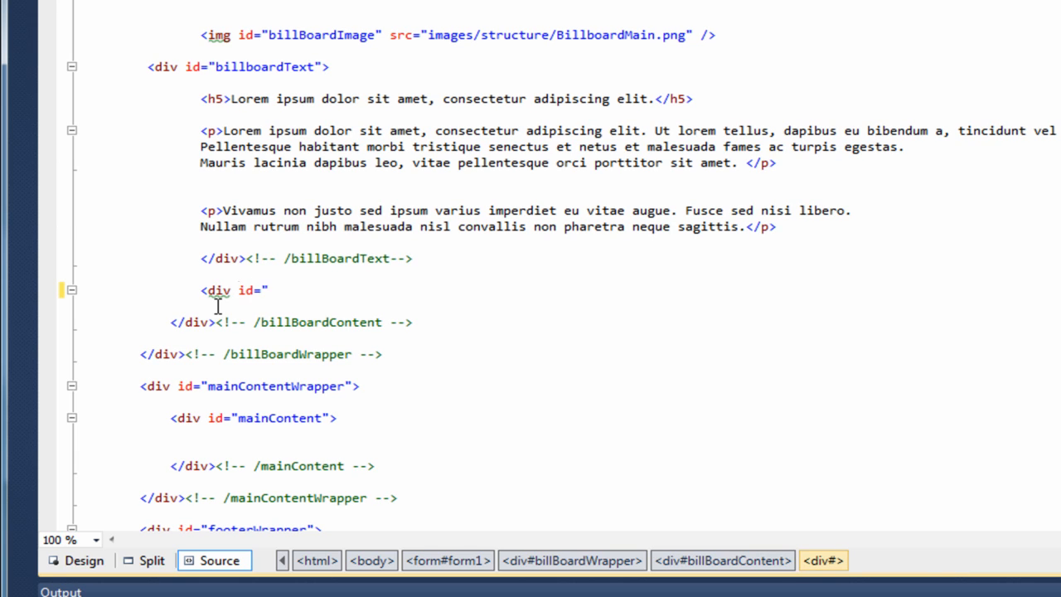
text(billBaord)
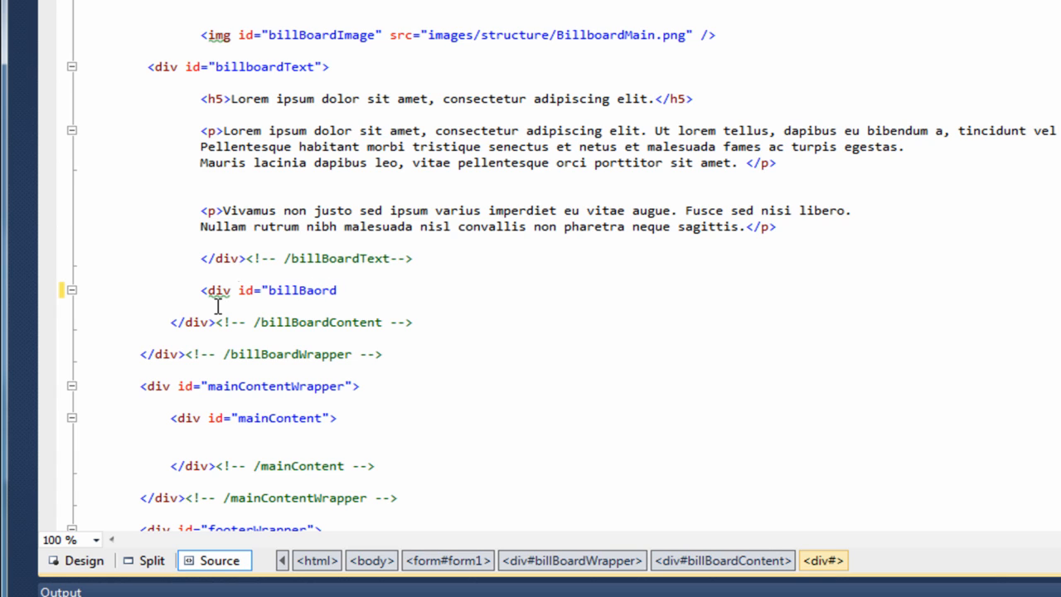
text(uttons"></div><!-- /billBaorduttons -->)
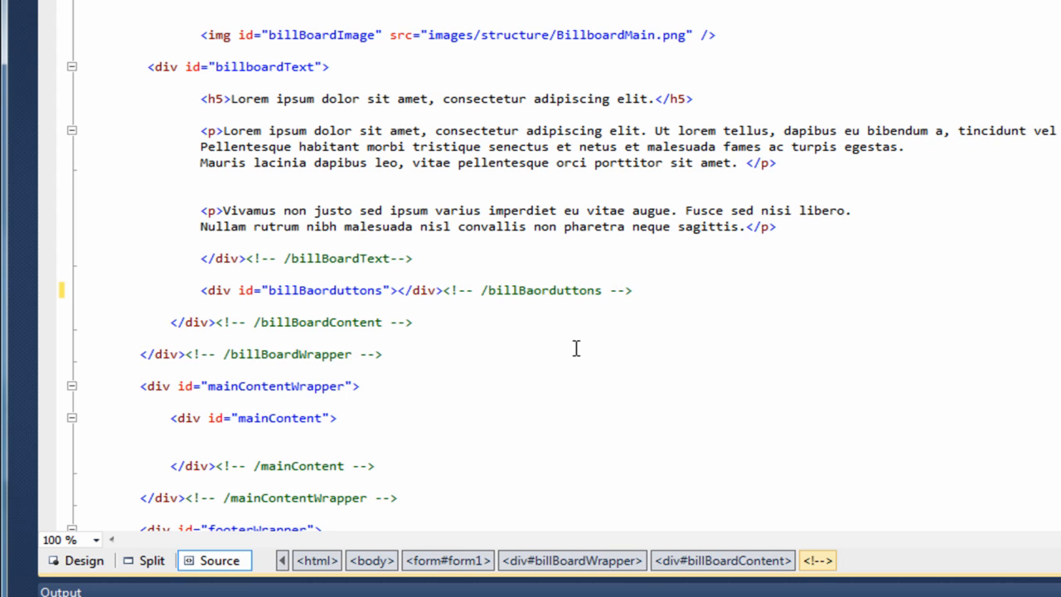
- Place the cursor inside the billBaorduttons div for the button1.png and button2.png image tags
click(398, 290)
text(<img src="images/structure/button1.png" />)
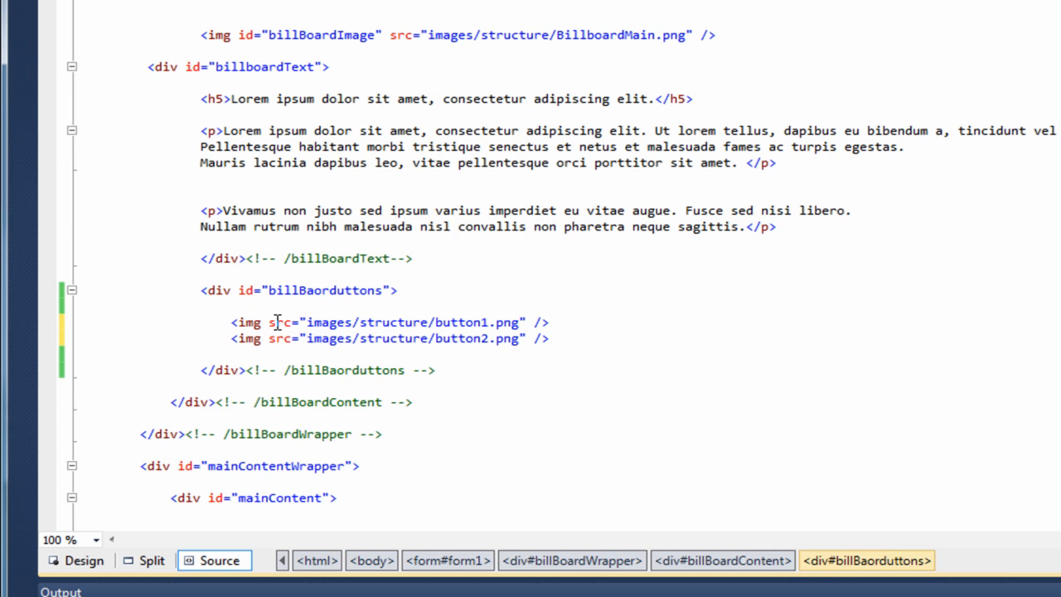
mouse_move(314, 327)
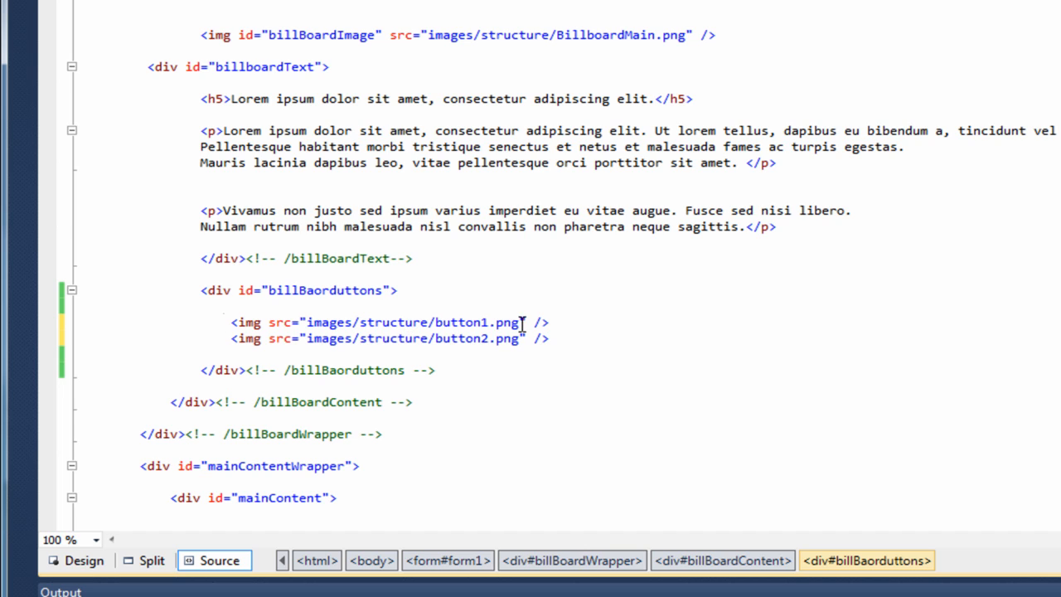
mouse_move(466, 339)
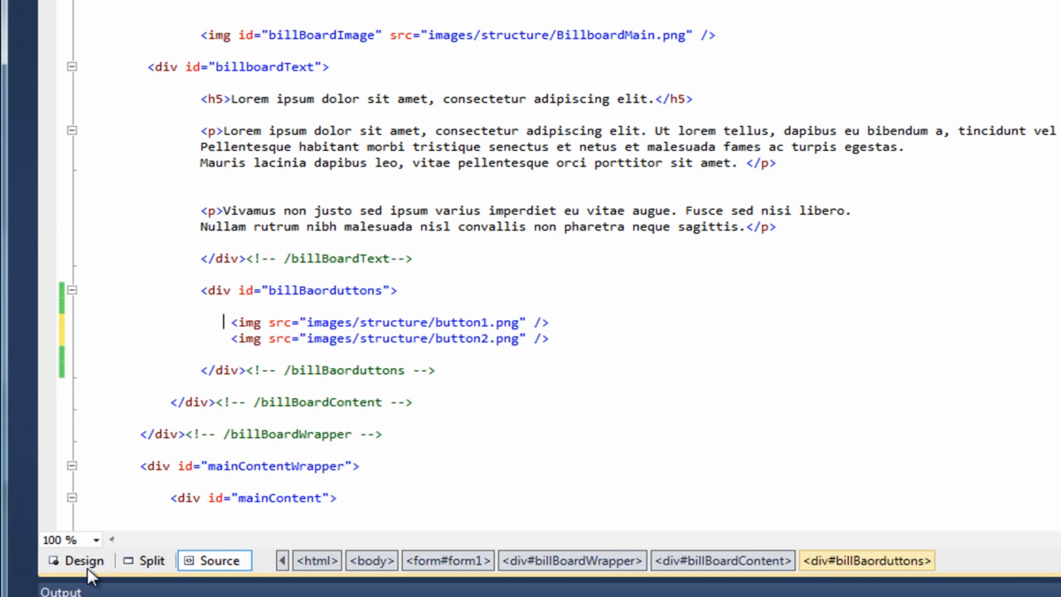
- Preview the page in Design view to check the Unique Features and Download Now buttons
click(76, 560)
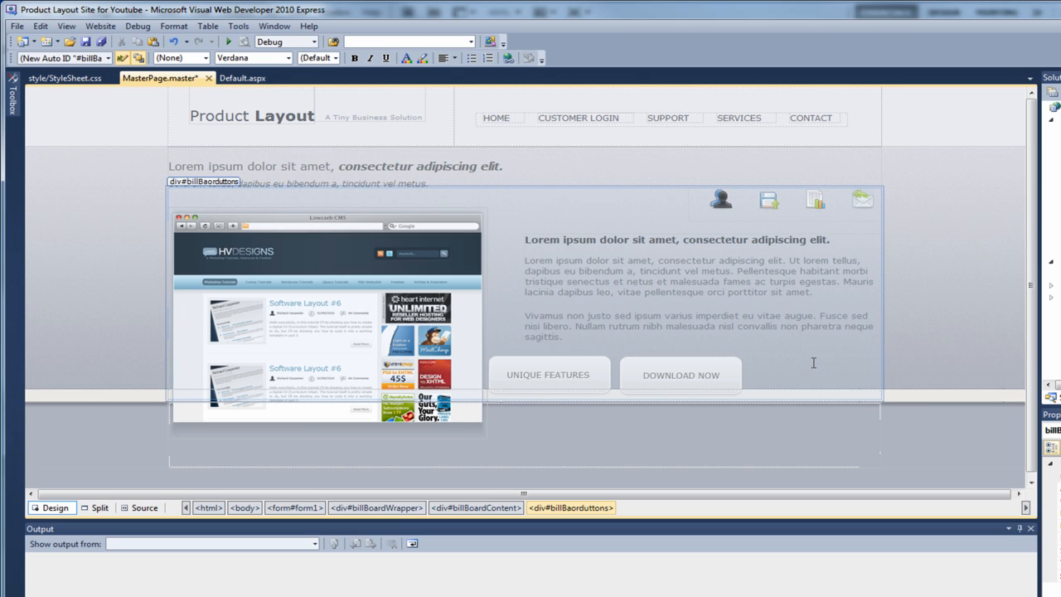
mouse_move(609, 382)
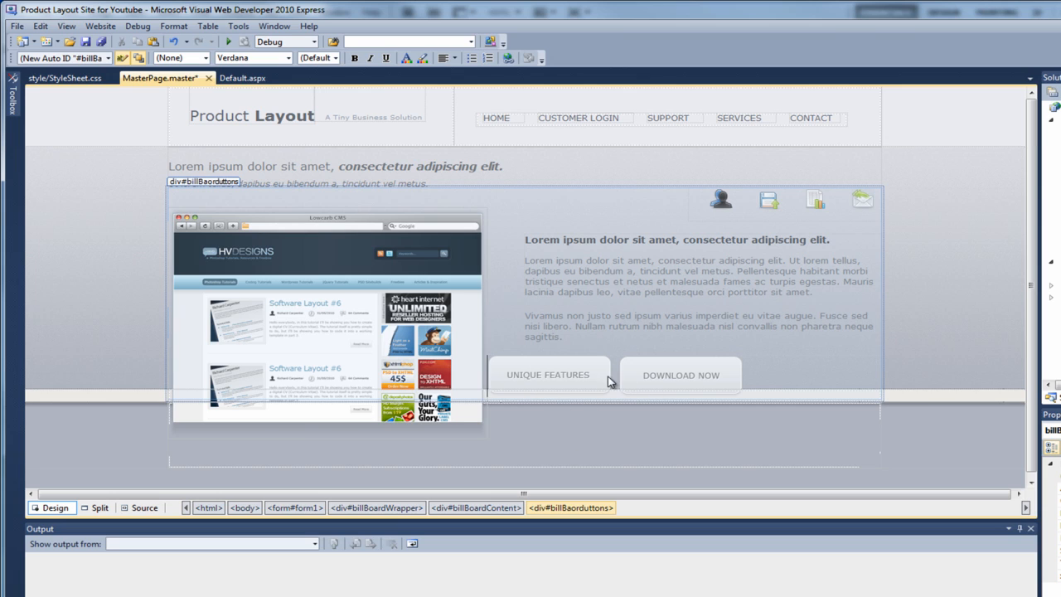
mouse_move(114, 514)
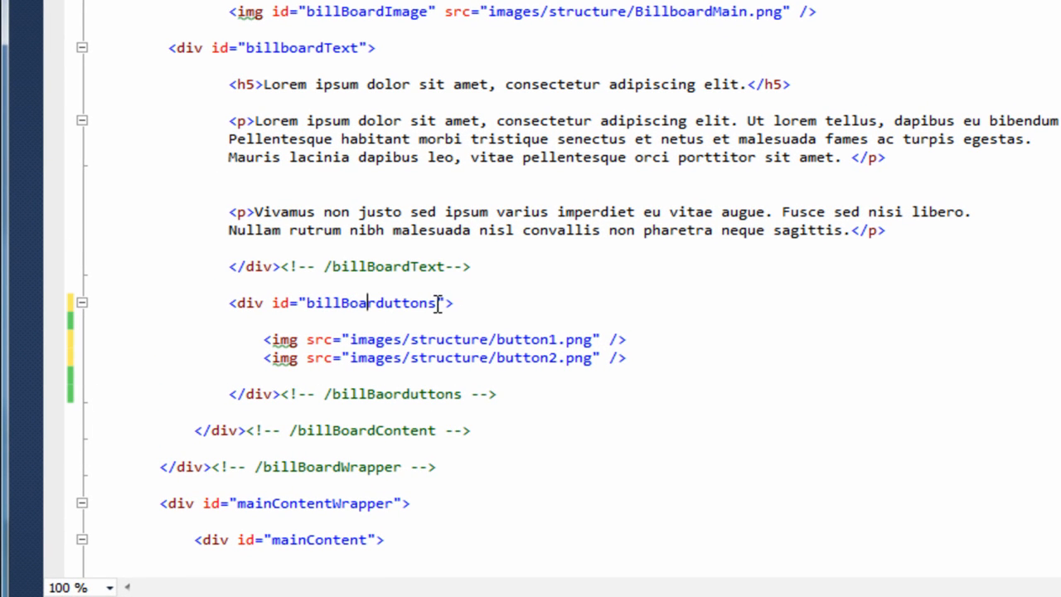
- Add a #billBoarduttons { float: right } rule below #billboardText p in StyleSheet.css
double_click(369, 302)
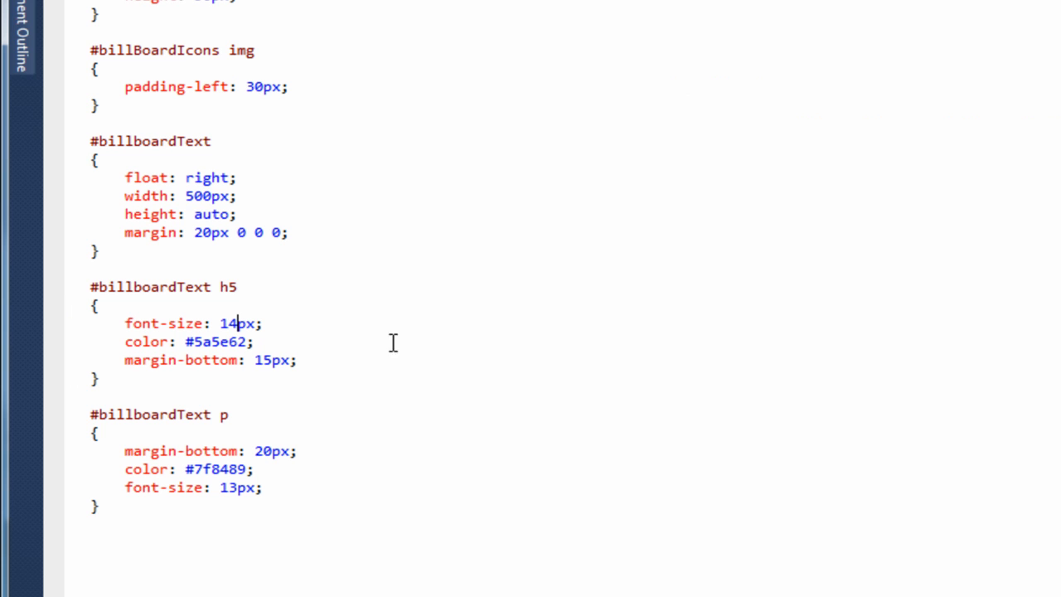
scroll(down, 3)
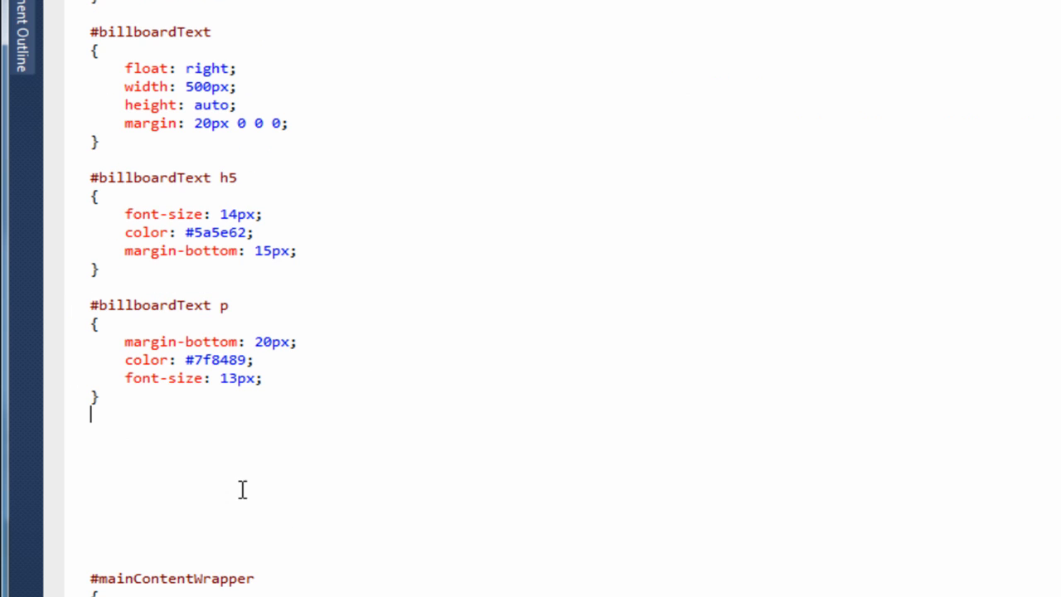
text(#billBoarduttons)
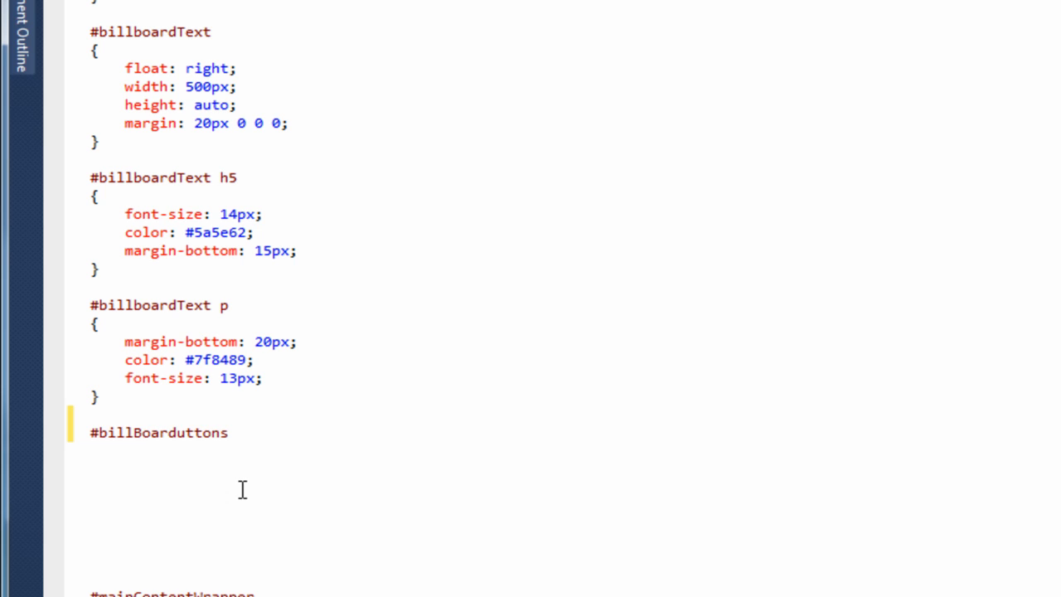
text({)
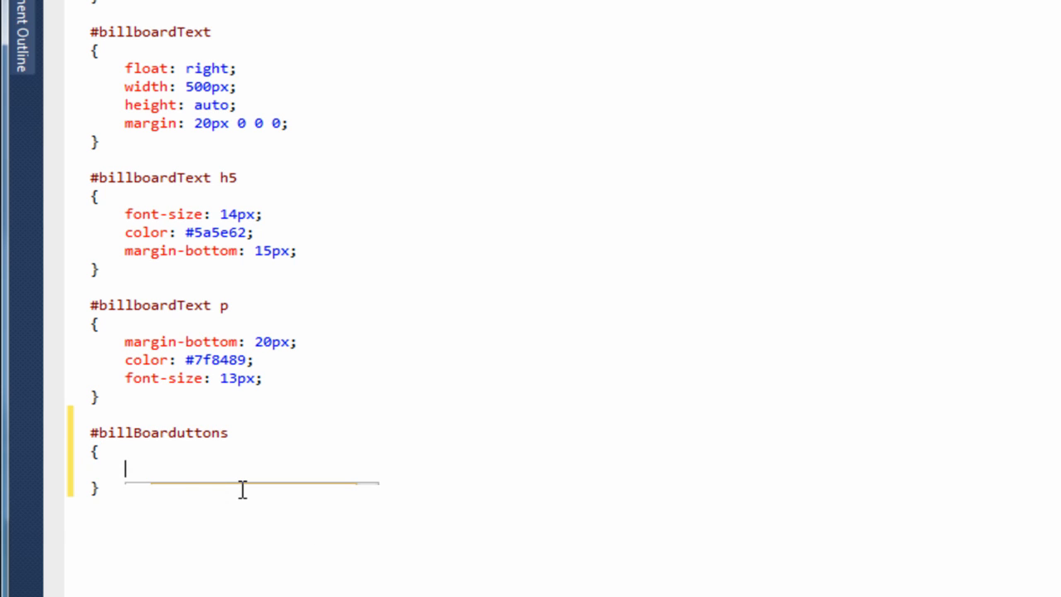
text(float)
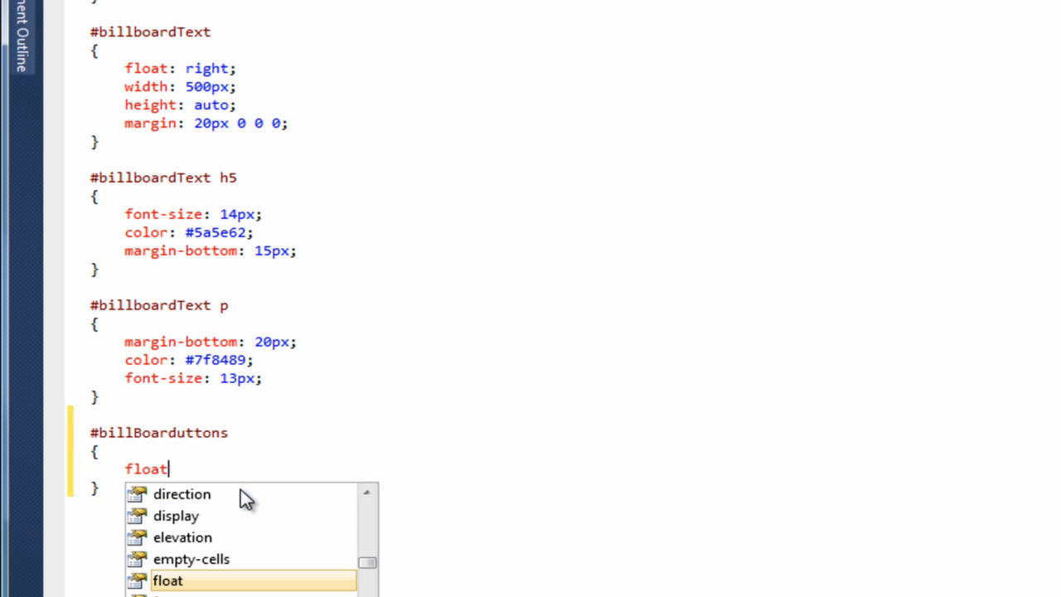
text(:)
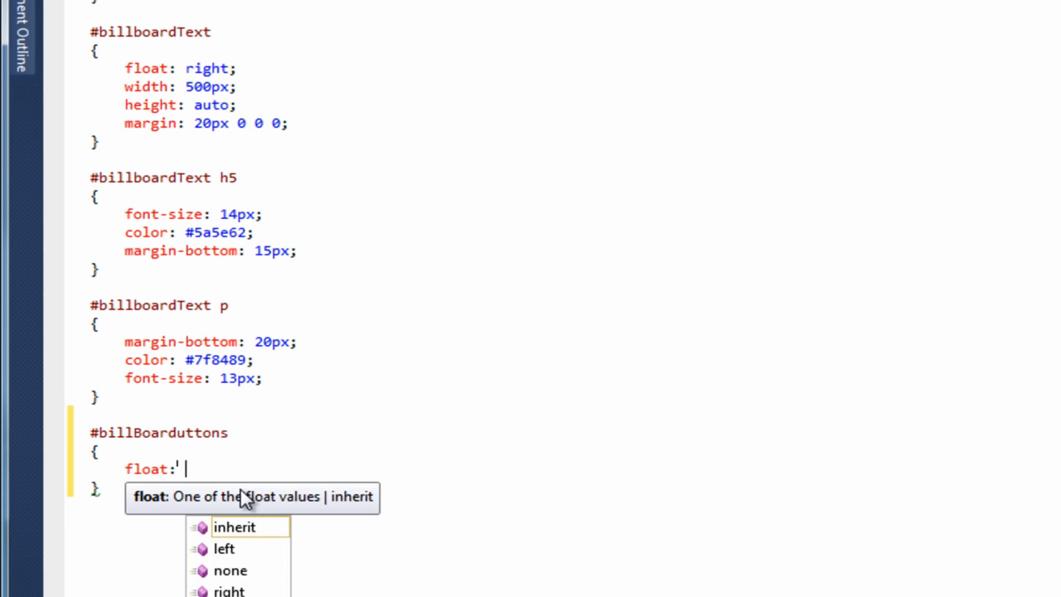
text(right)
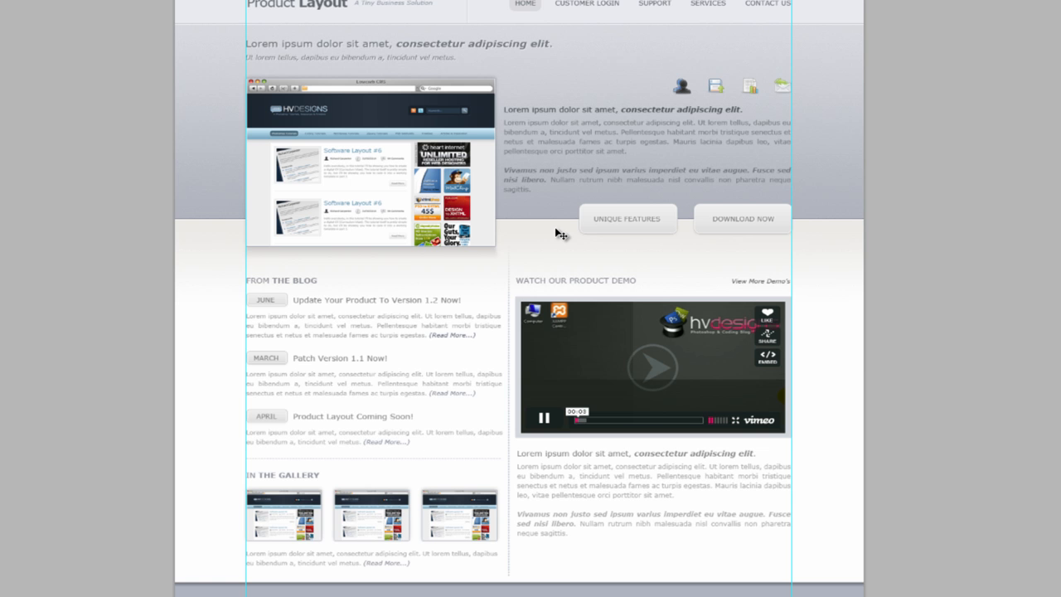
- Scroll the Photoshop mockup to the billboard's Unique Features and Download Now buttons
scroll(down, 3)
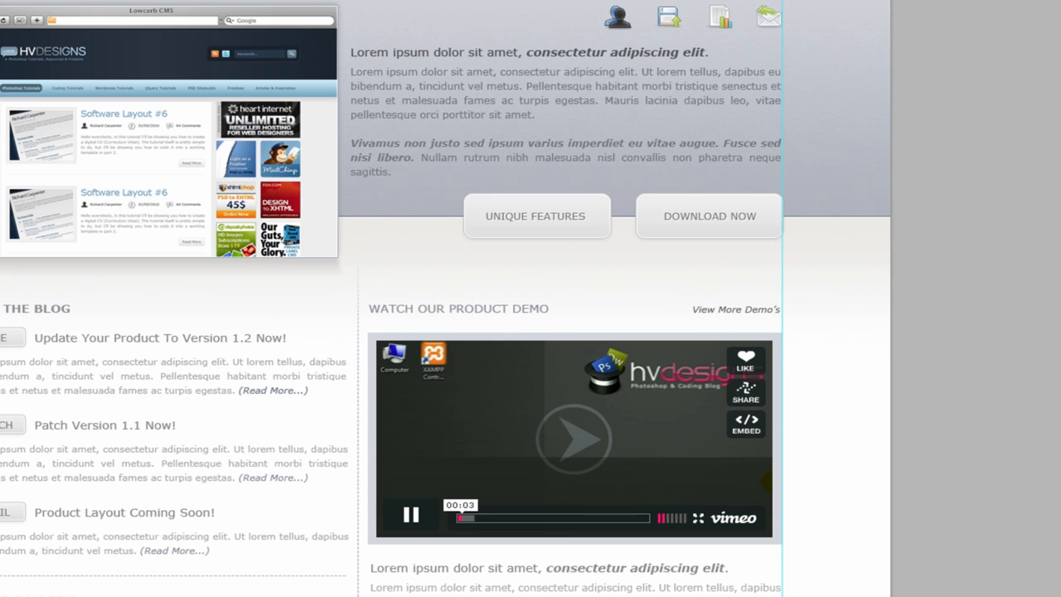
mouse_move(468, 201)
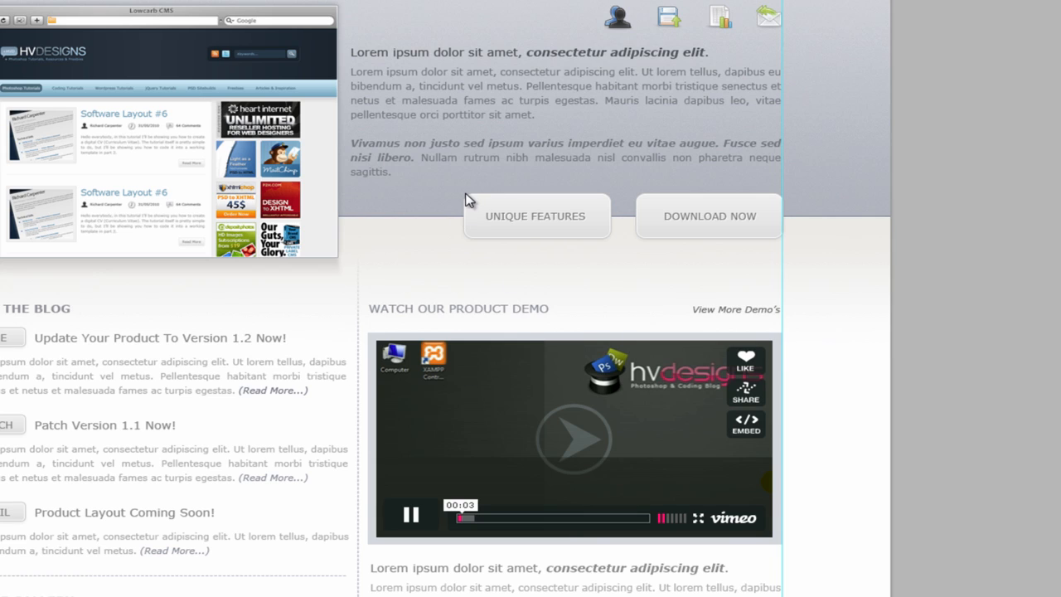
mouse_move(785, 207)
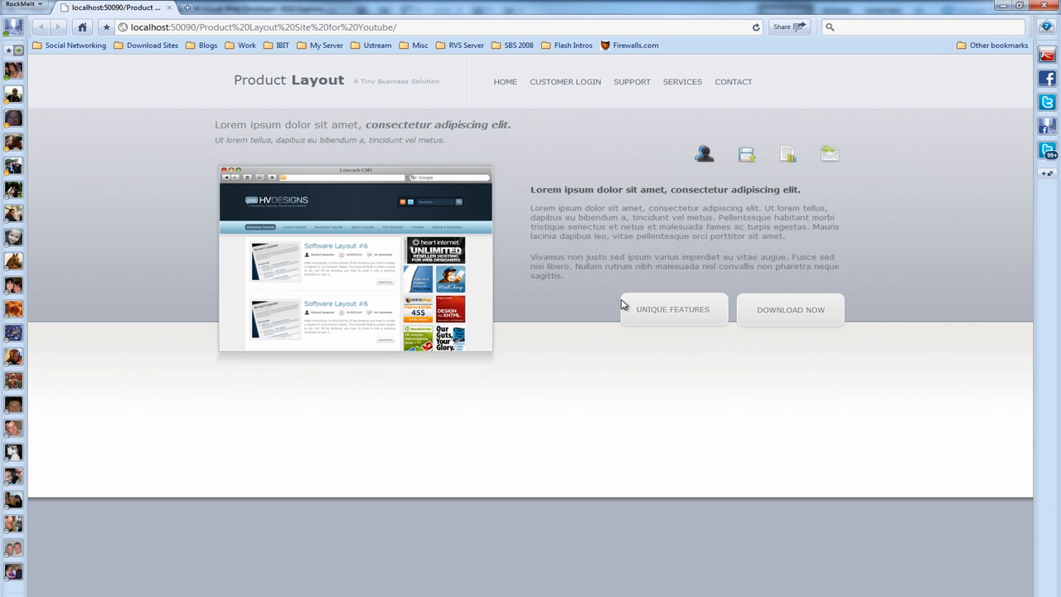
mouse_move(337, 370)
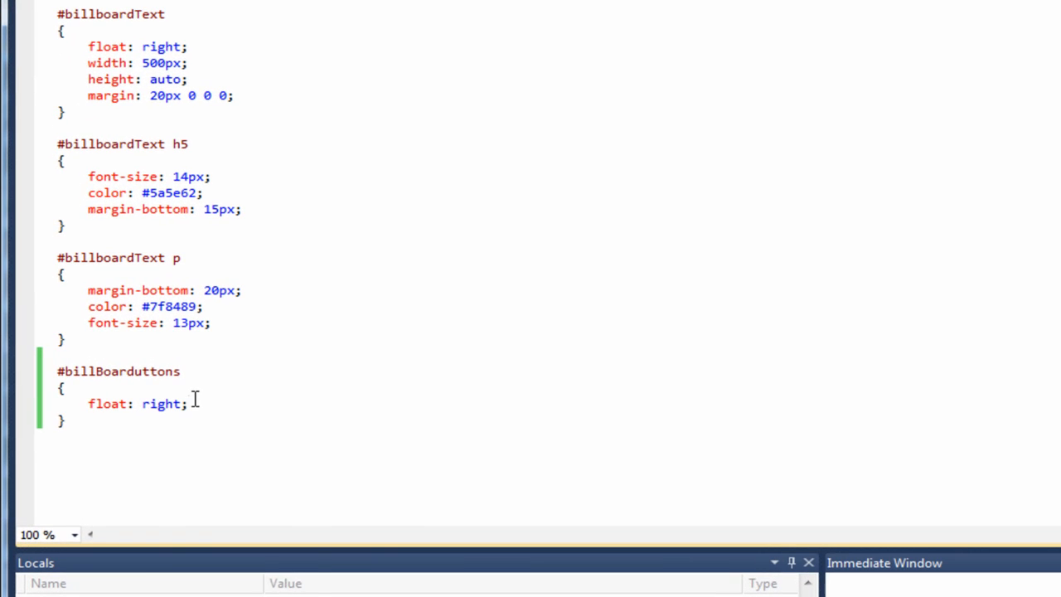
- Add position: relative and top: 20px to the #billBoarduttons rule
text(position: relative;)
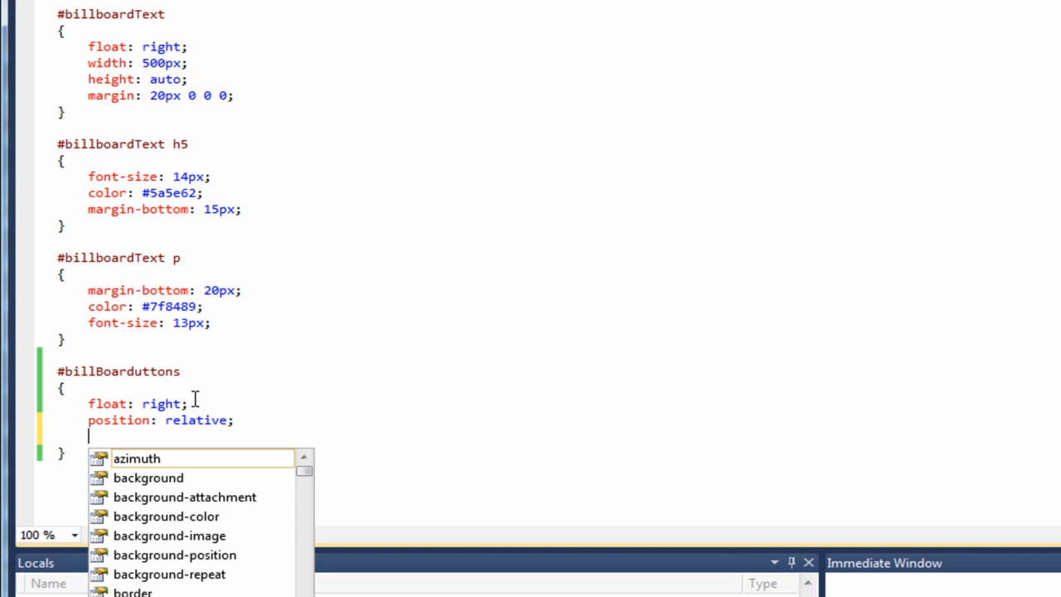
text(top)
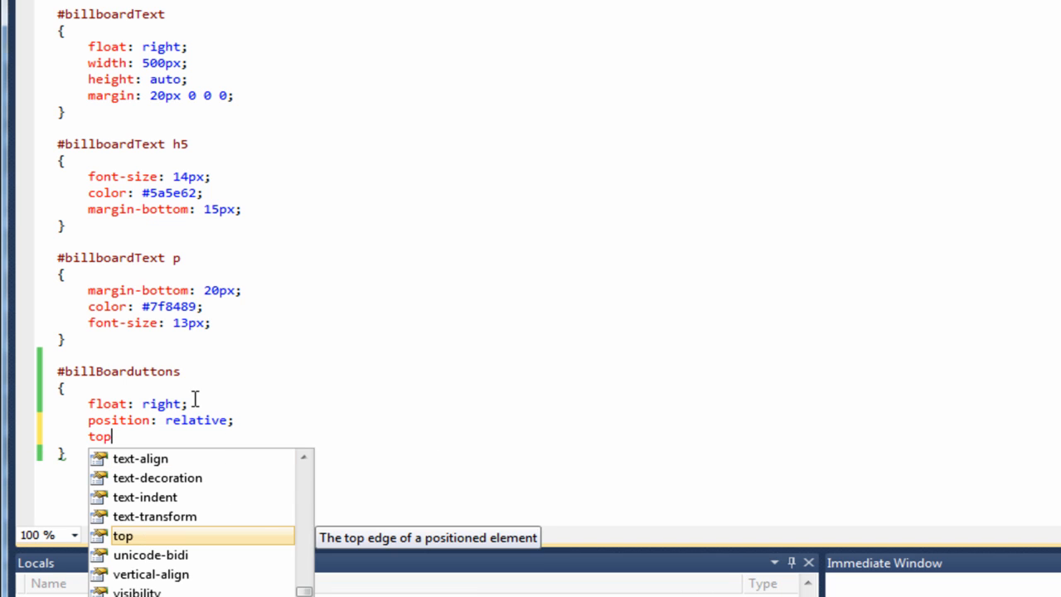
text(: 20)
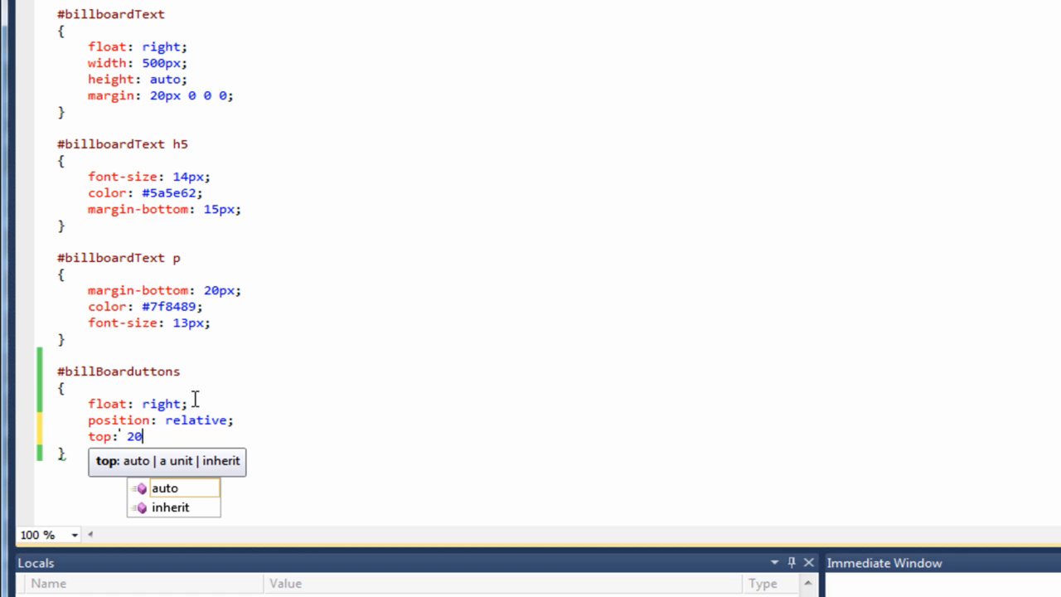
text(px;)
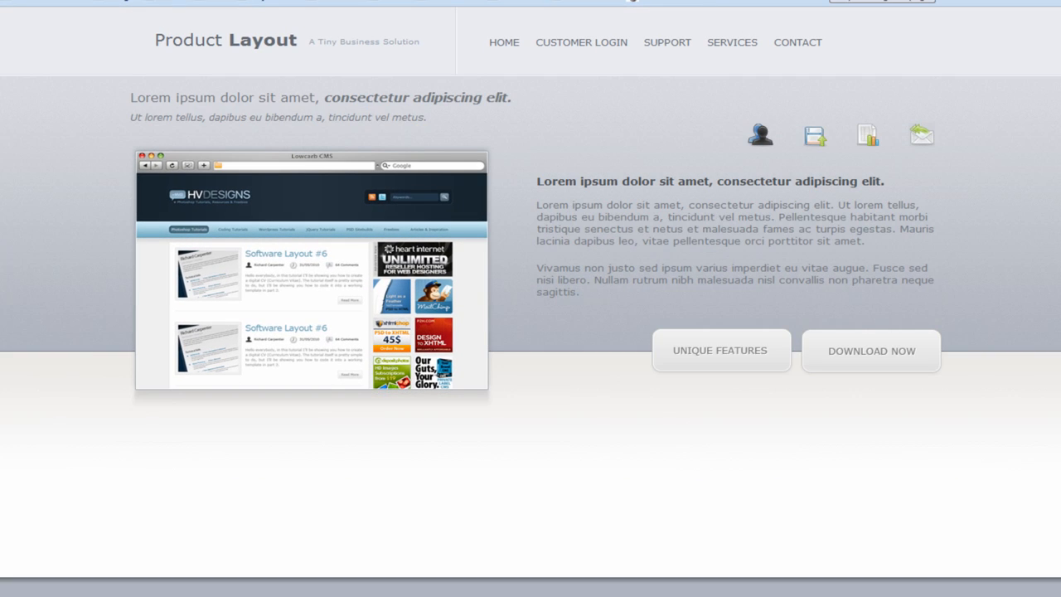
mouse_move(780, 509)
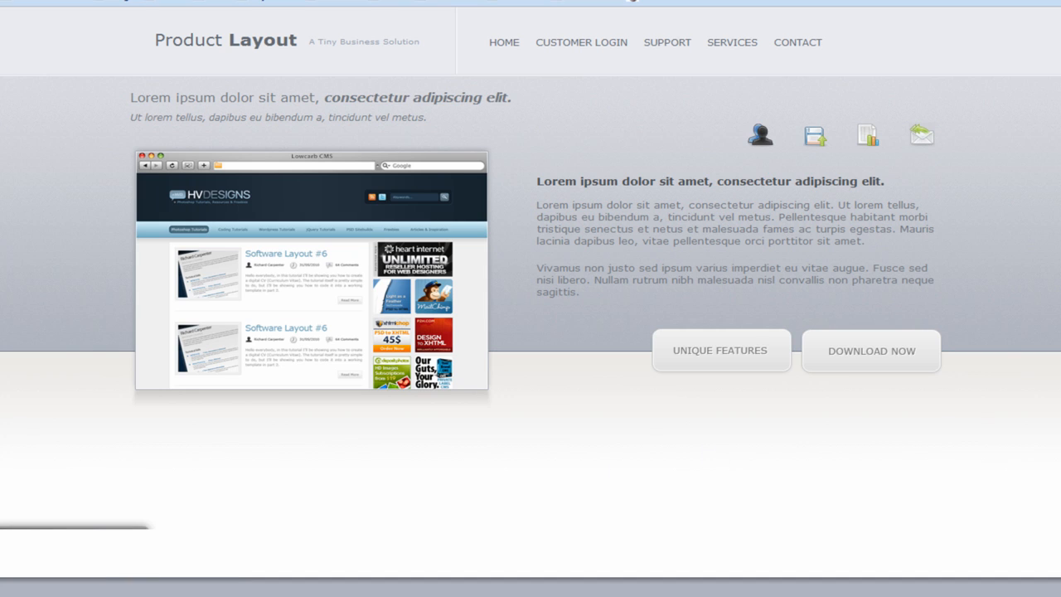
mouse_move(788, 342)
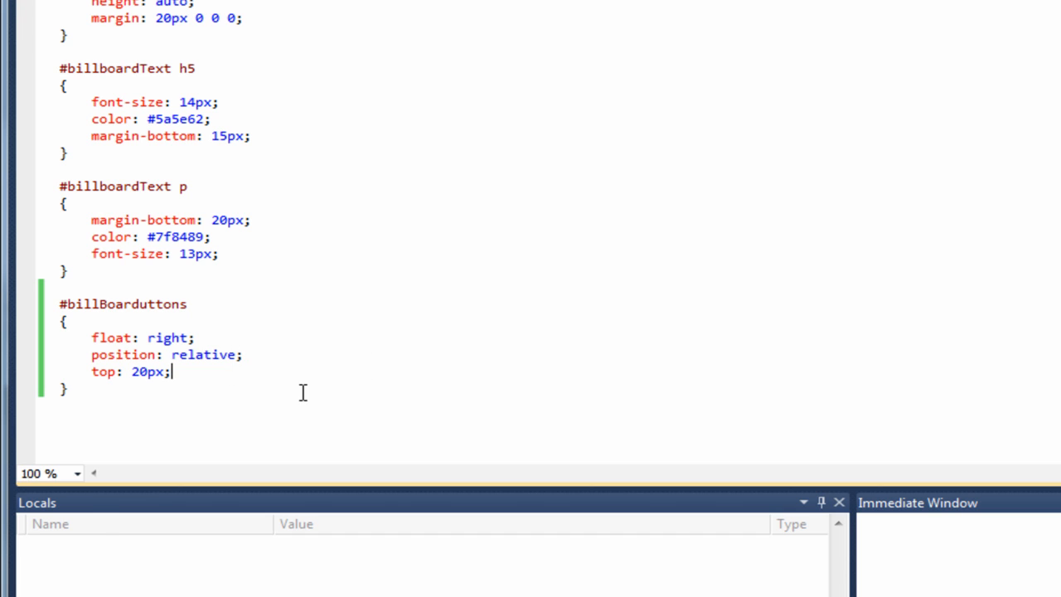
- Add padding: 0 0 0 30px to the #billBoarduttons rule
text(padding)
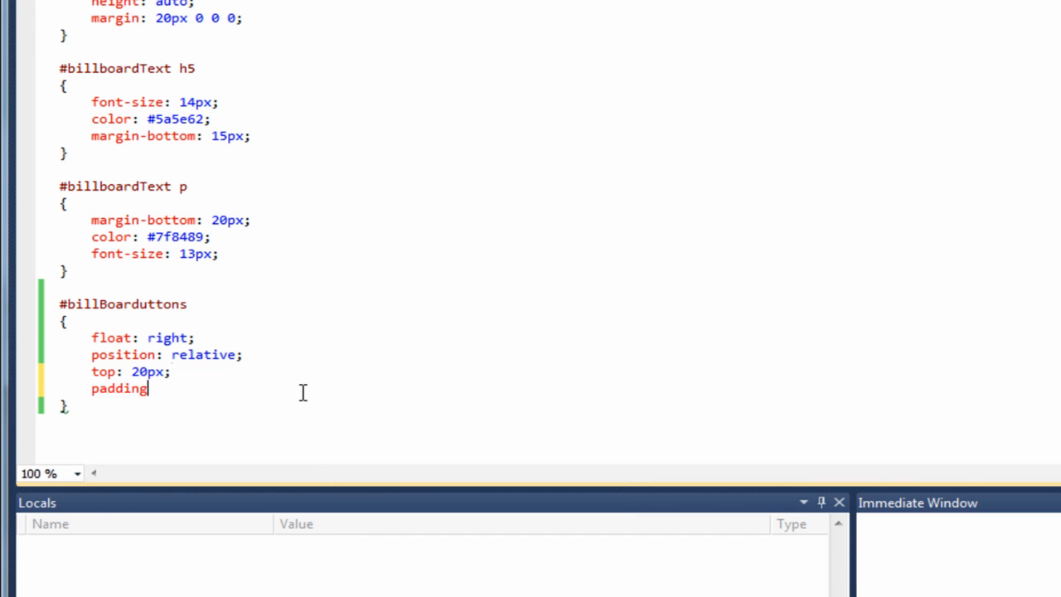
text(: 0 0 0 1)
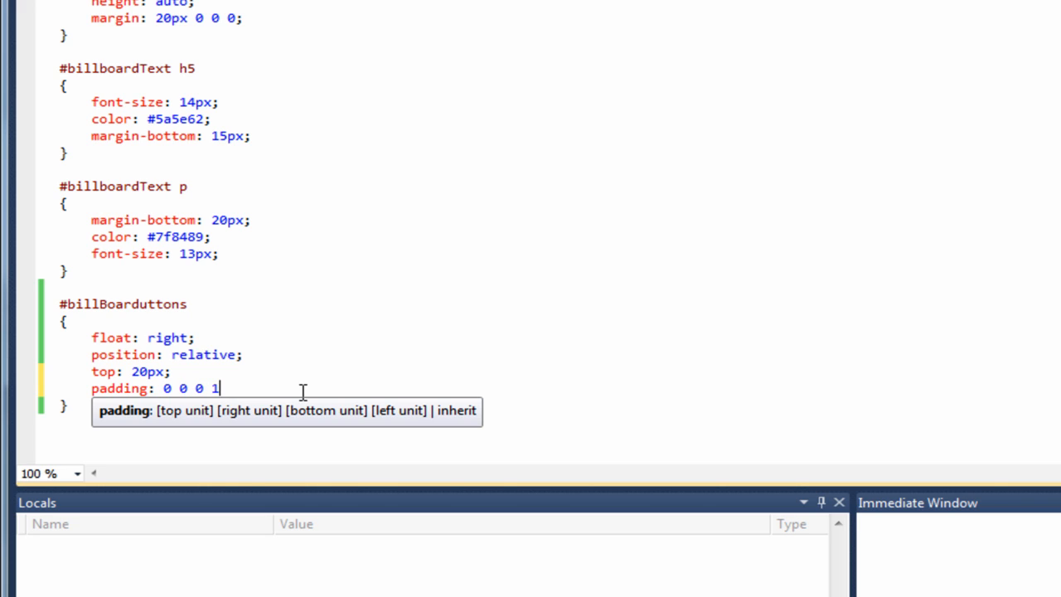
text(0px;)
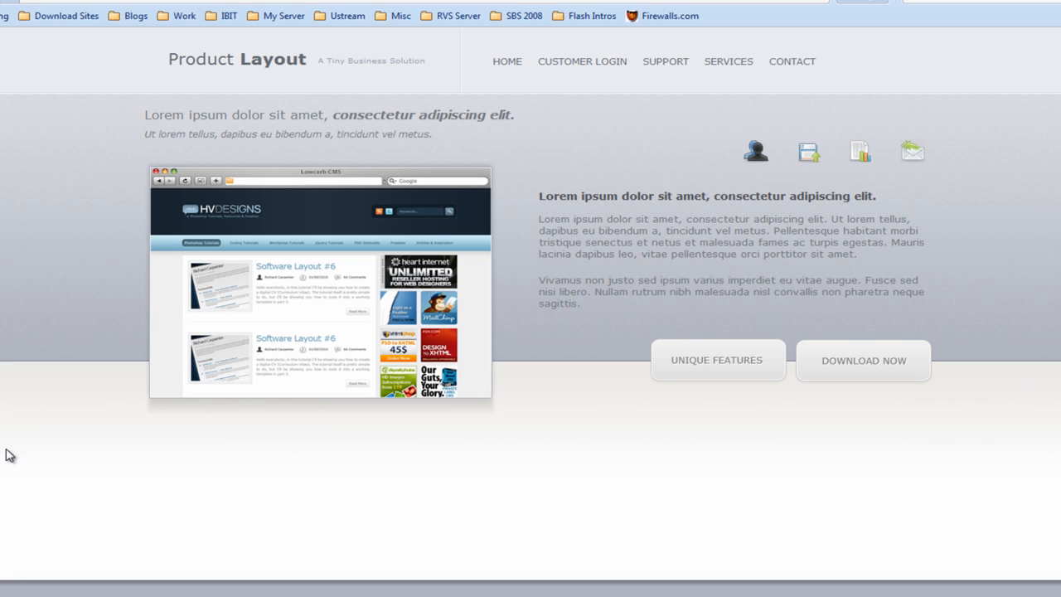
mouse_move(167, 549)
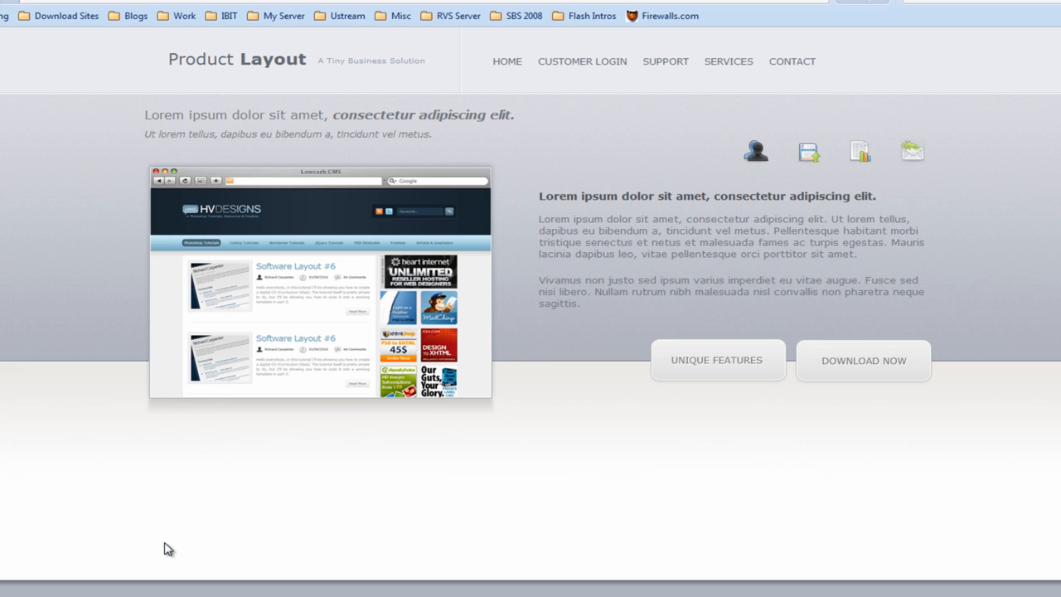
mouse_move(103, 523)
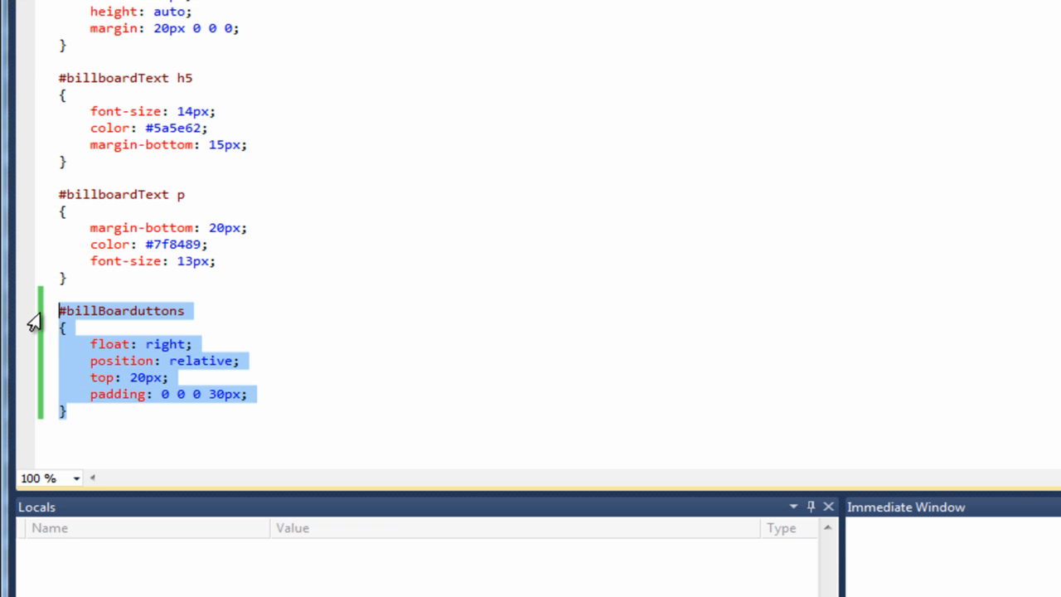
- Paste a copy of the #billBoarduttons rule below it and change its selector to #billBoarduttons img
click(108, 419)
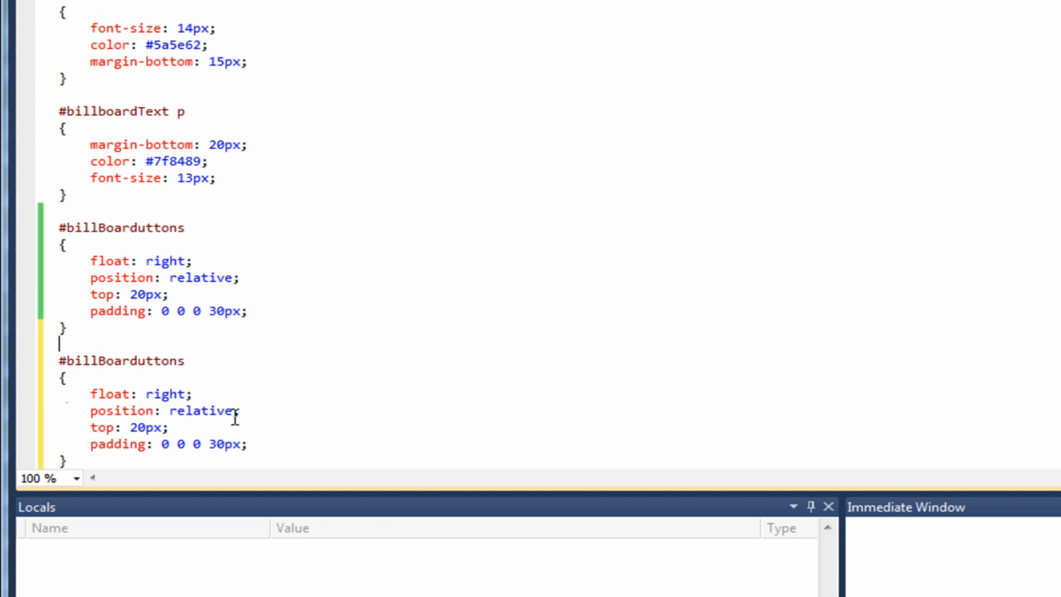
text(img)
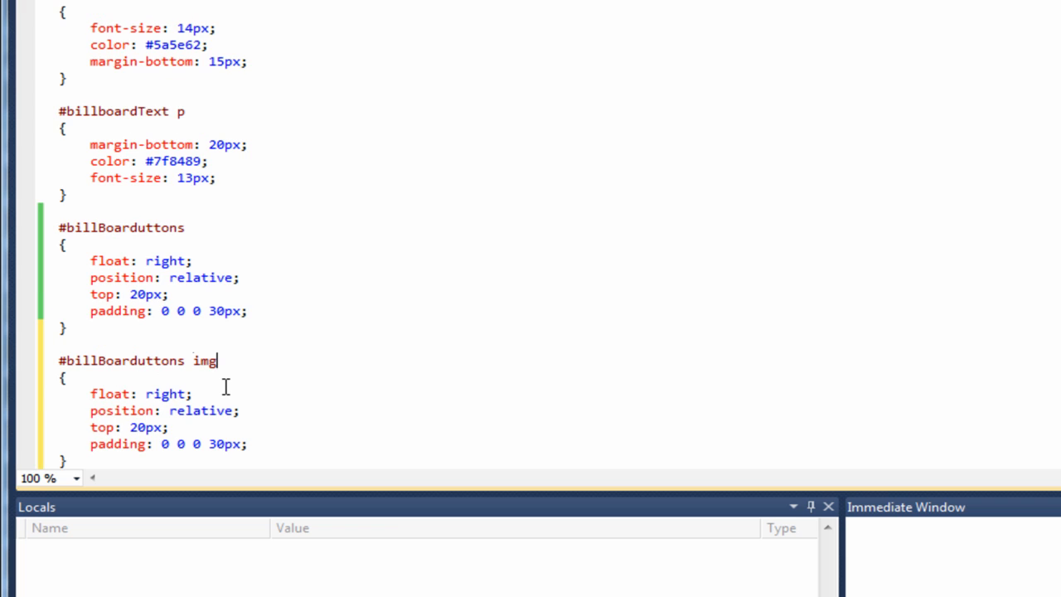
mouse_move(212, 433)
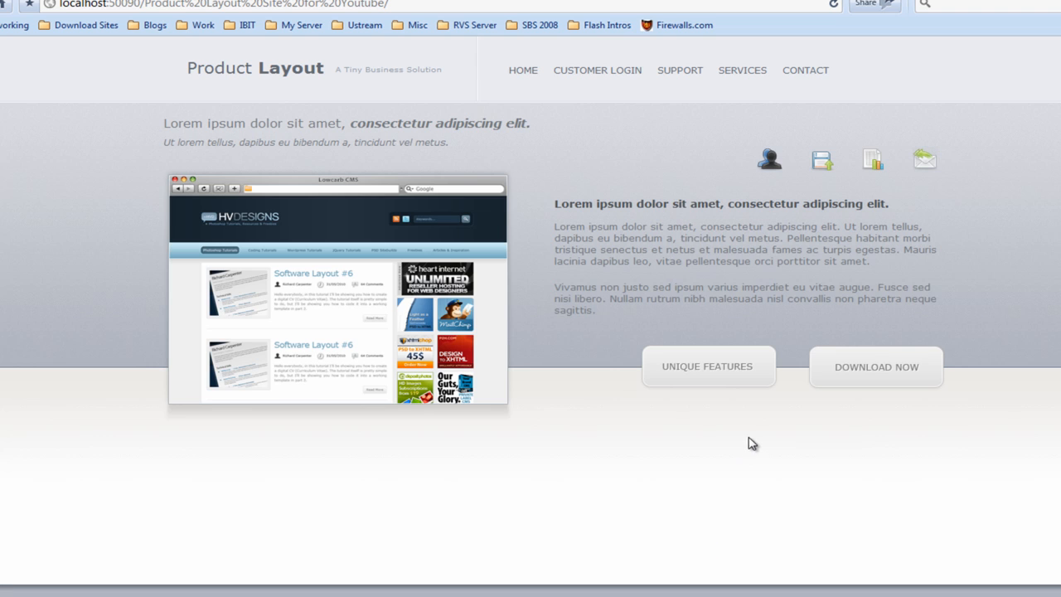
mouse_move(786, 434)
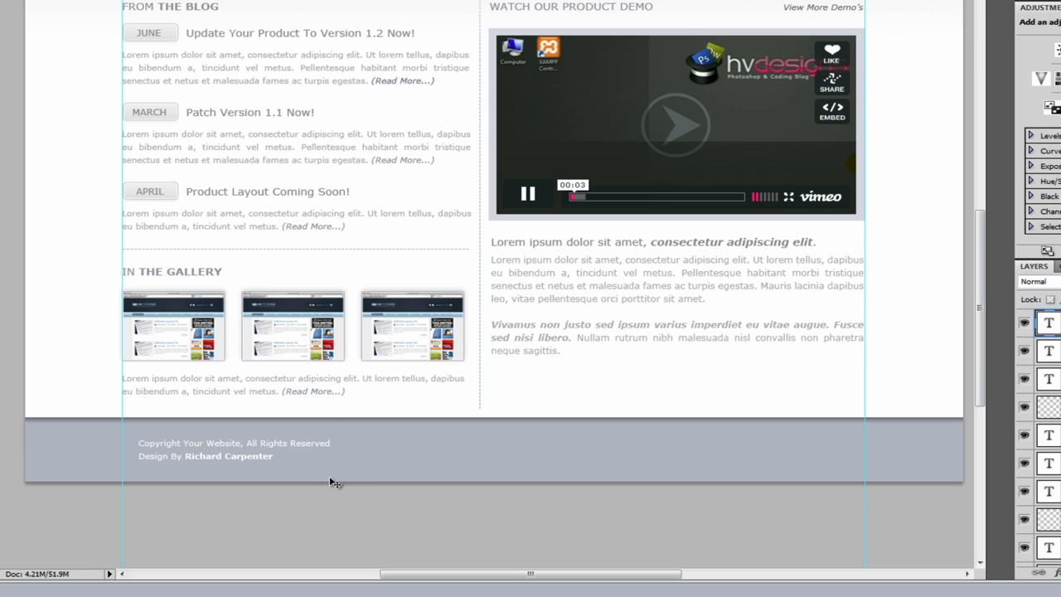
mouse_move(149, 469)
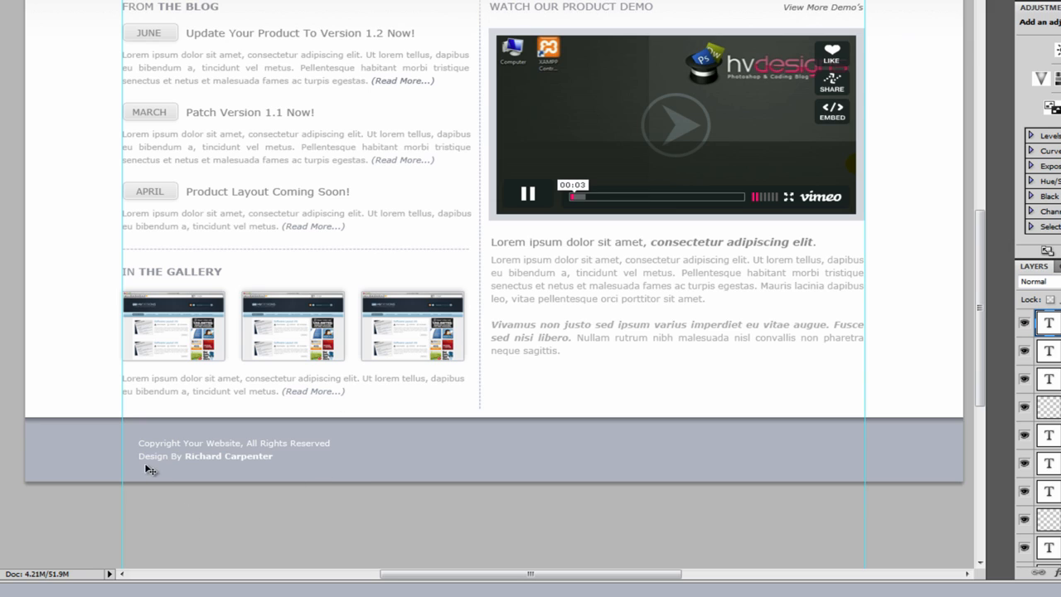
mouse_move(114, 505)
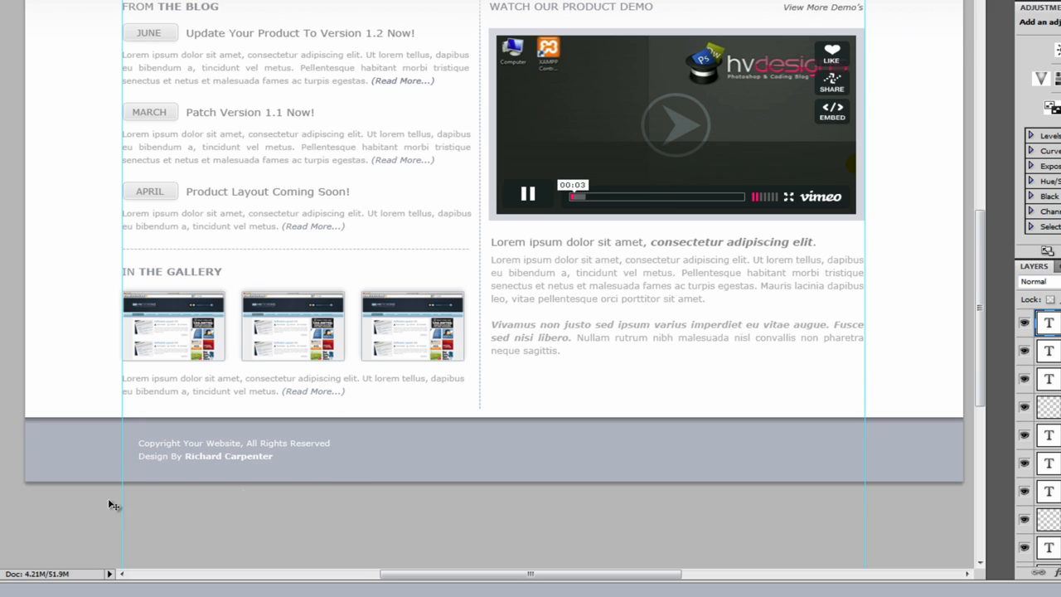
mouse_move(56, 498)
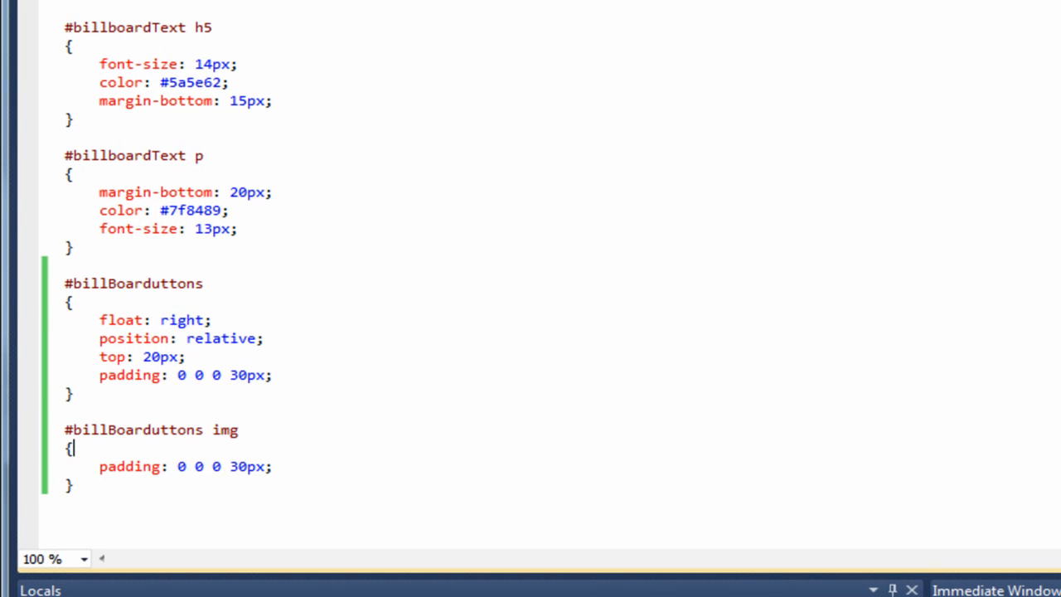
- Open the .aspx page source and type <p></p> inside the footerContent div
click(64, 554)
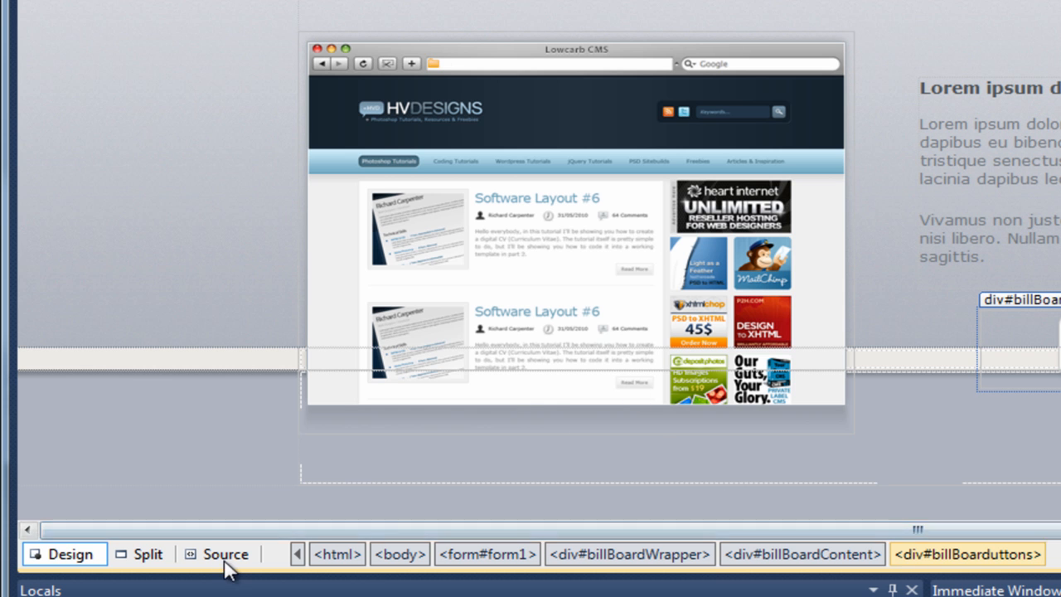
click(226, 554)
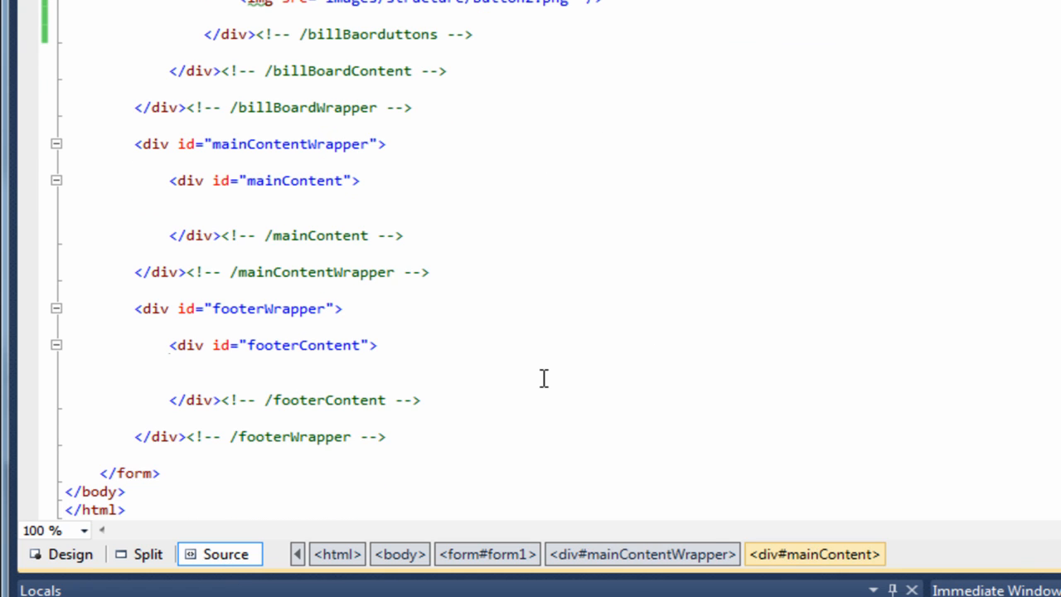
drag(168, 344, 421, 399)
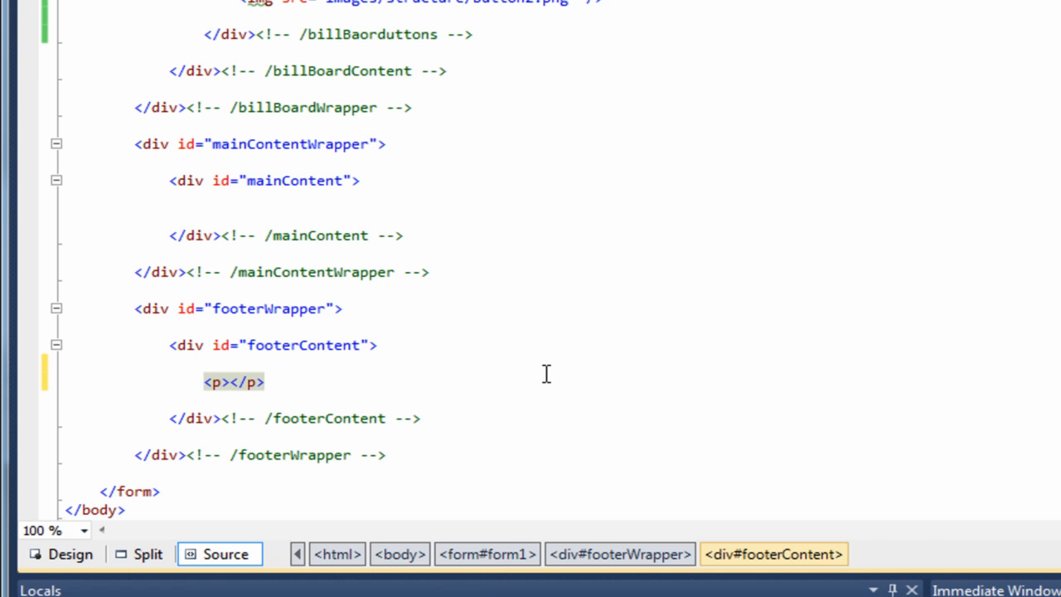
click(265, 381)
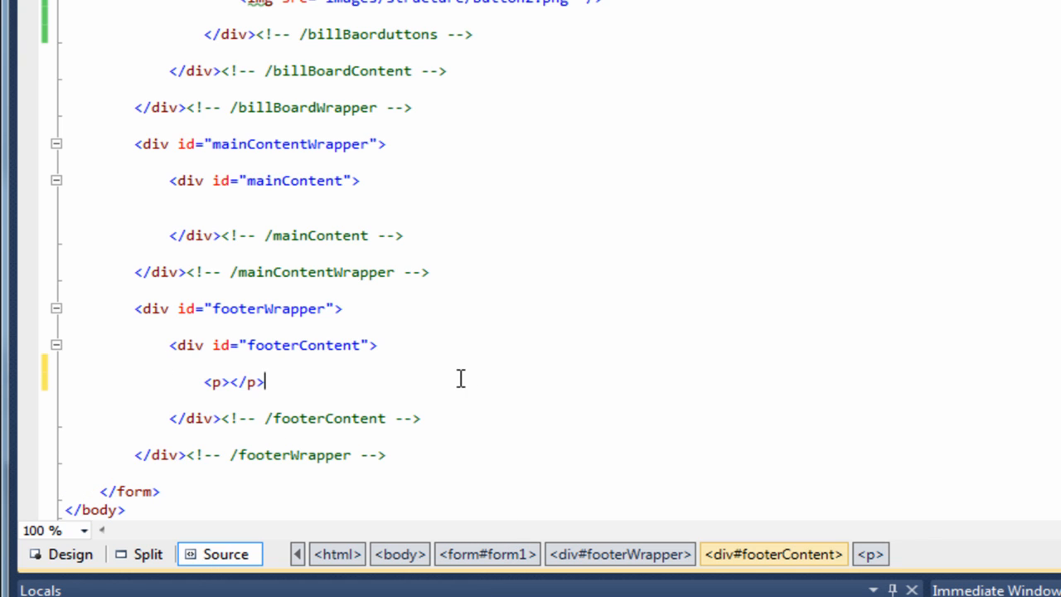
text(<p)
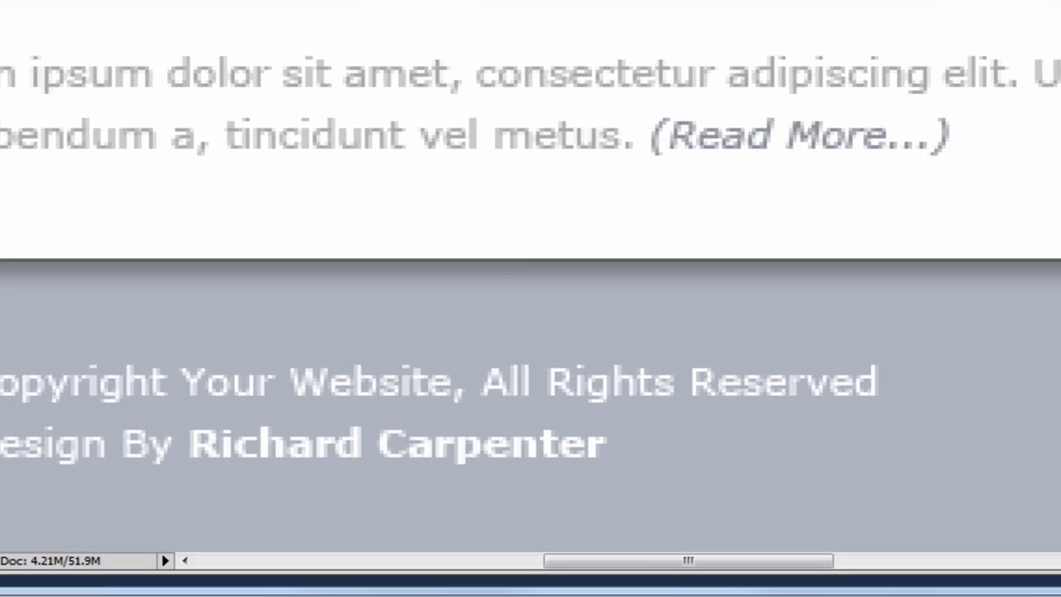
- Paste 'Copyright Your Website, All Rights Reserved' into the first footer paragraph
scroll(down, 3)
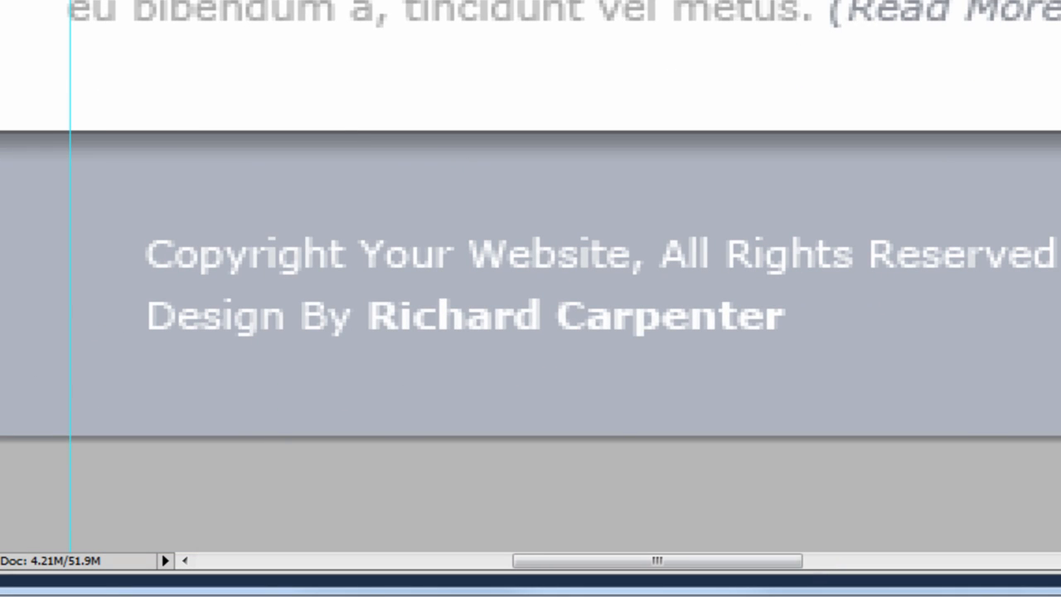
mouse_move(950, 248)
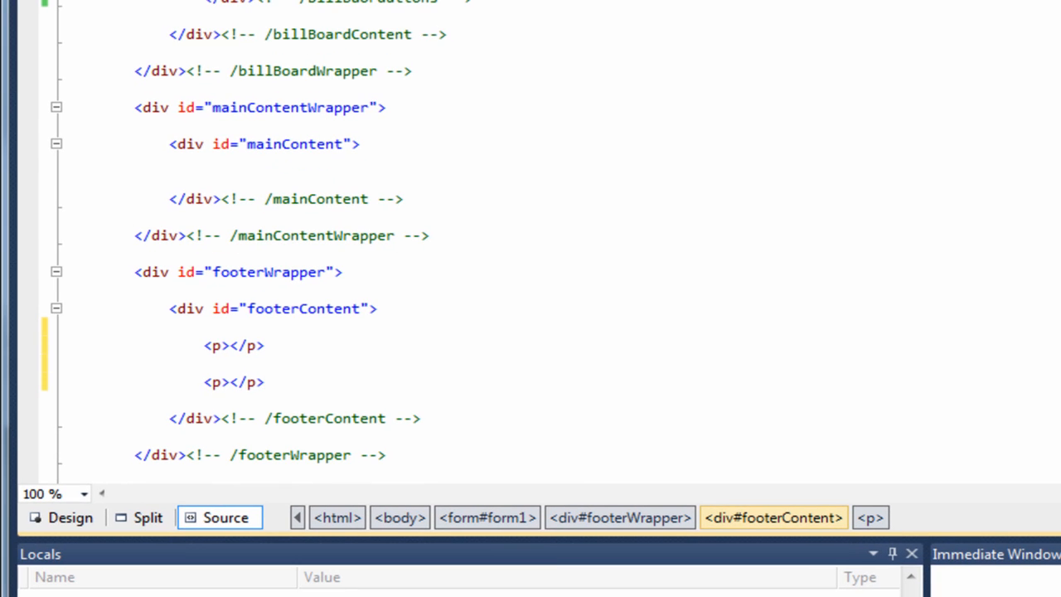
click(234, 382)
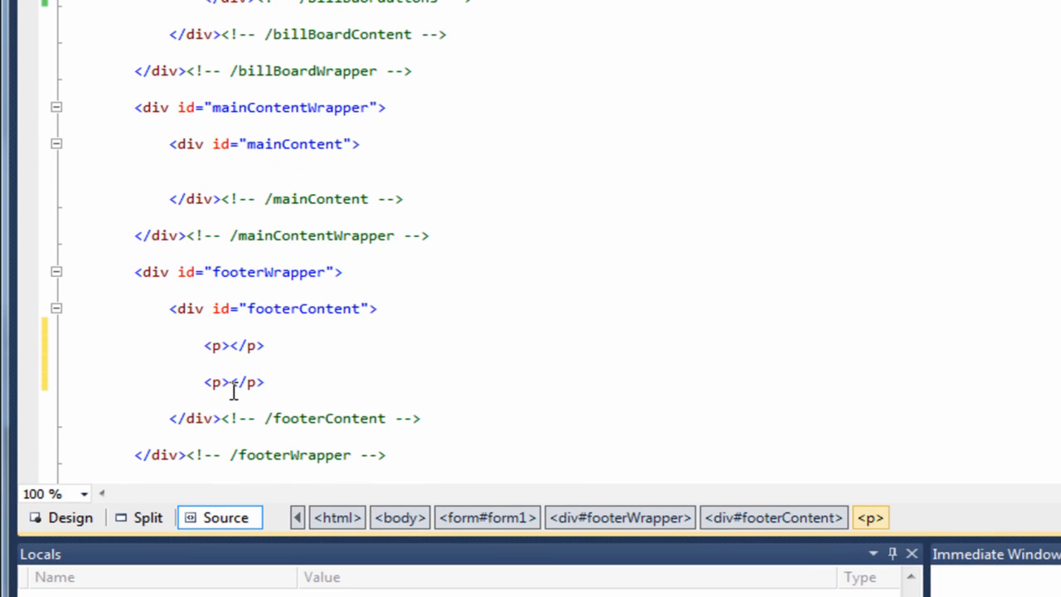
text(Copyright Your Website, All Rights Reserved)
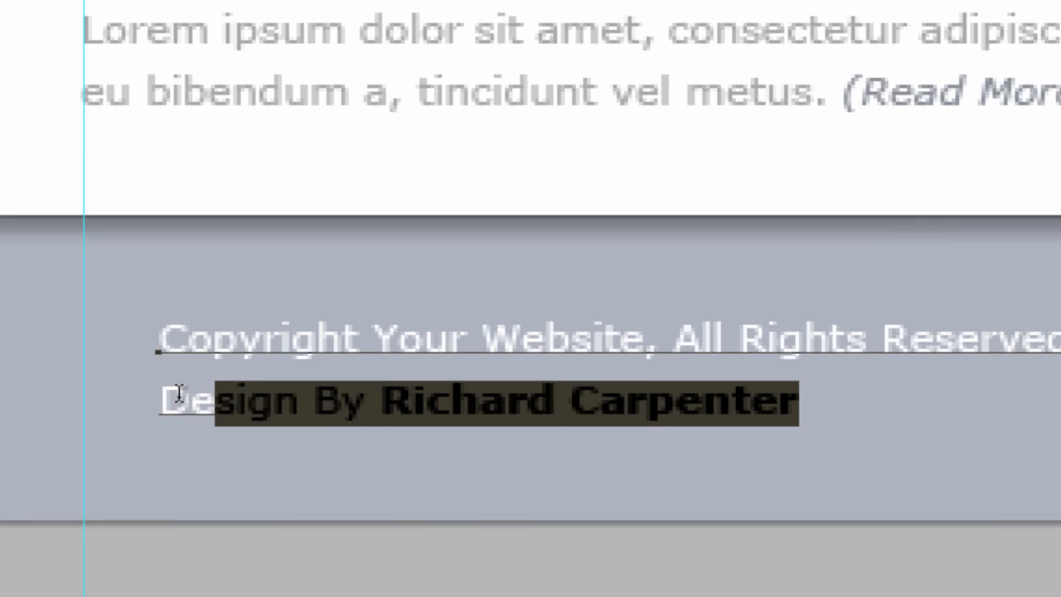
- Paste 'Design By Richard Carpenter' into the second paragraph and check it in Design view
right_click(178, 394)
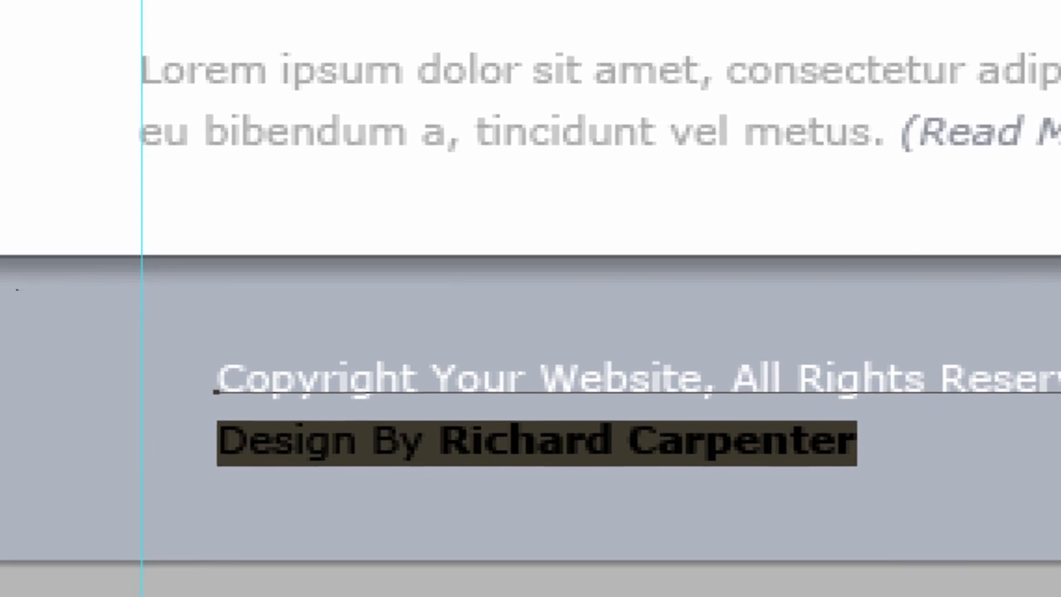
click(224, 517)
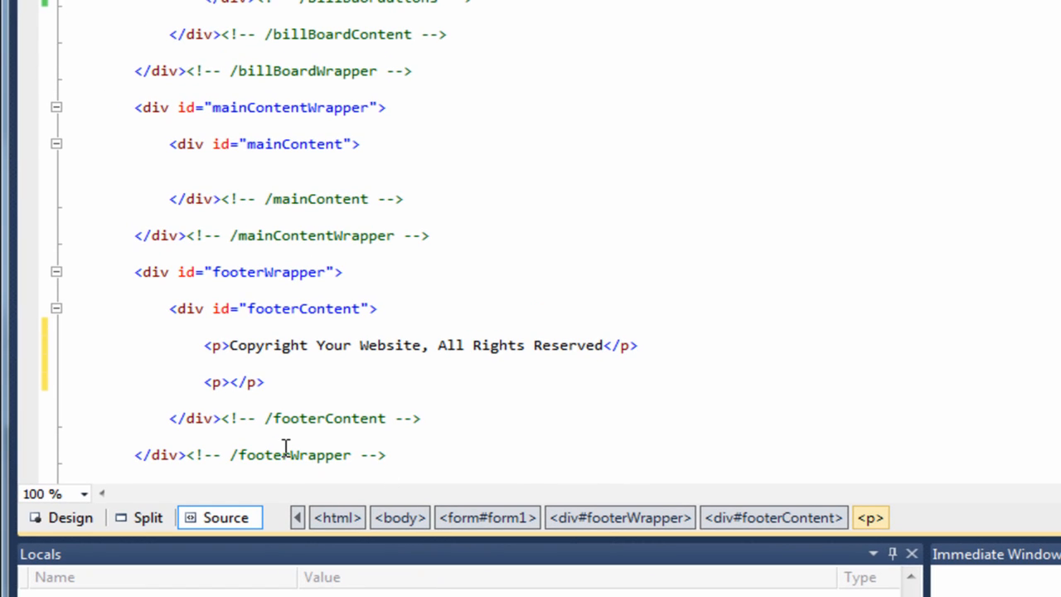
text(Design By Richard Carpenter)
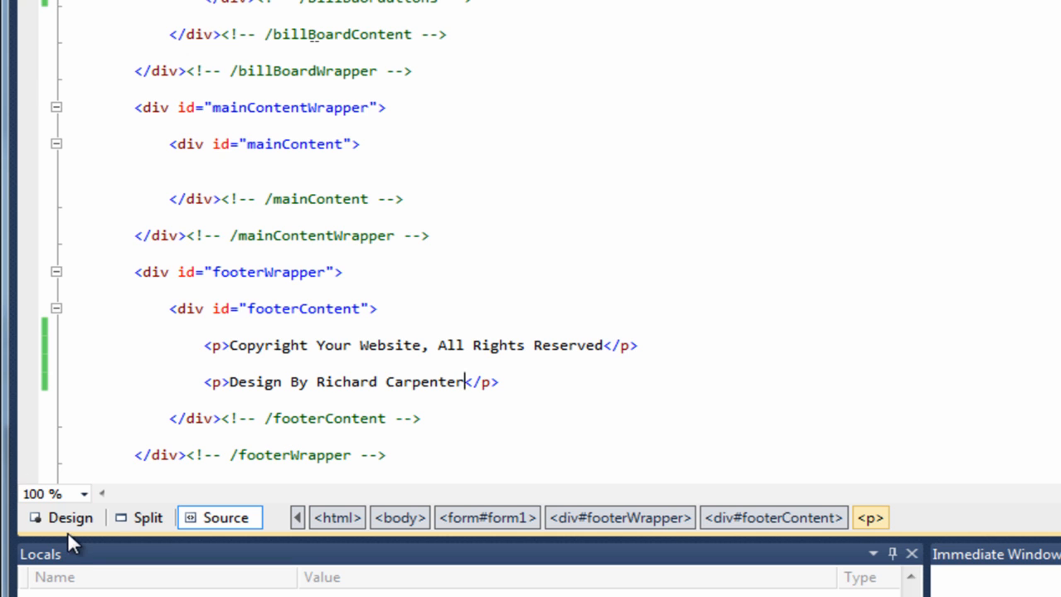
click(61, 517)
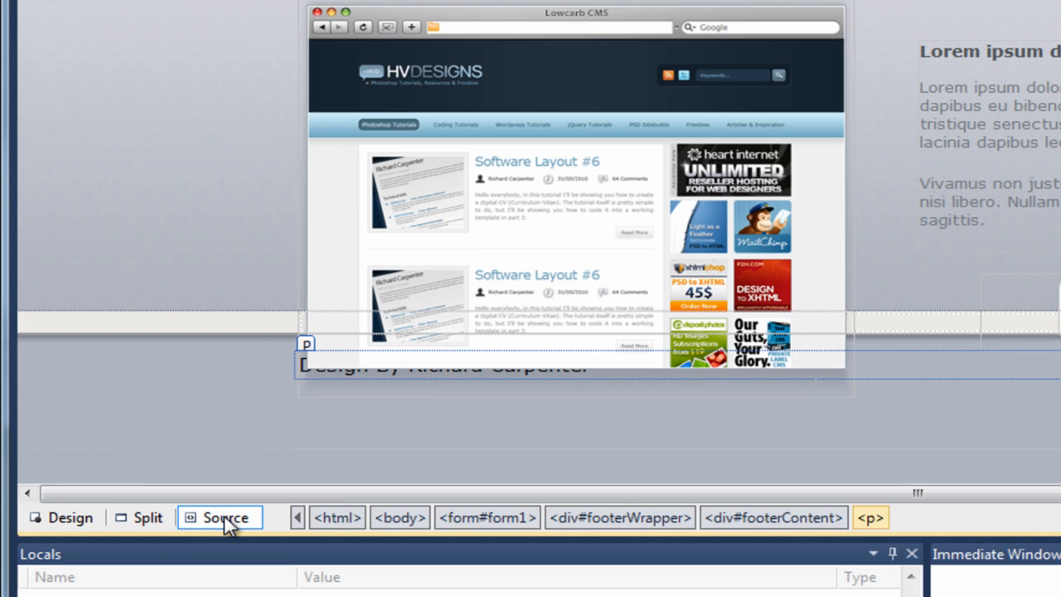
click(224, 517)
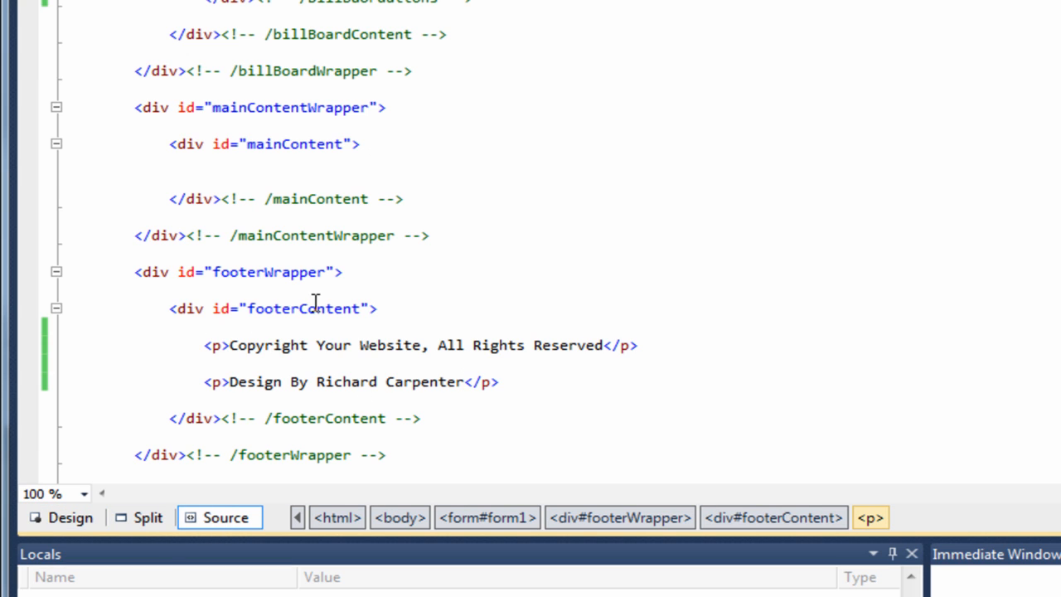
- Open the stylesheet and begin a '#footerContent p {' rule below #footerContent
double_click(304, 308)
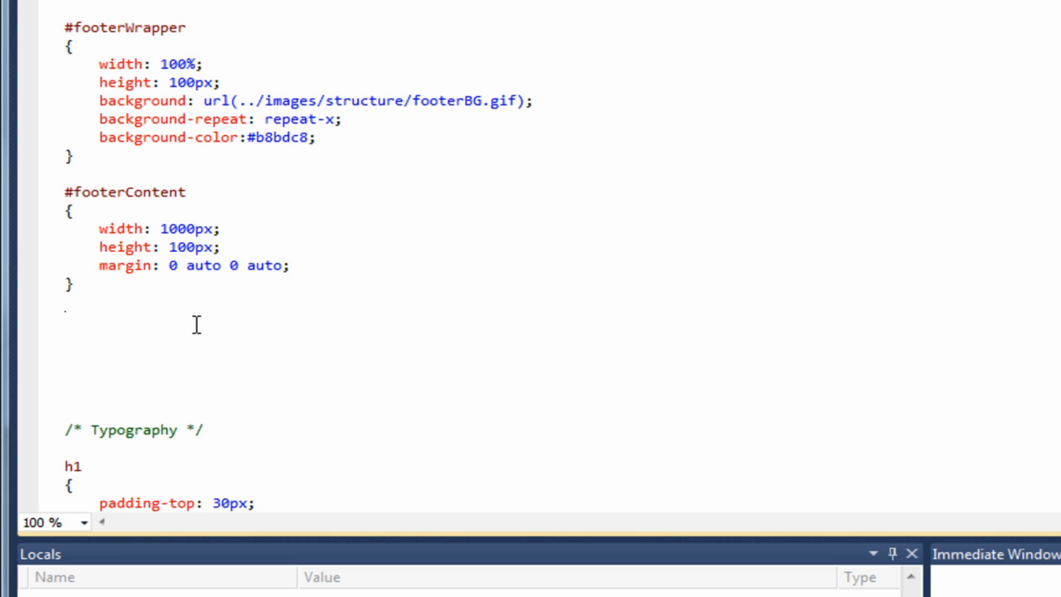
text(footerContent p)
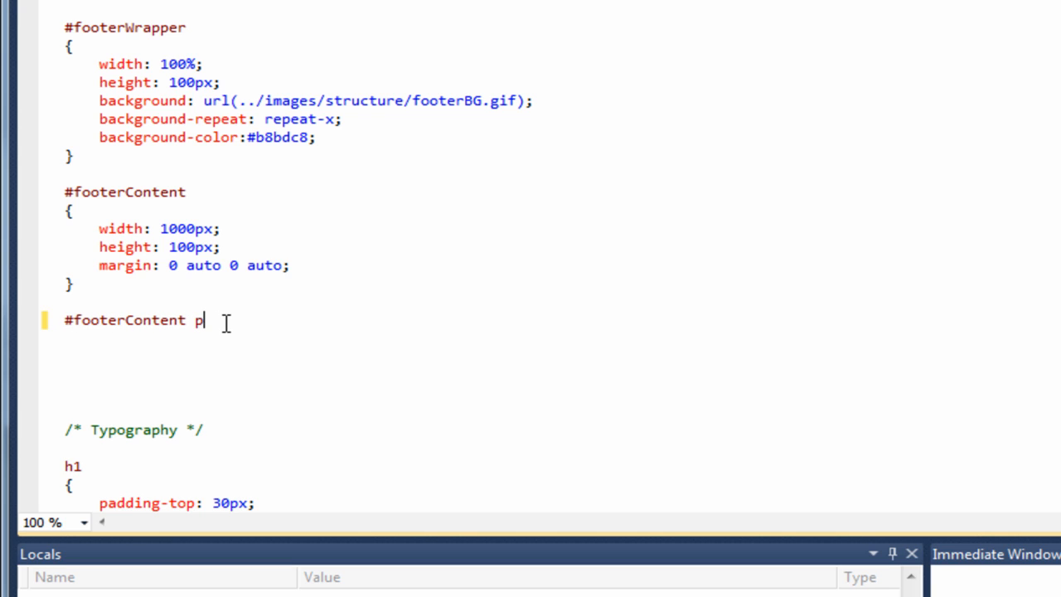
text({)
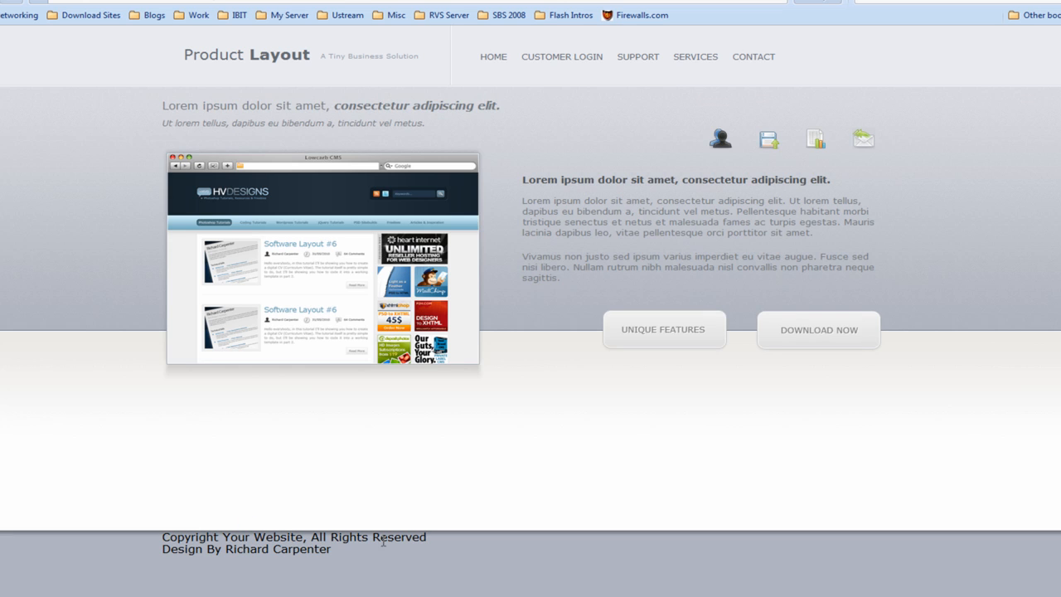
mouse_move(163, 539)
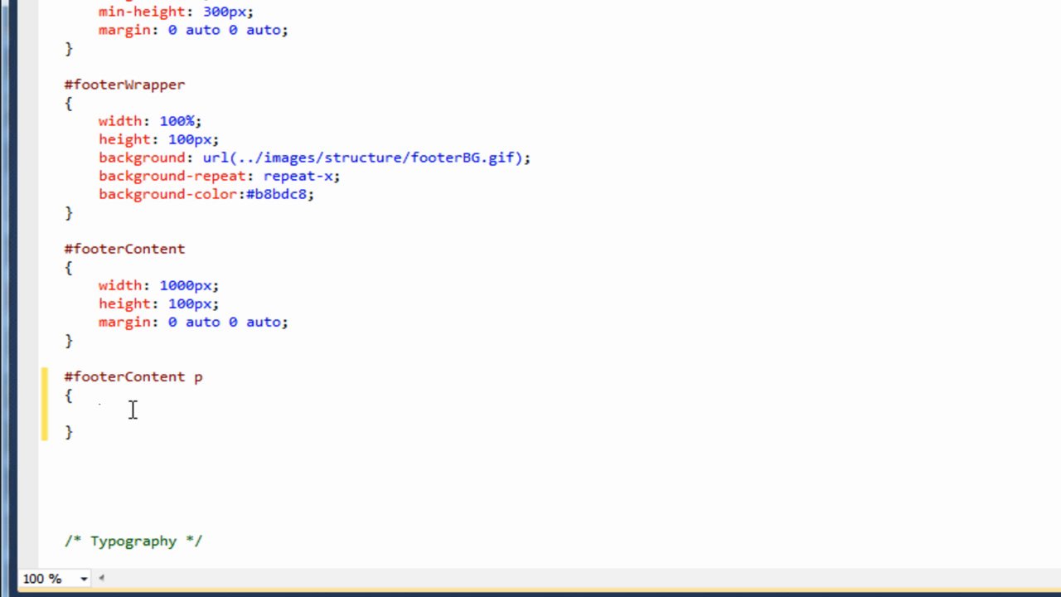
- Write margin: 5px 0 5px 0 in the #footerContent p rule
text(margin:)
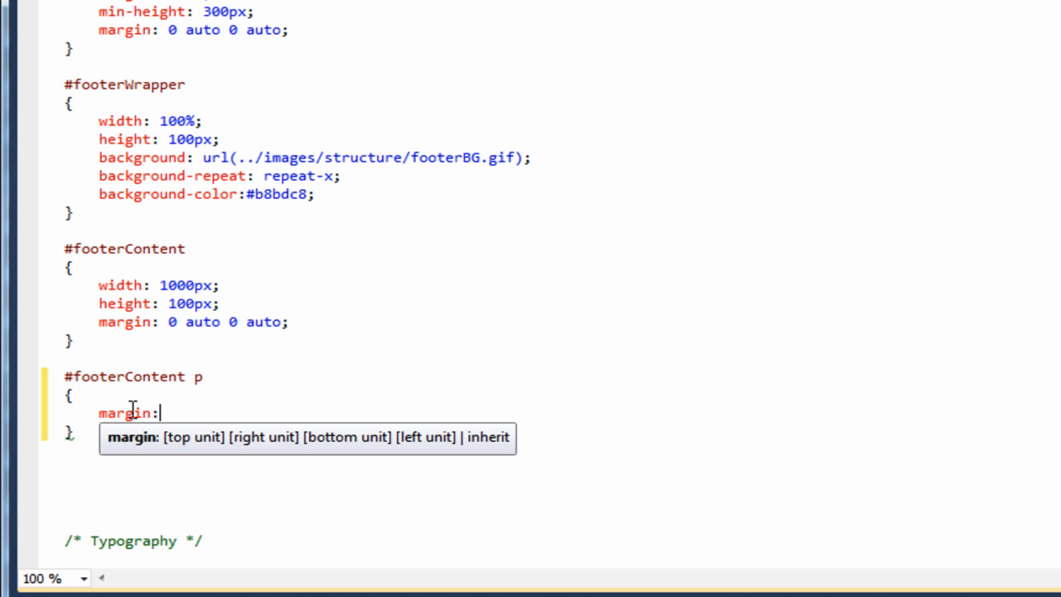
text(5)
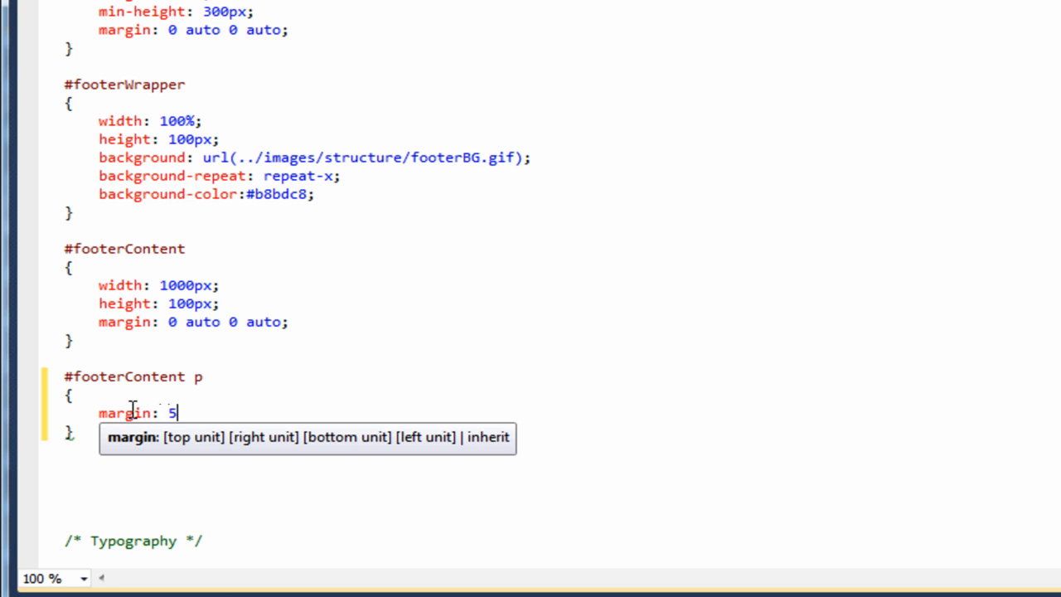
text(px)
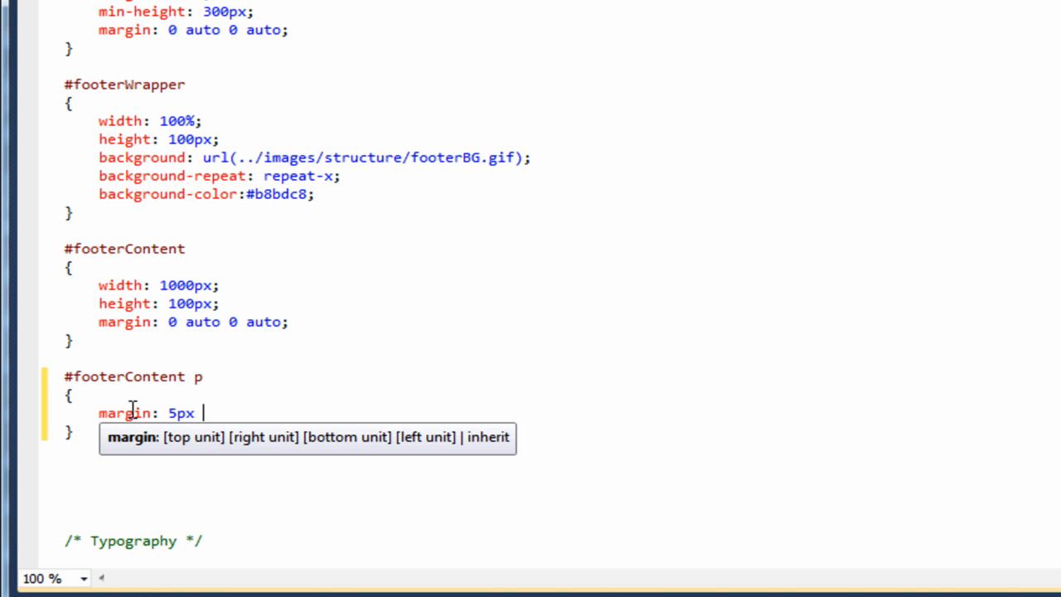
text(0)
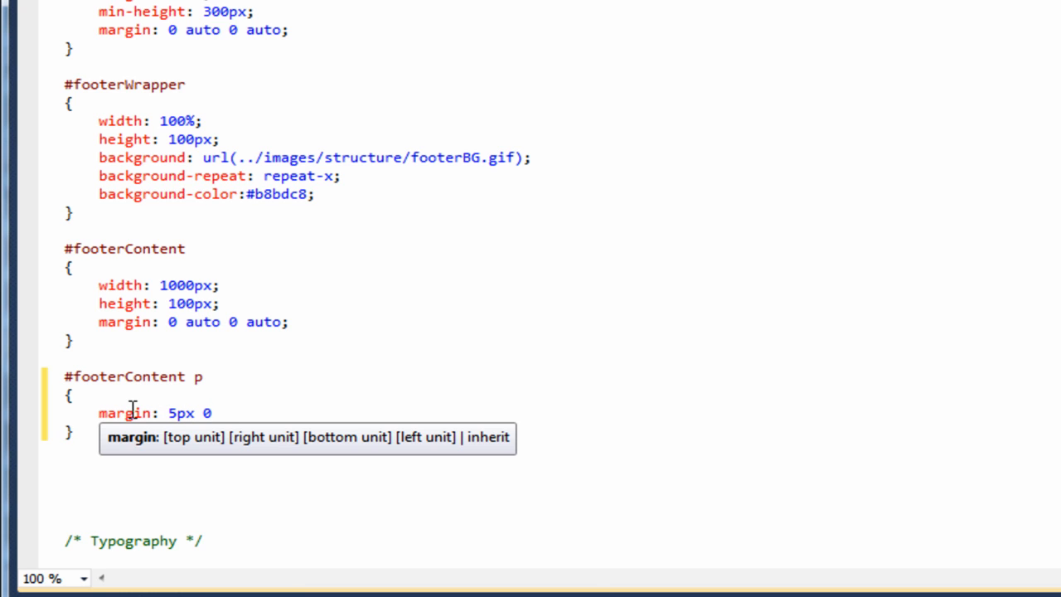
text(5px)
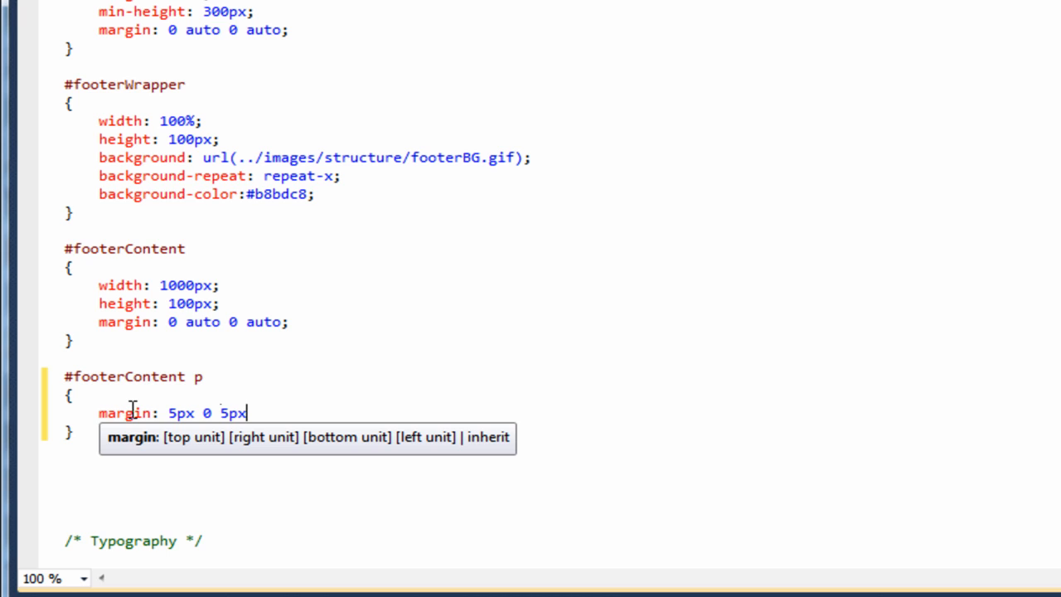
text(0)
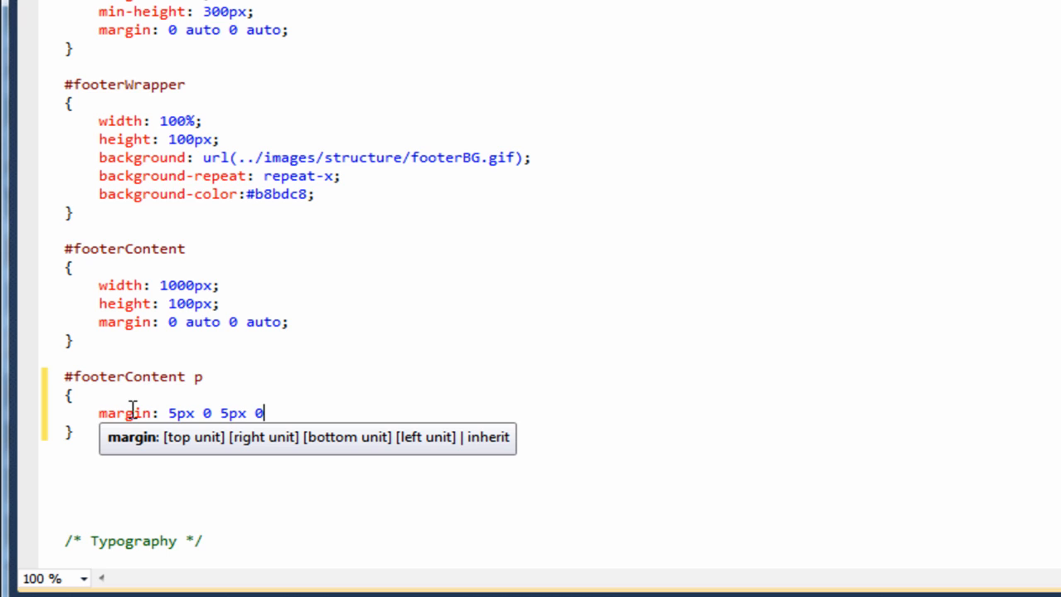
mouse_move(186, 488)
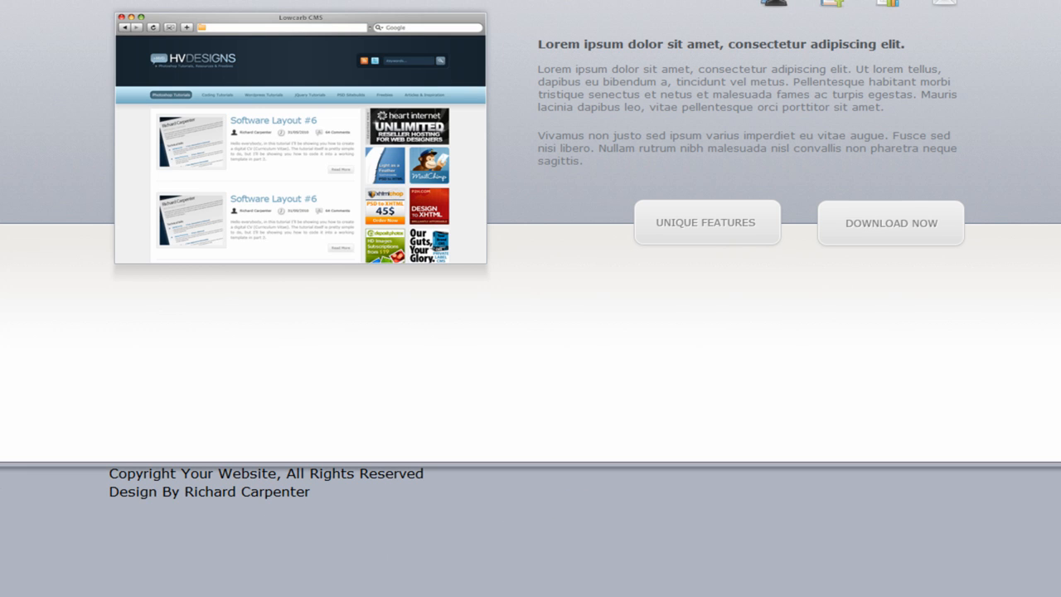
mouse_move(25, 512)
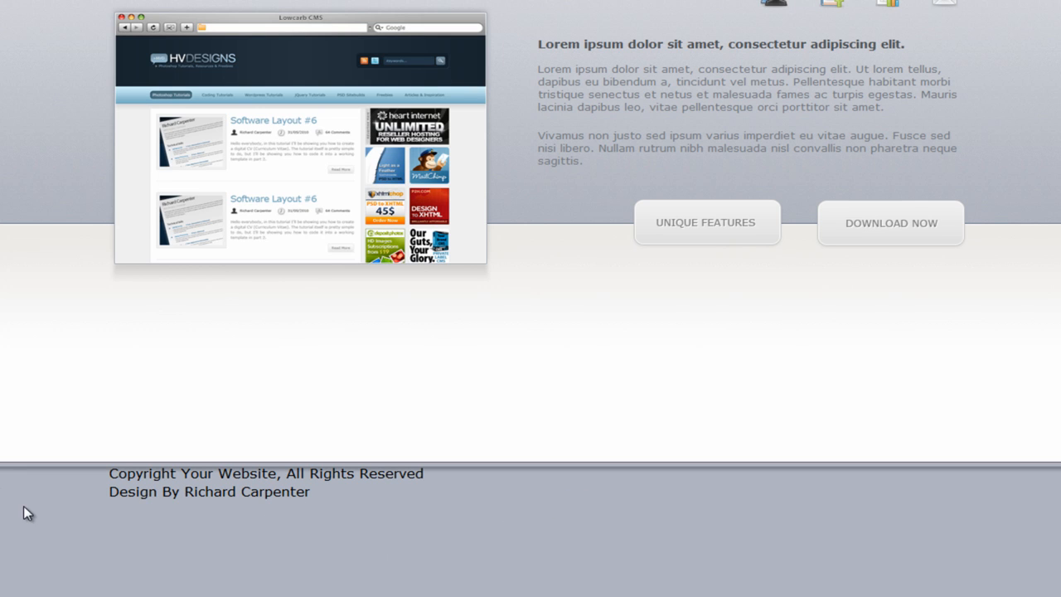
mouse_move(65, 466)
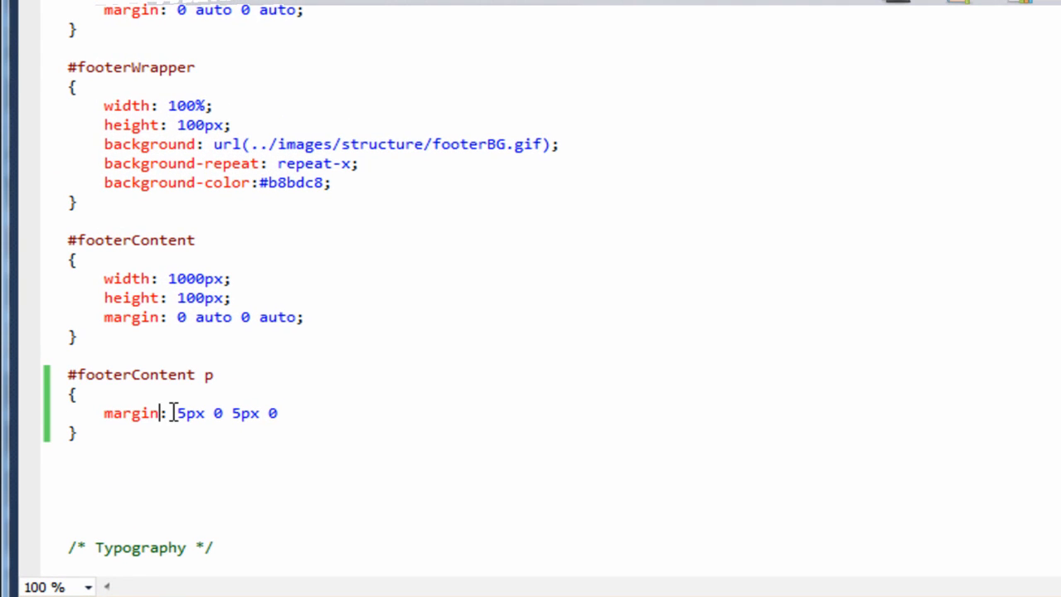
- Replace margin with padding and raise the top value to 15px
double_click(130, 413)
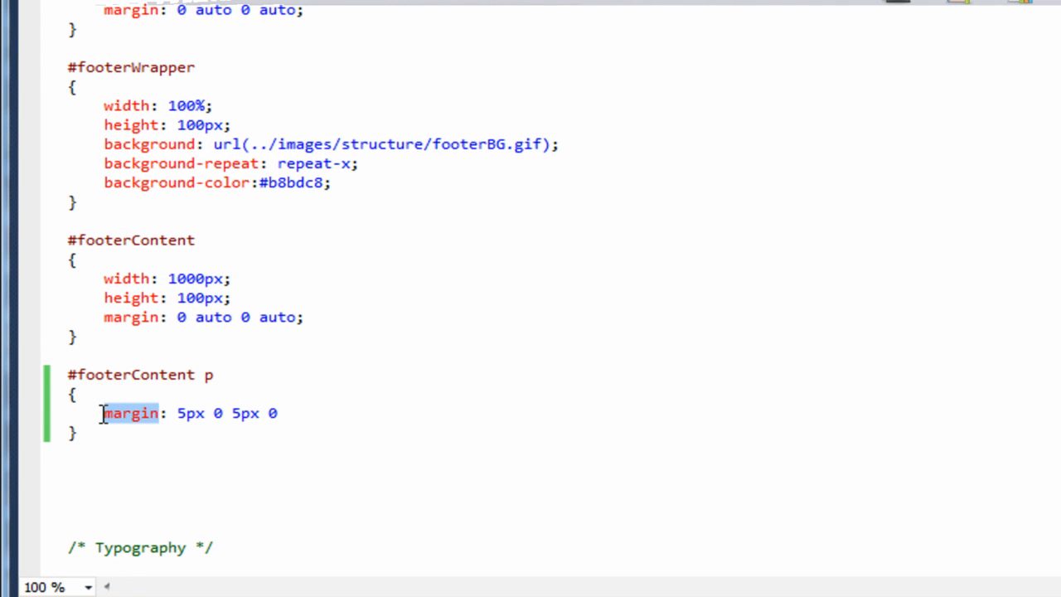
text(padding)
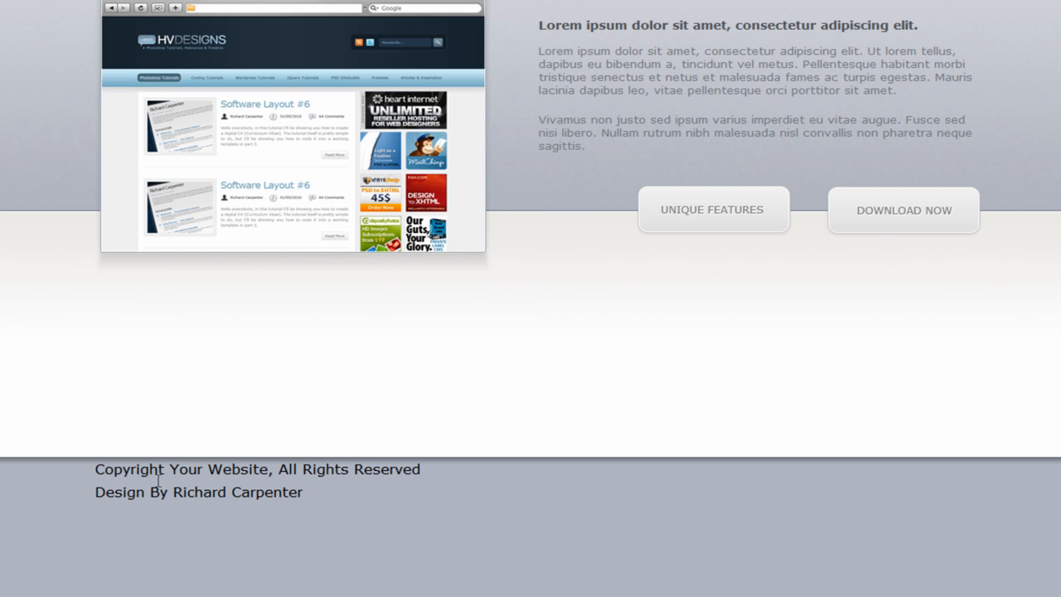
mouse_move(158, 481)
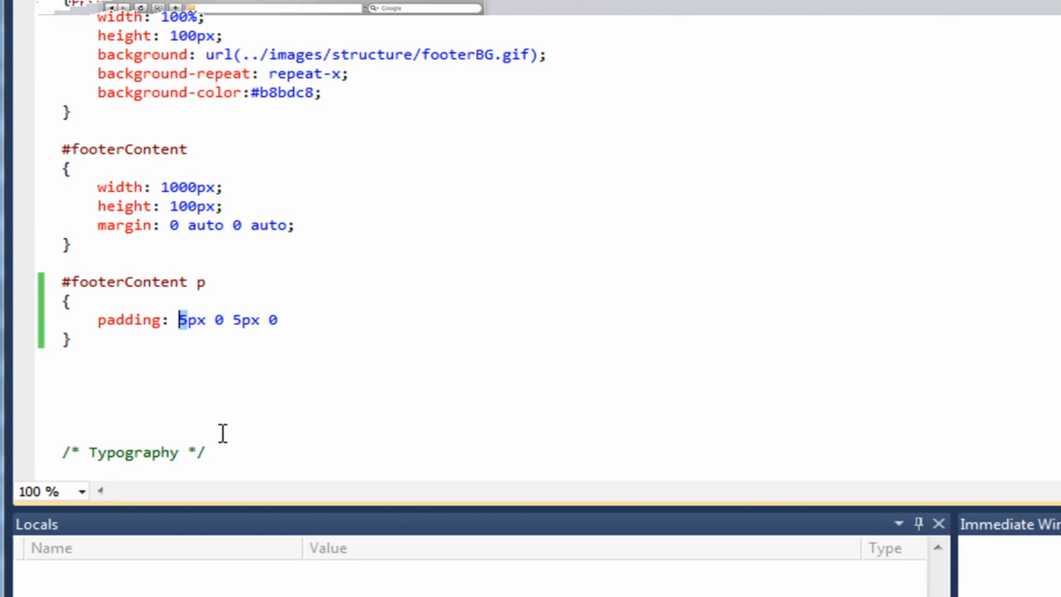
text(1)
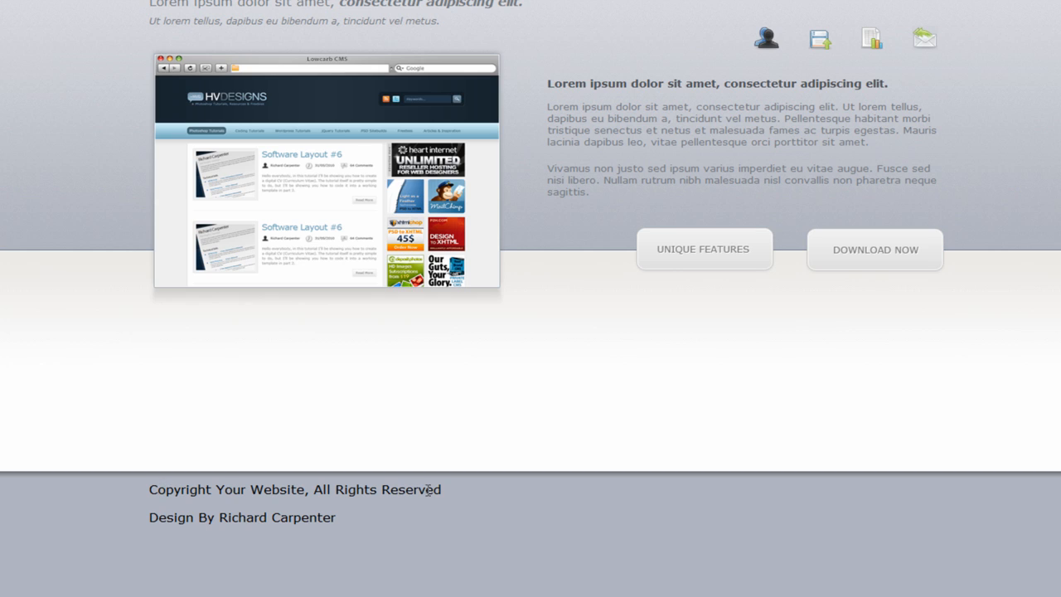
mouse_move(220, 489)
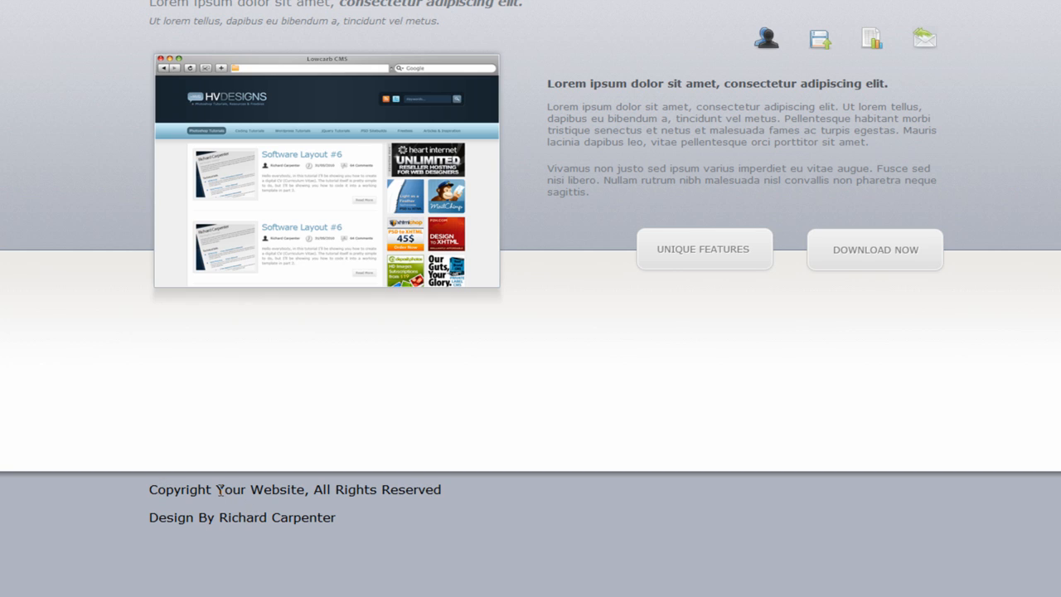
mouse_move(279, 516)
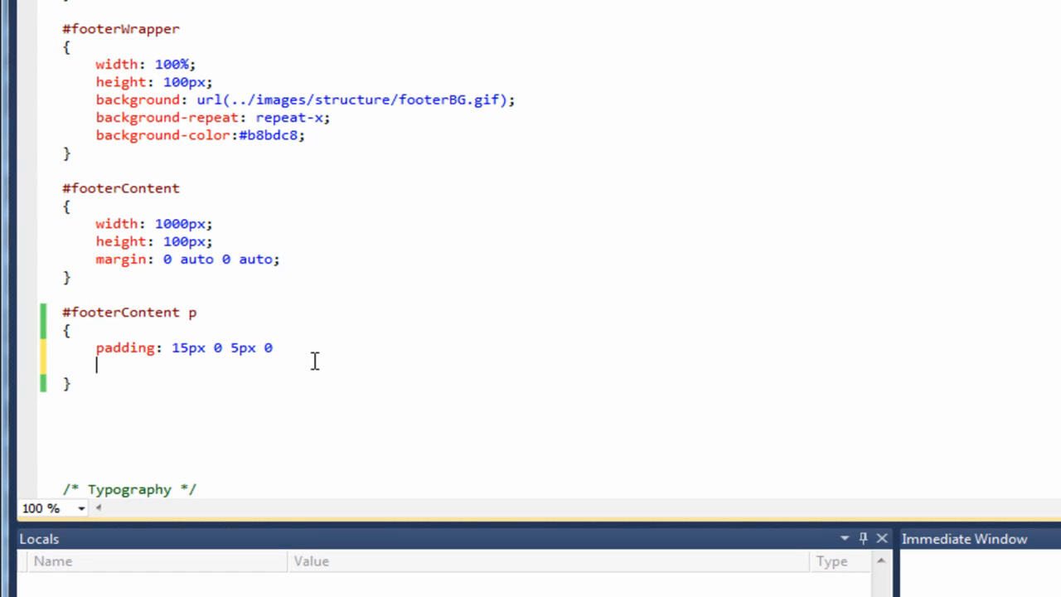
- Add font-size: 13px; to the #footerContent p rule
text(f)
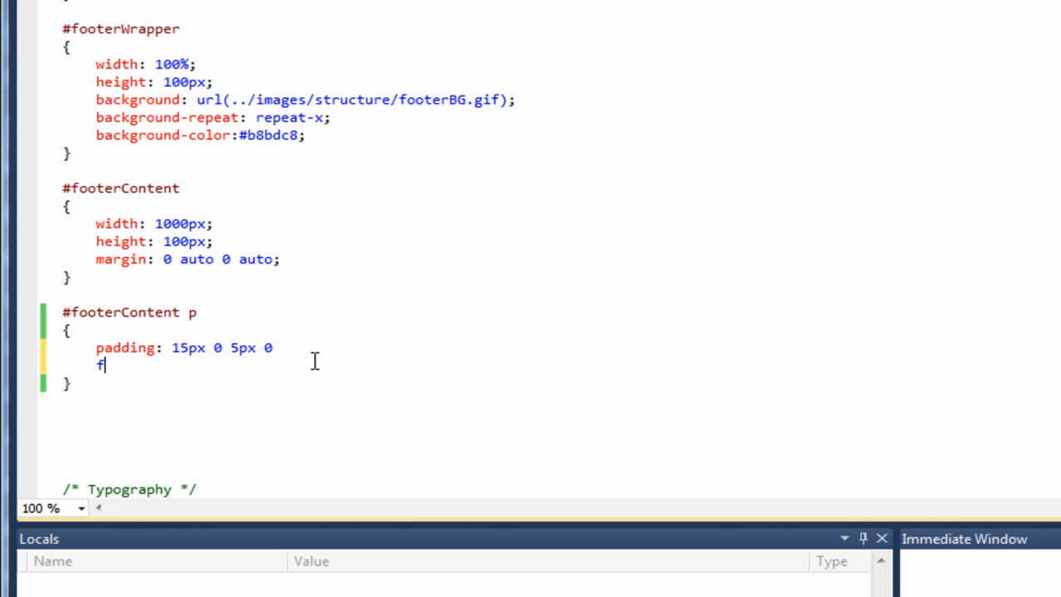
text(ont-size)
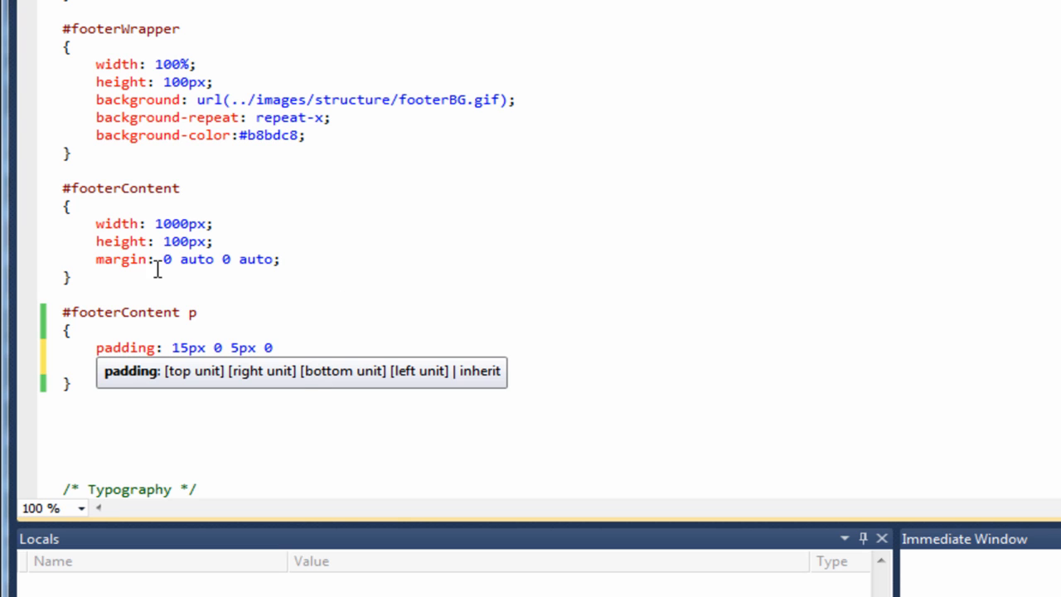
text(font-size:)
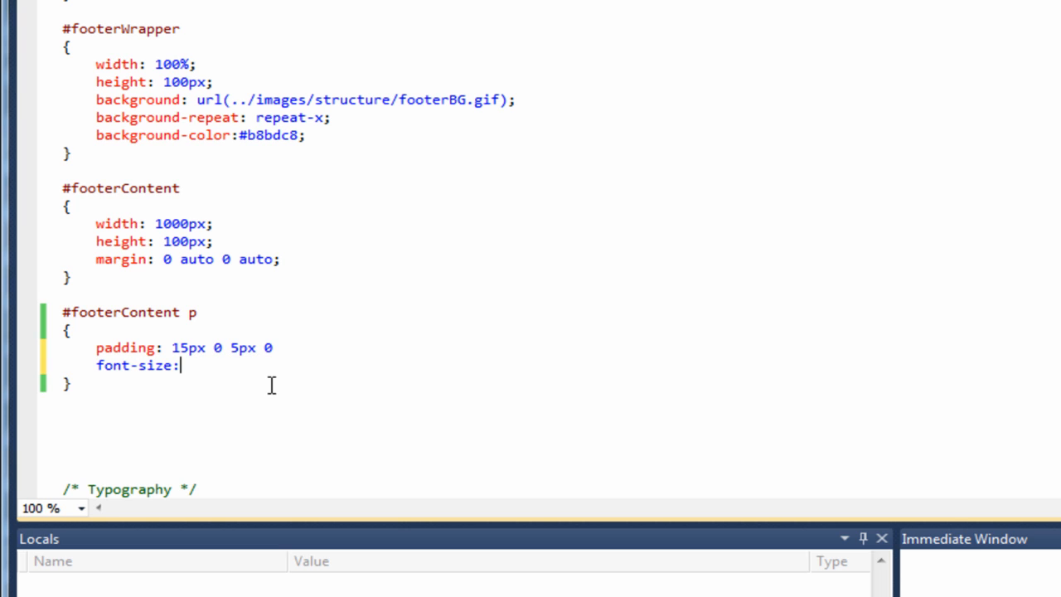
mouse_move(182, 396)
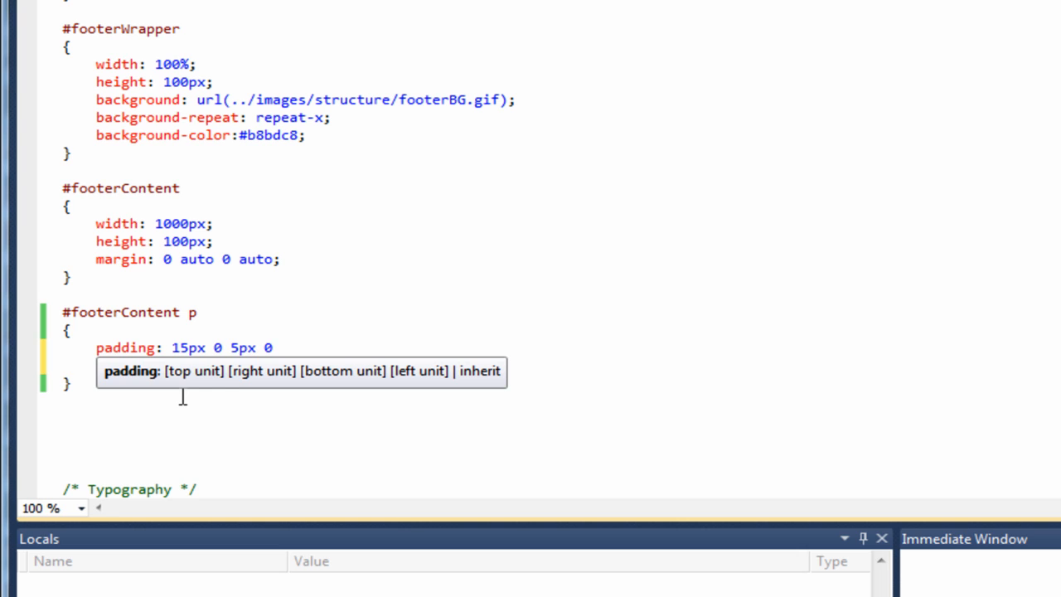
text(font-size: 13px;)
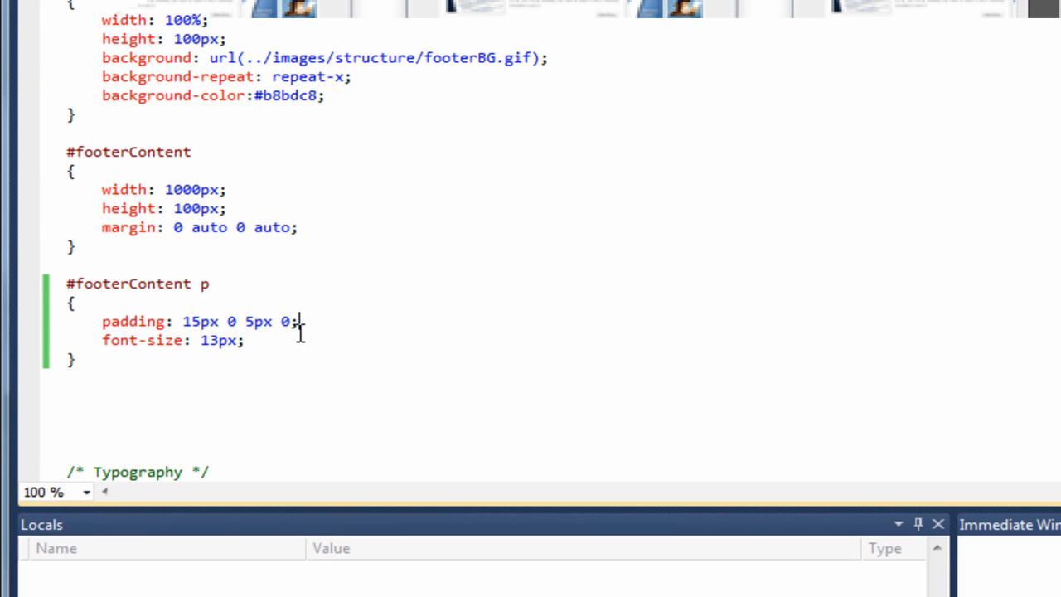
- Add color: #ffffff to the #footerContent p rule, replacing the IntelliSense White value
text(color:)
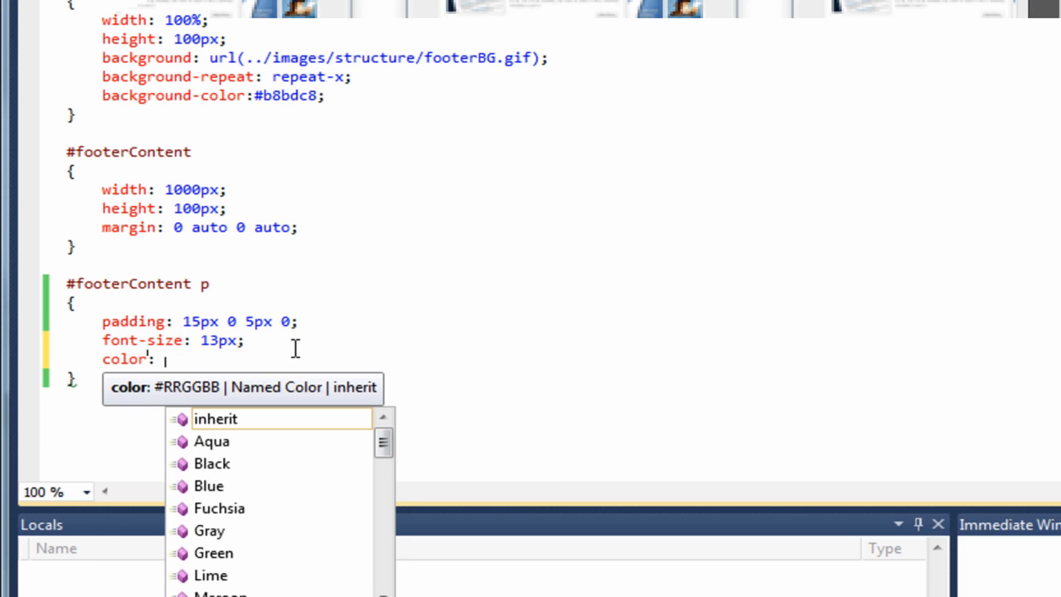
text(whit)
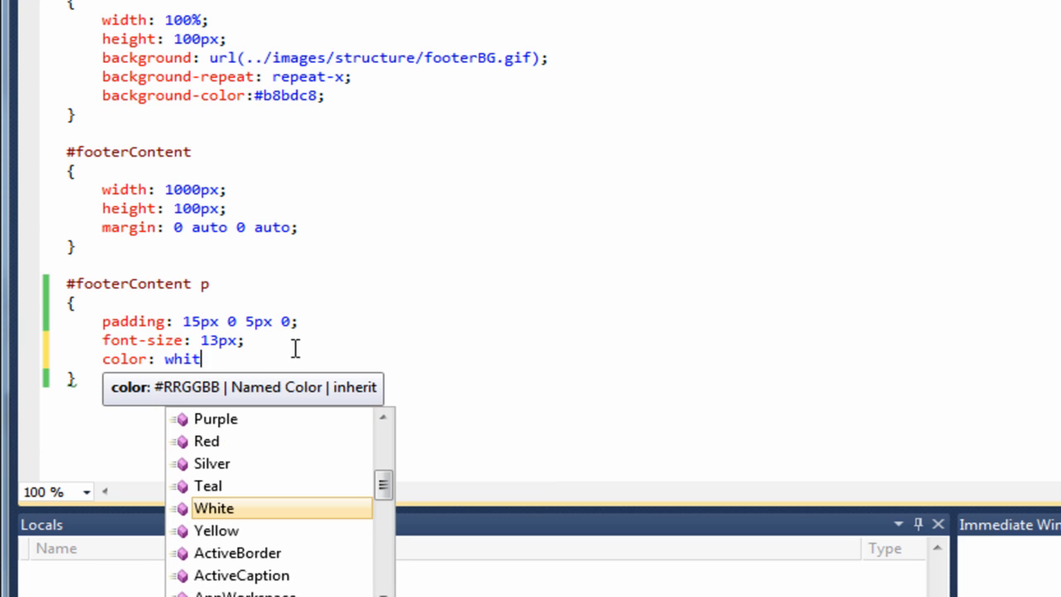
double_click(214, 508)
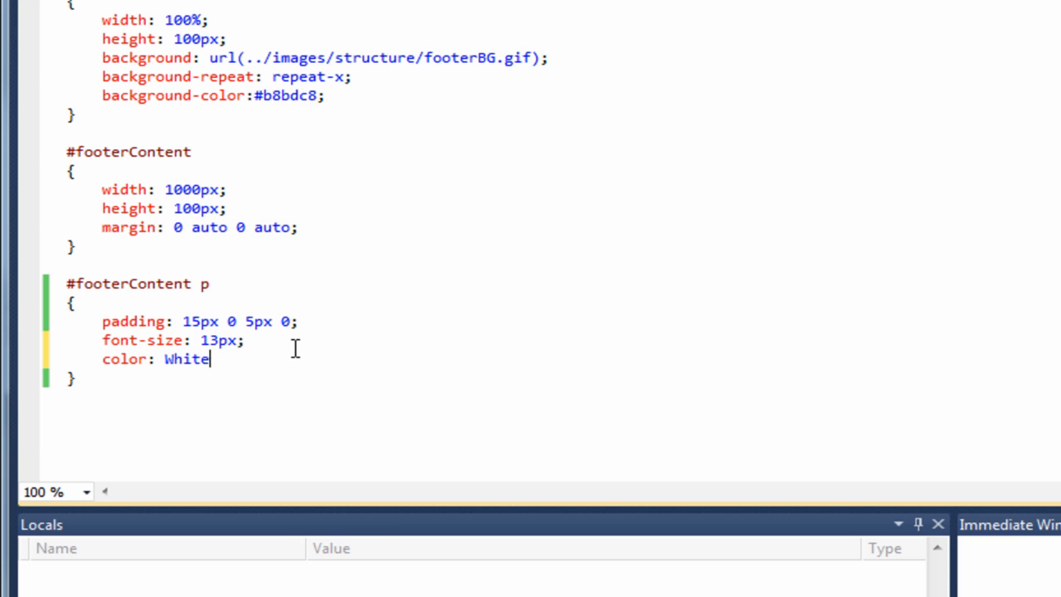
text(#)
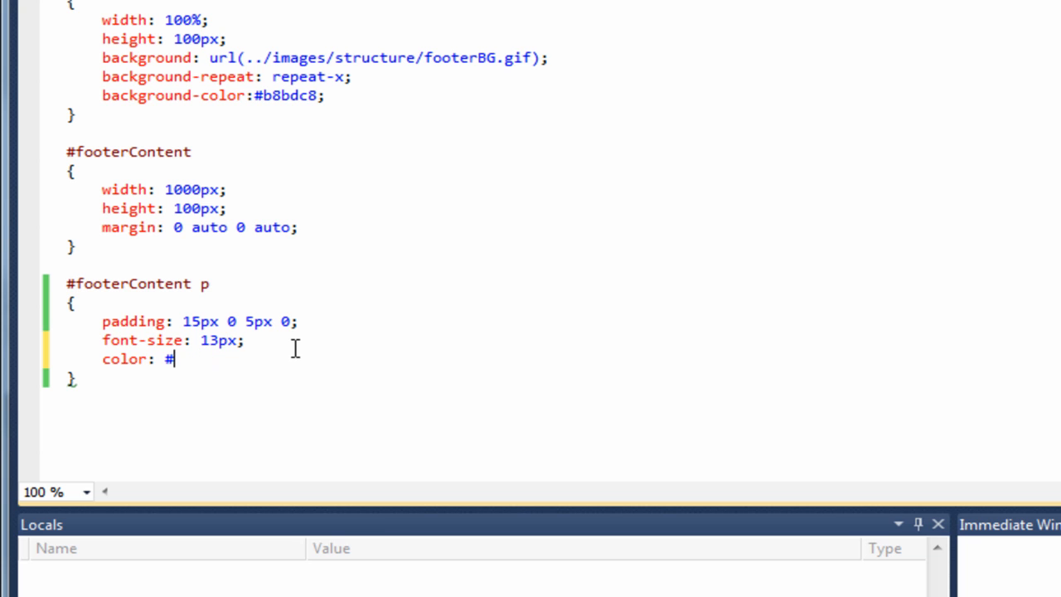
text(ffffff)
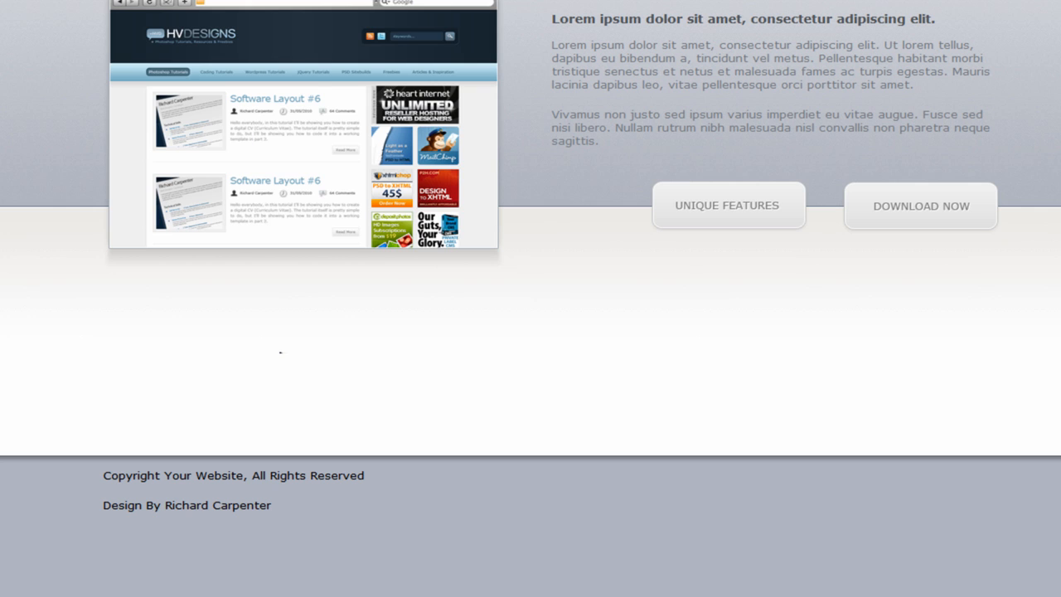
scroll(down, 3)
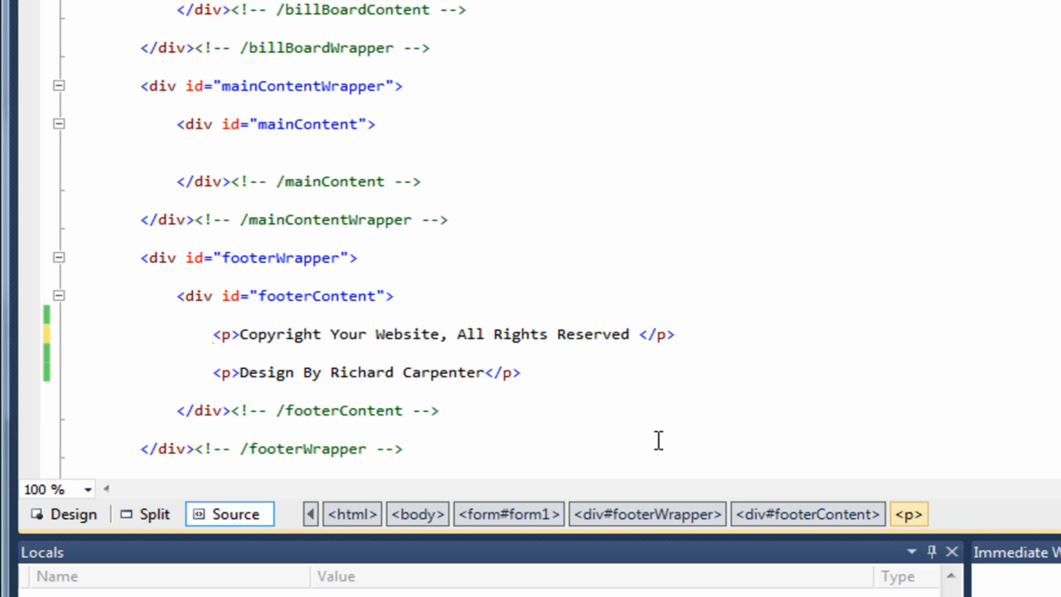
- Add <br /> after the copyright, move 'Design By Richard Carpenter' there, and delete the empty paragraph
text(,br />)
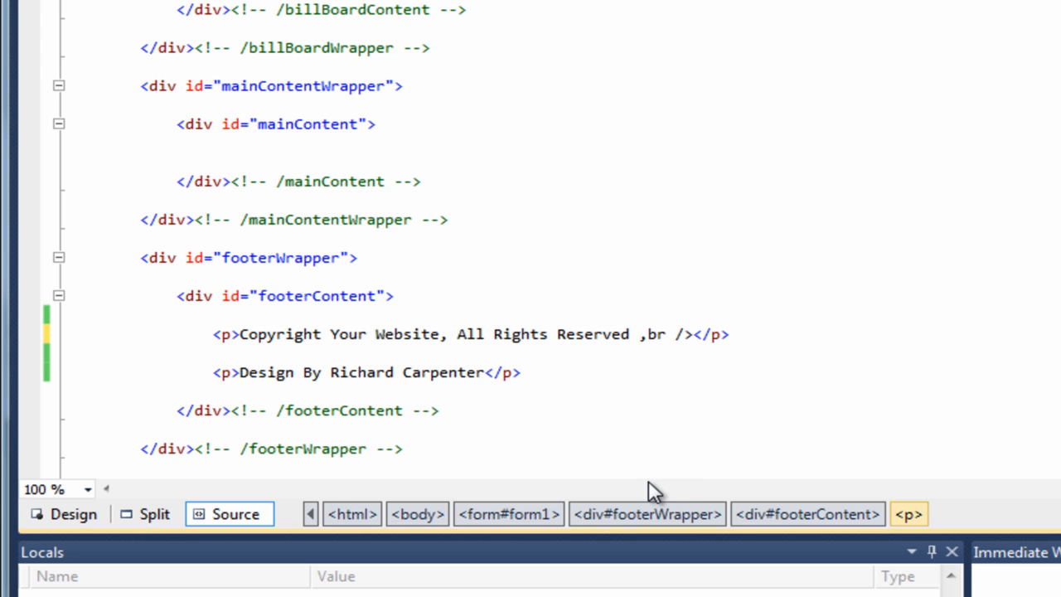
text(<)
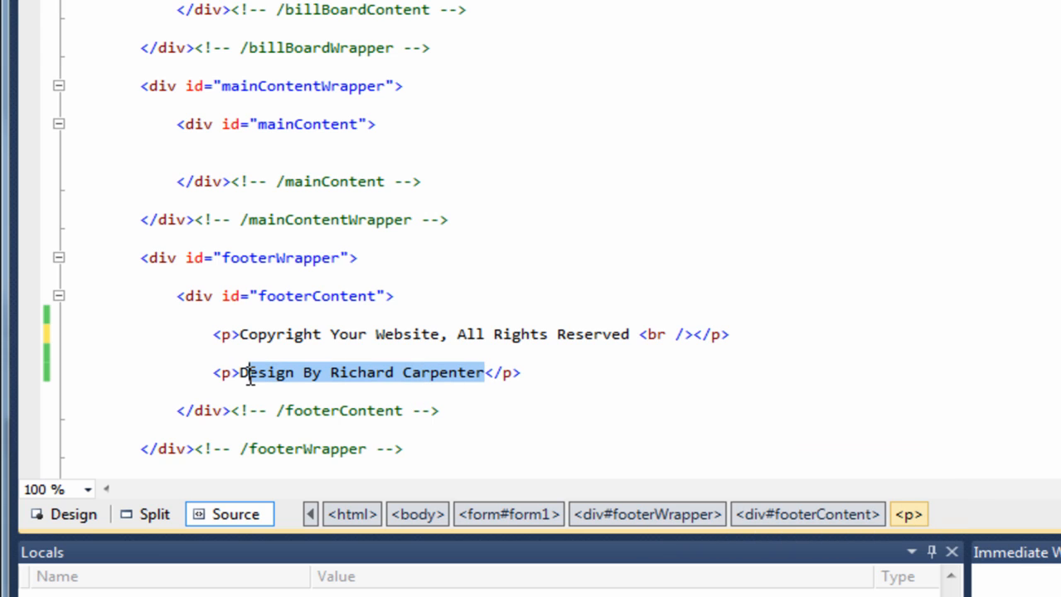
key(Delete)
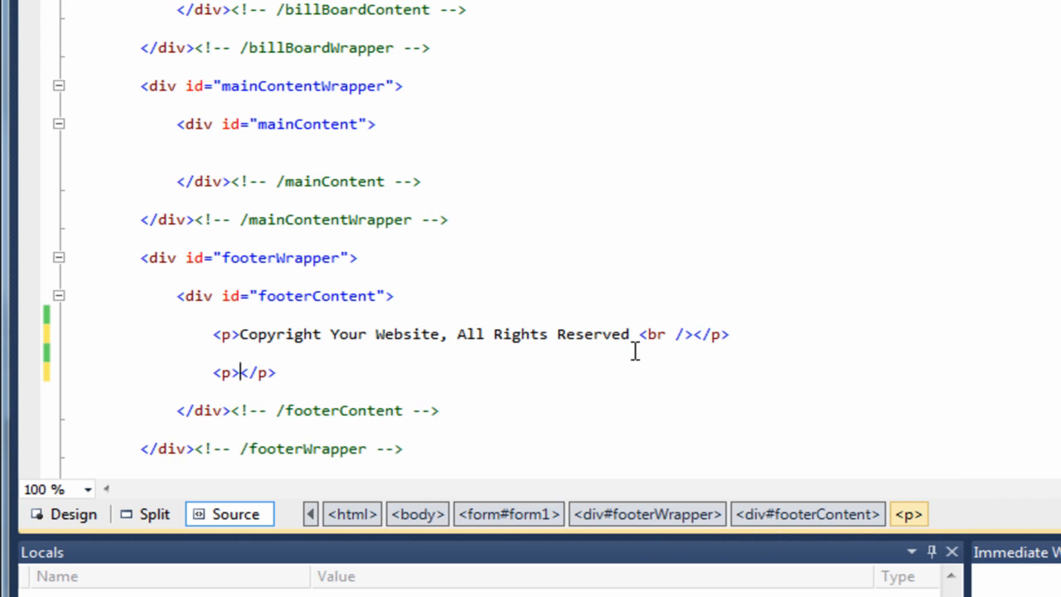
text(Design By Richard Carpenter)
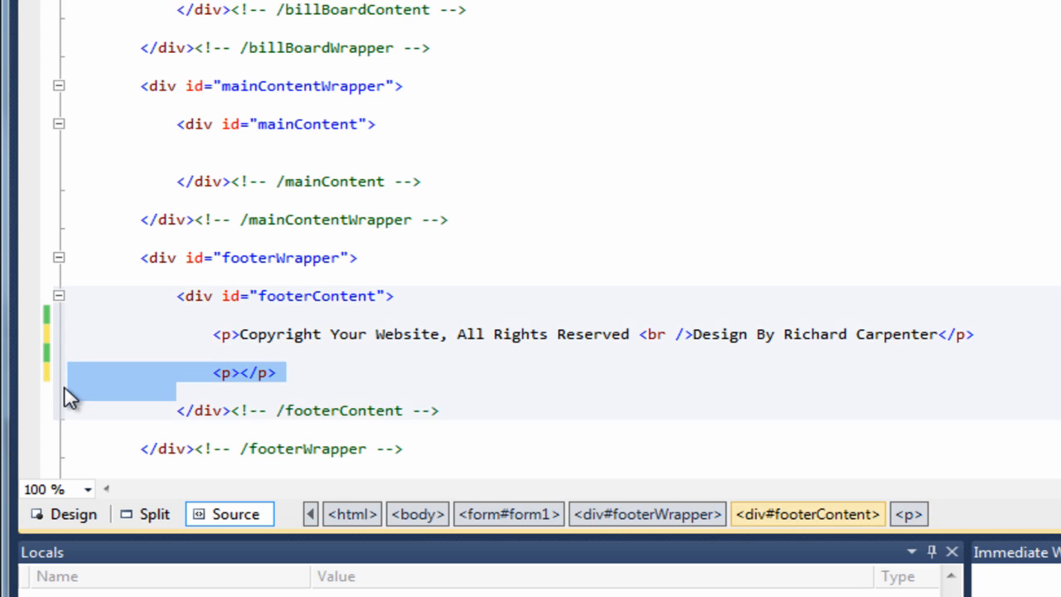
key(Delete)
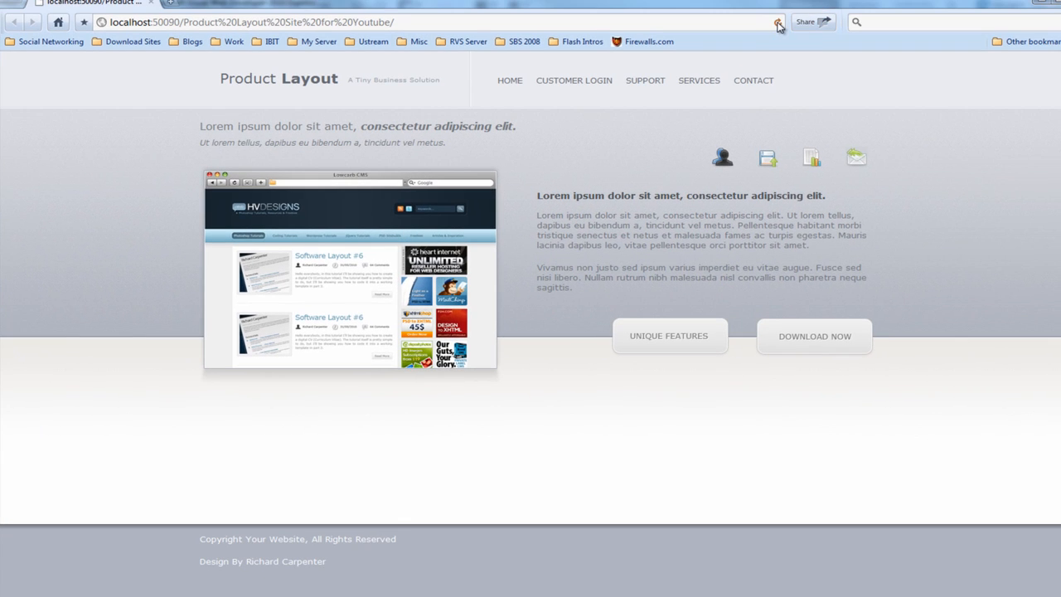
- Reload the localhost Product Layout page in Chrome to view the updated footer
click(779, 23)
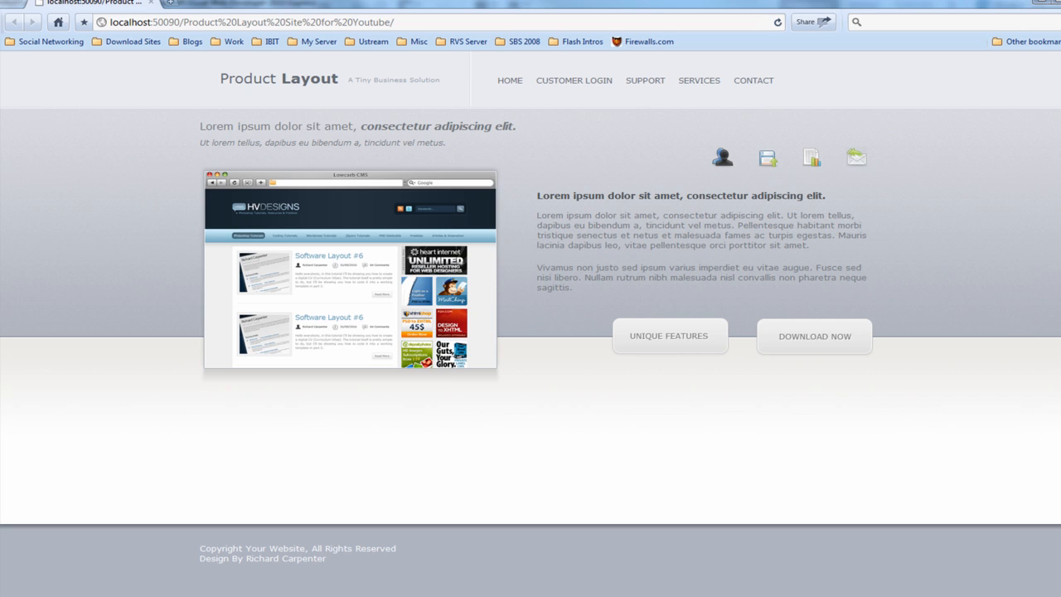
mouse_move(269, 535)
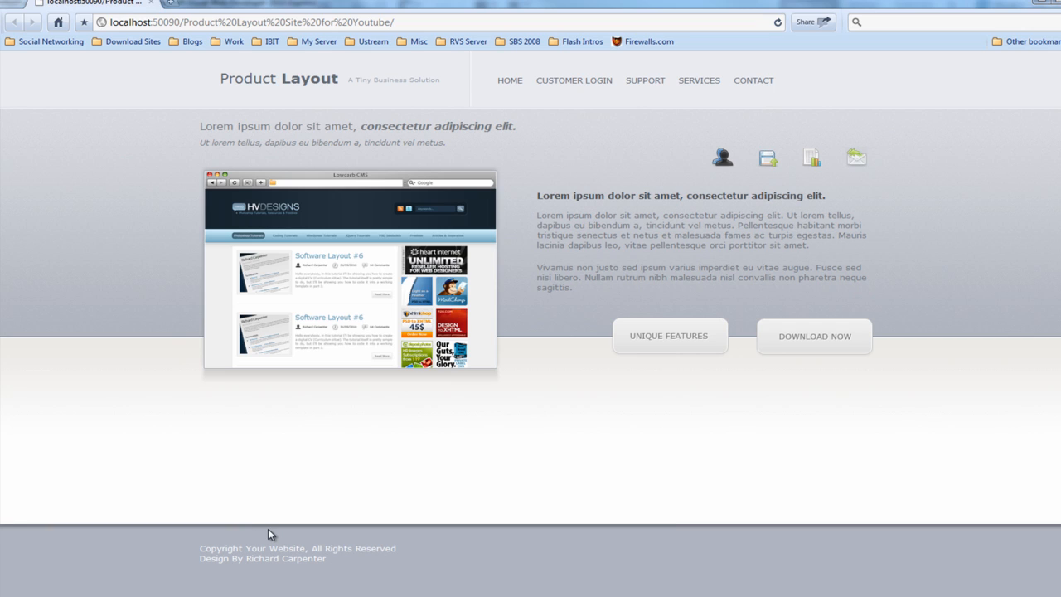